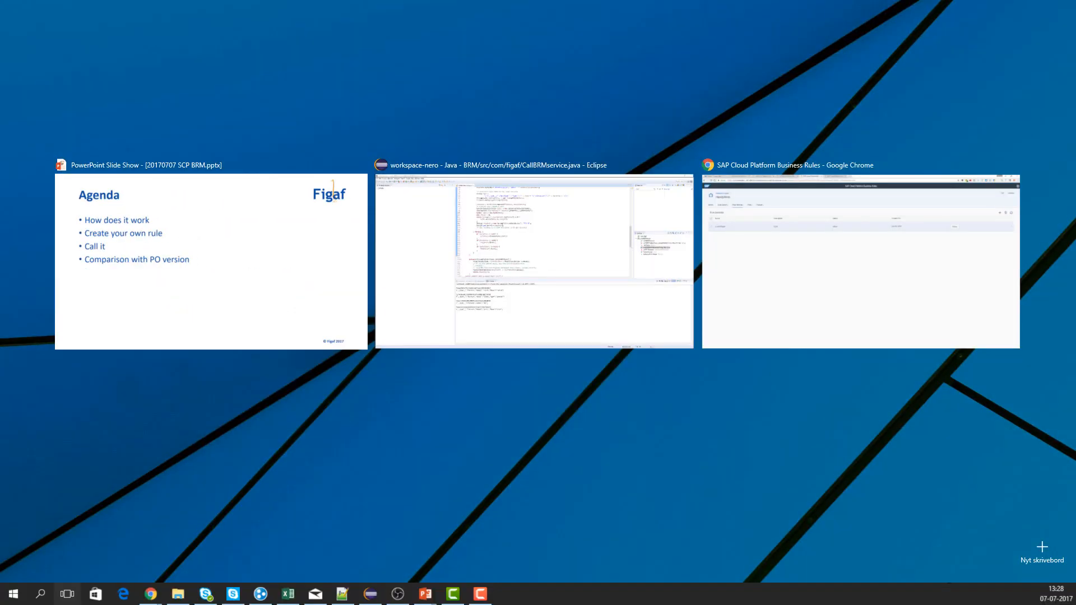
mouse_move(892, 280)
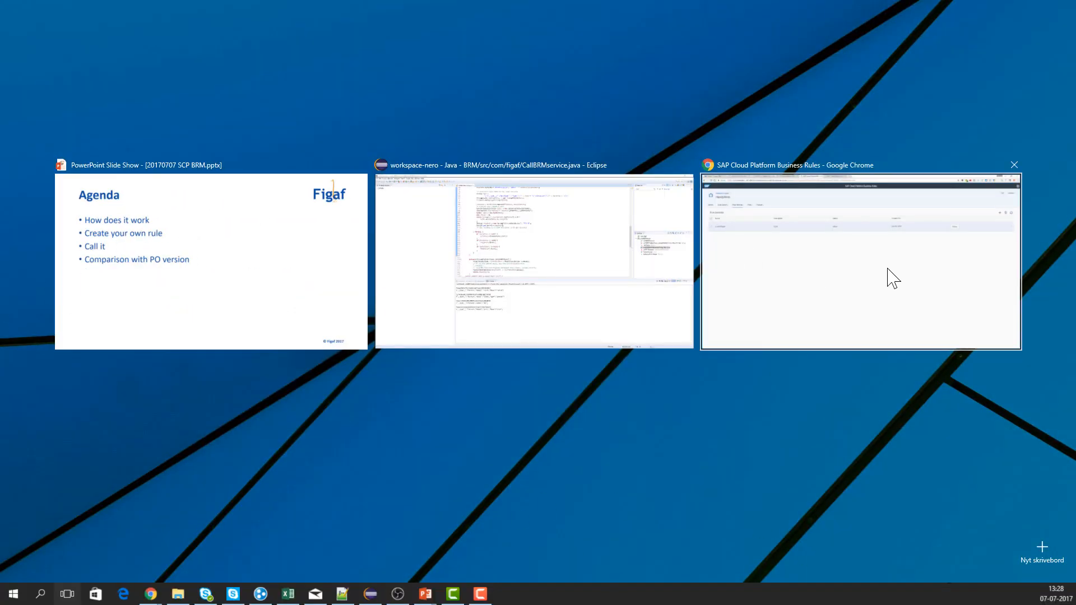
Switch to the Chrome window showing SAP Cloud Platform Business Rules.
click(860, 261)
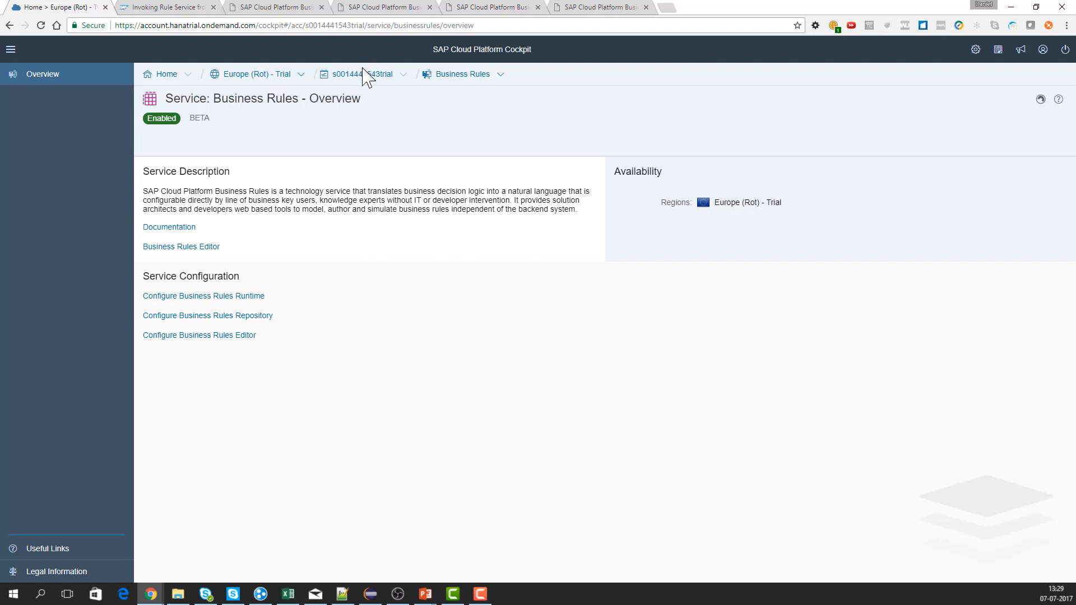
click(362, 74)
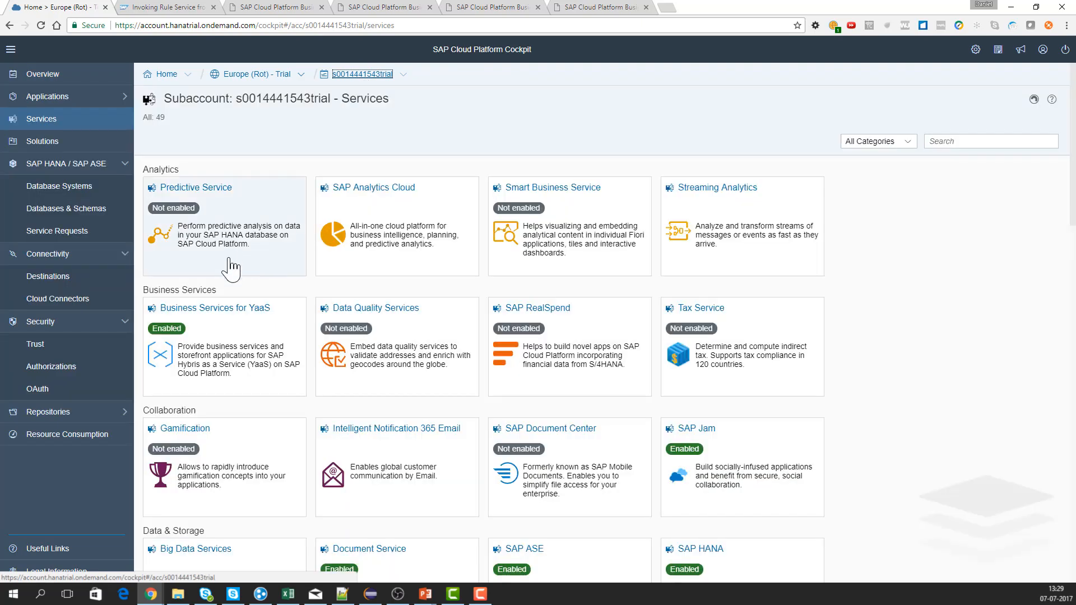
scroll(down, 3)
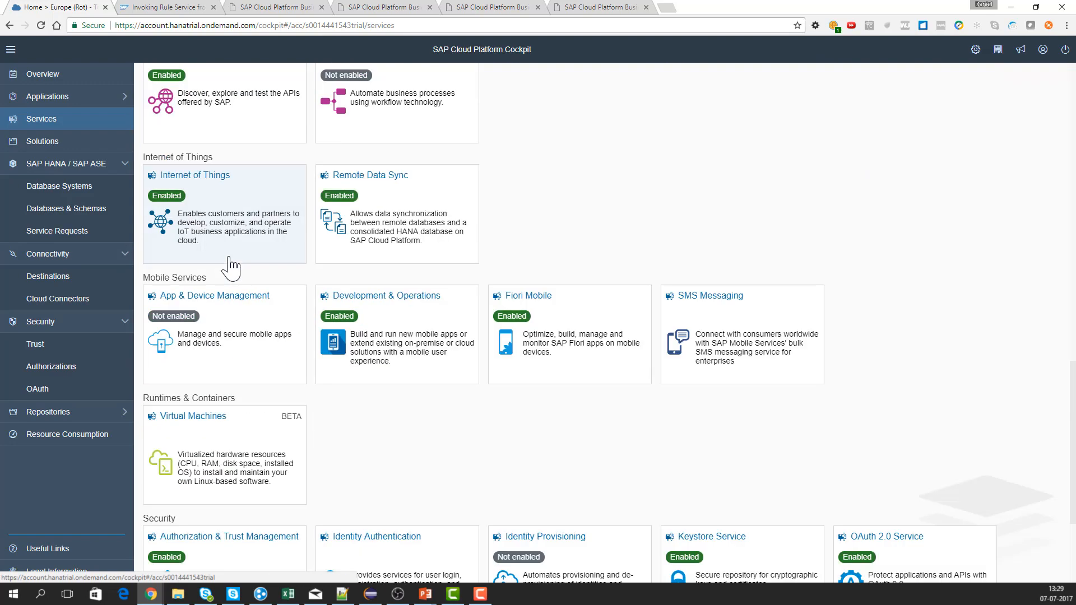
scroll(down, 3)
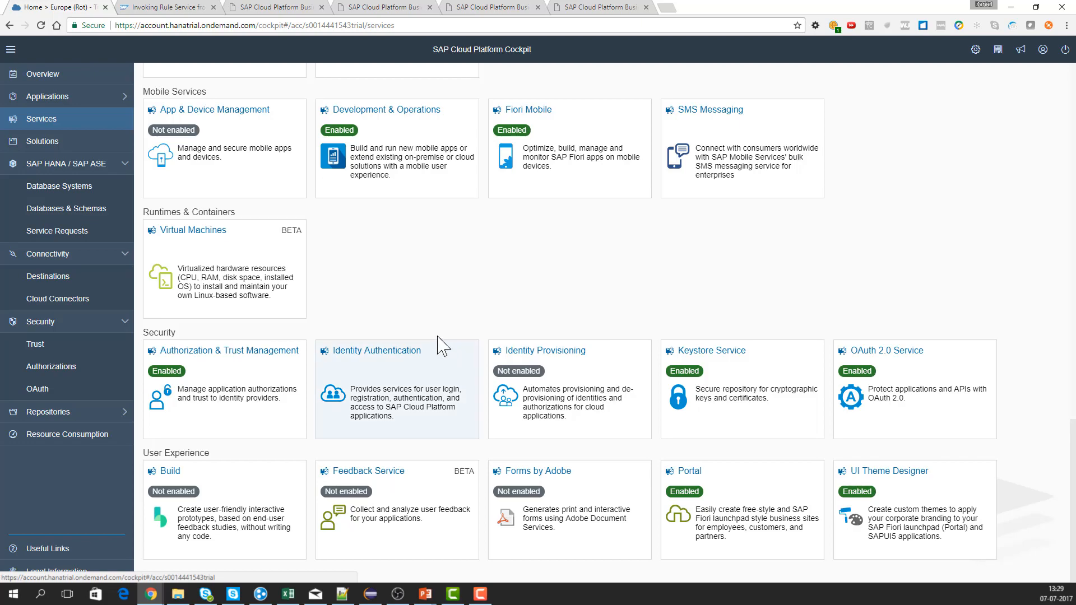
scroll(up, 3)
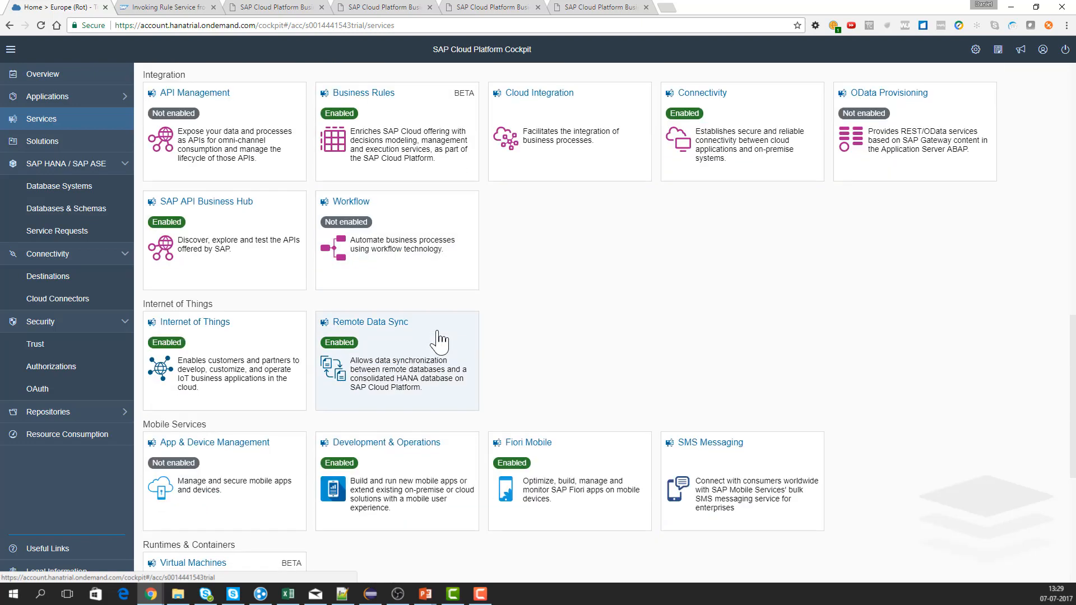
scroll(down, 3)
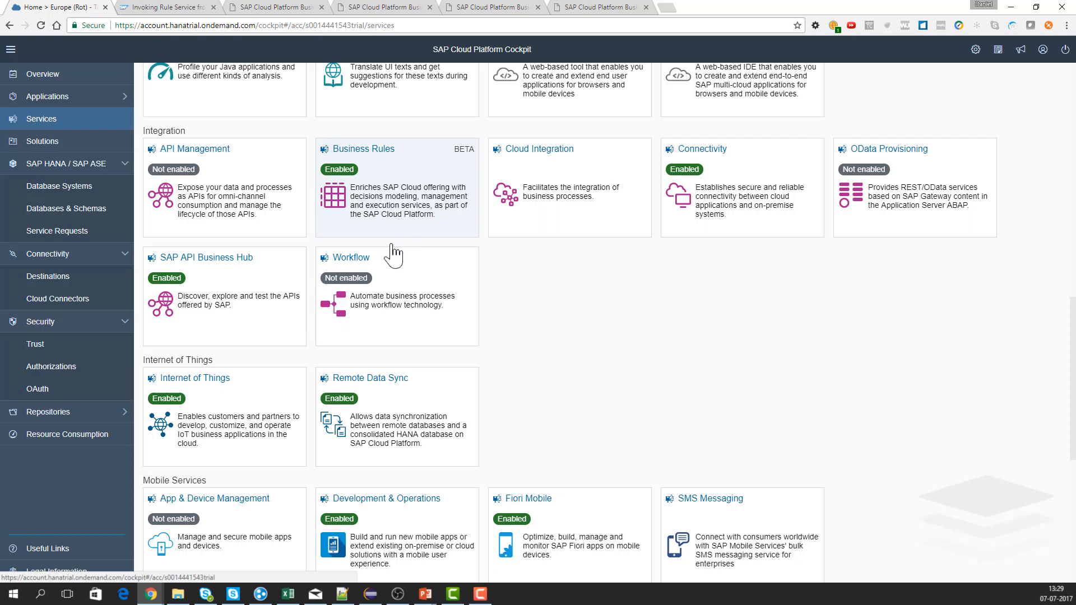
mouse_move(369, 162)
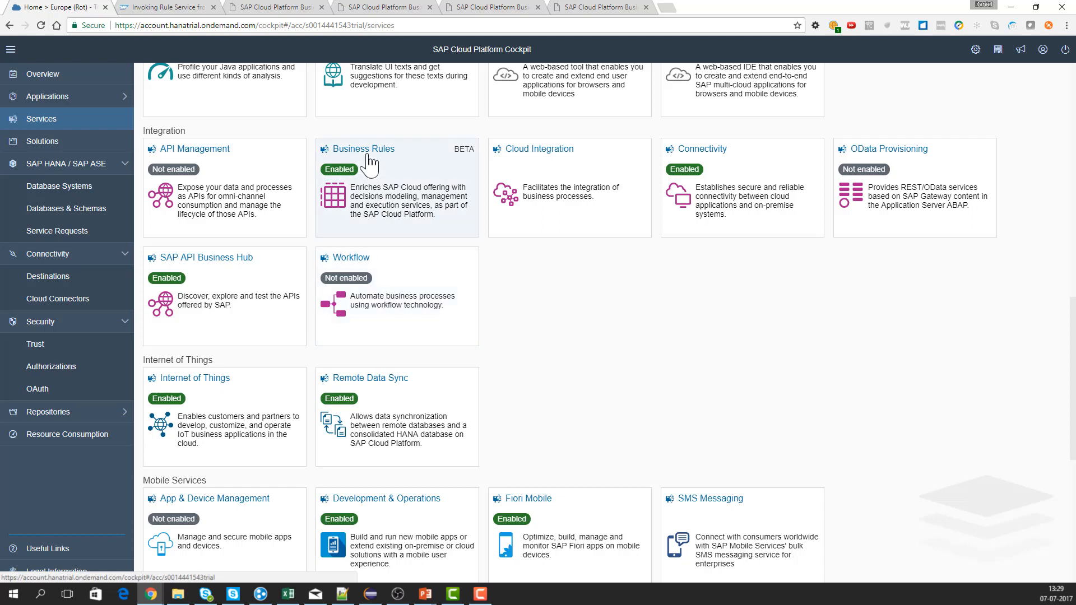
mouse_move(371, 161)
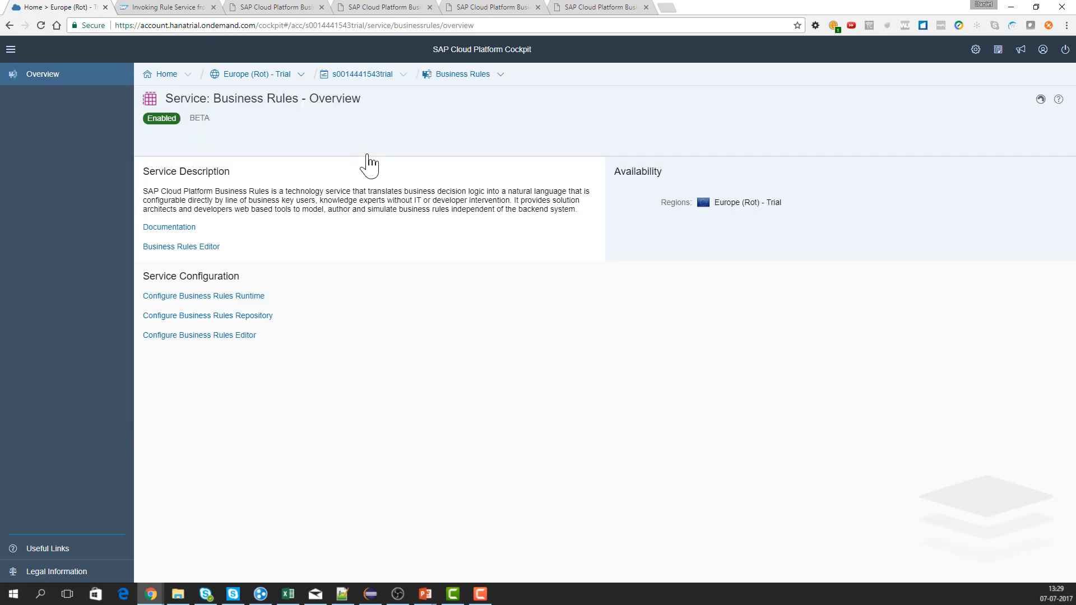
mouse_move(209, 250)
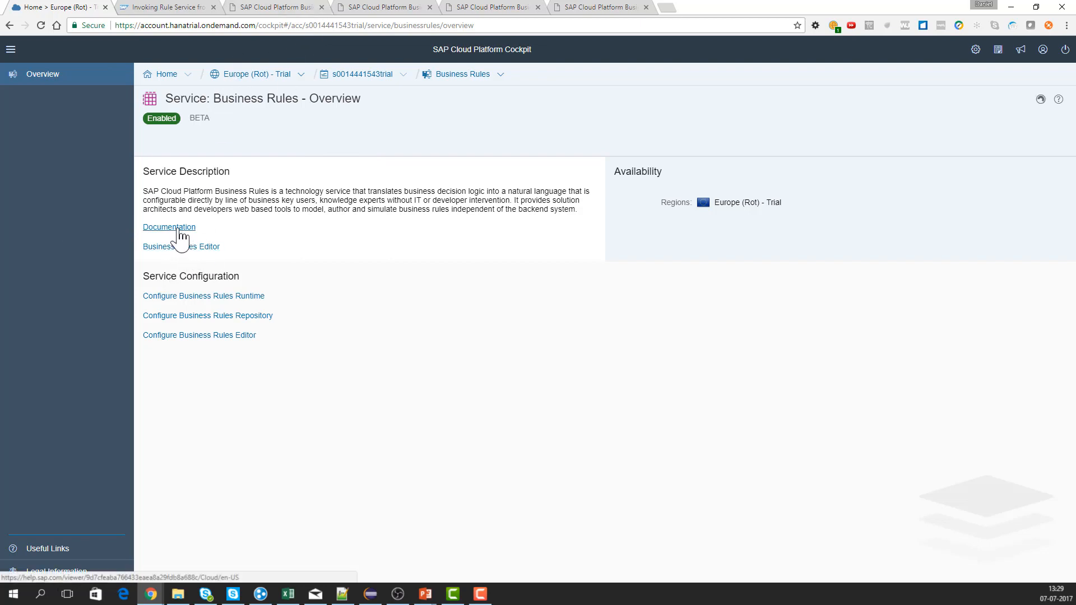
Open the Business Rules documentation at the What's New topic.
click(169, 227)
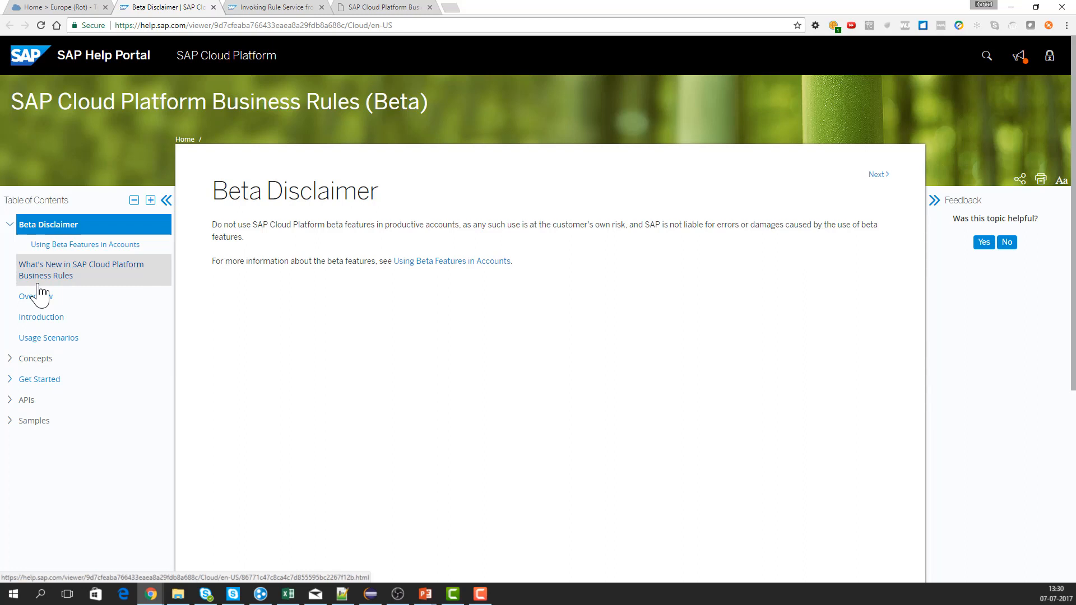
mouse_move(42, 288)
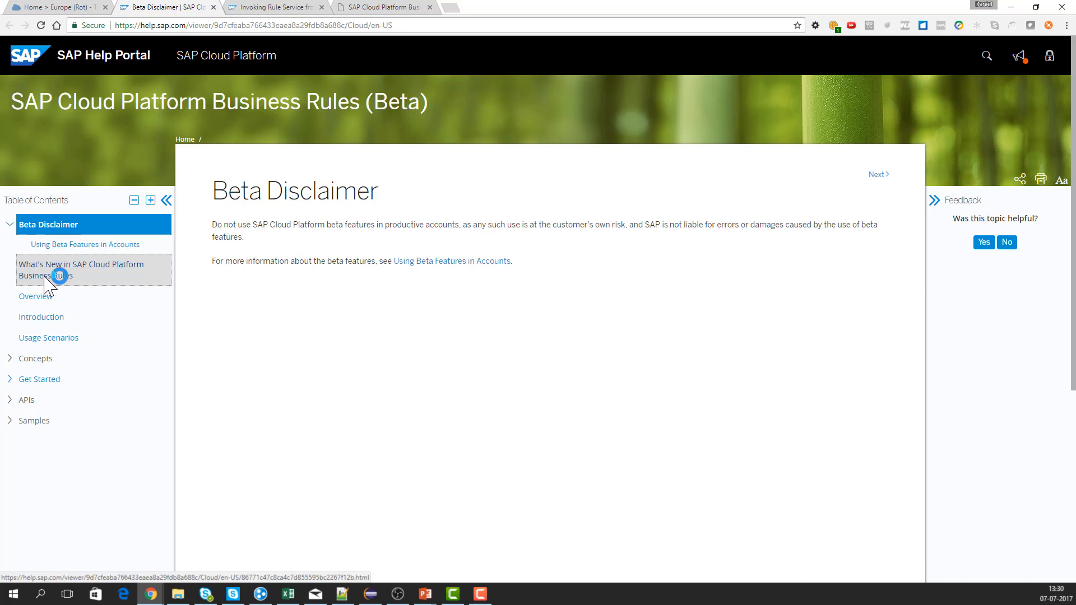
click(81, 270)
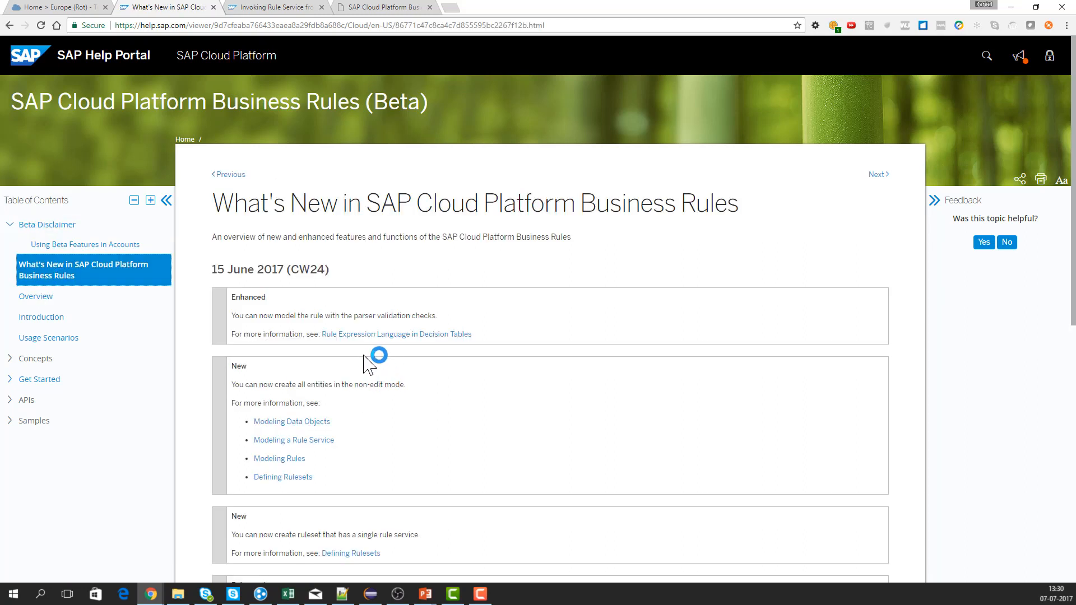
mouse_move(311, 385)
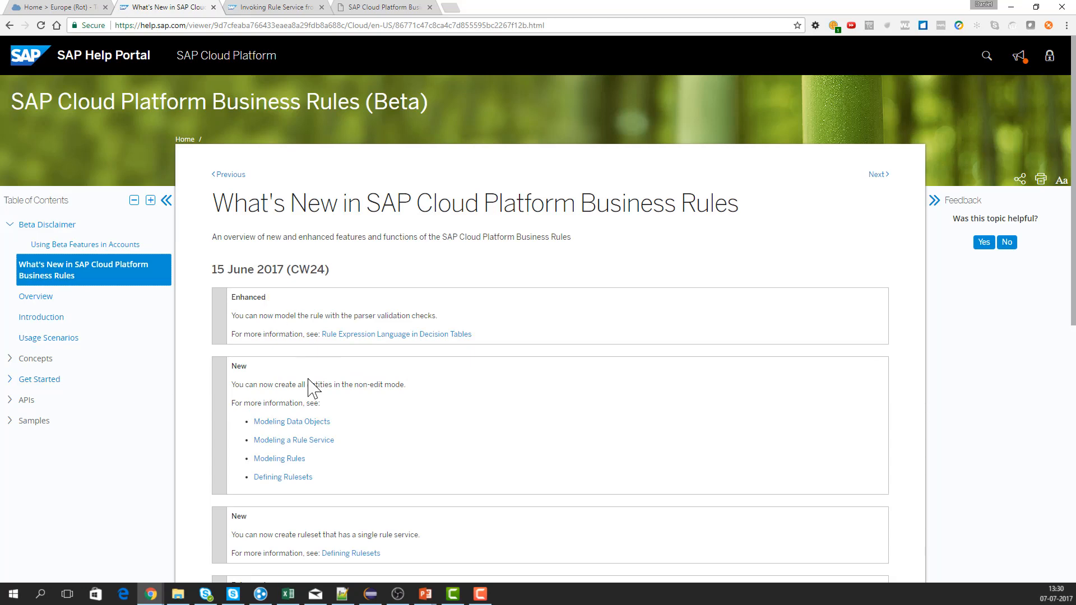
scroll(down, 3)
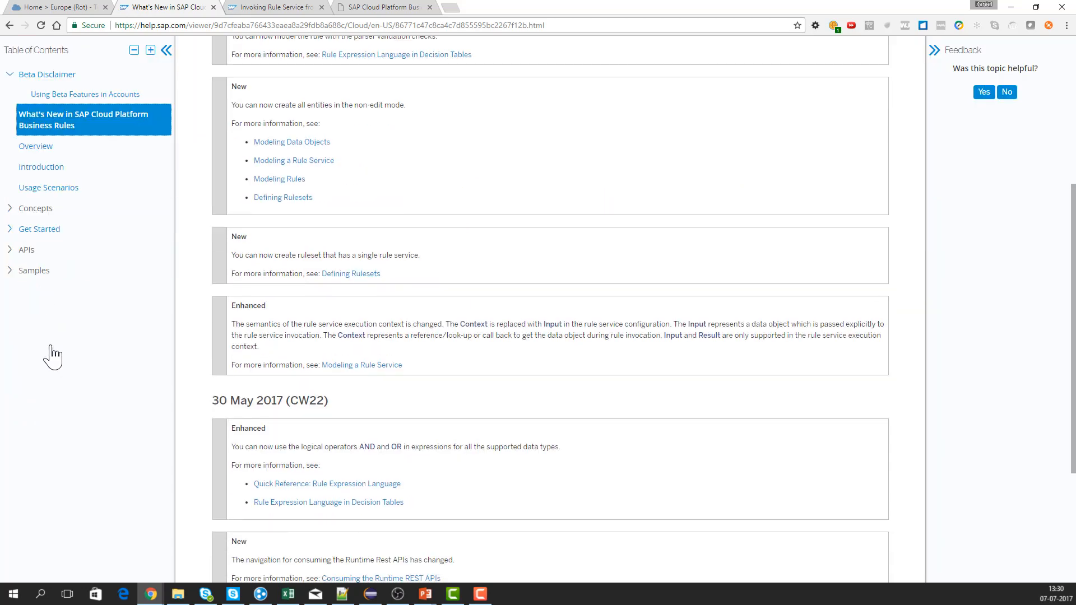
scroll(up, 3)
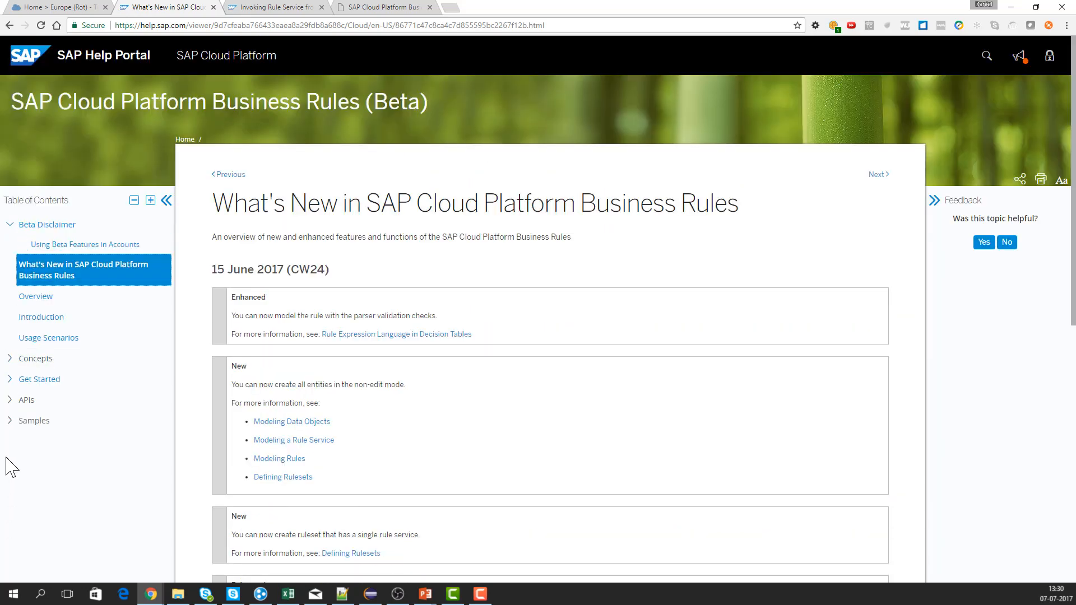
Expand the APIs section and open Consuming the Runtime REST APIs.
click(26, 399)
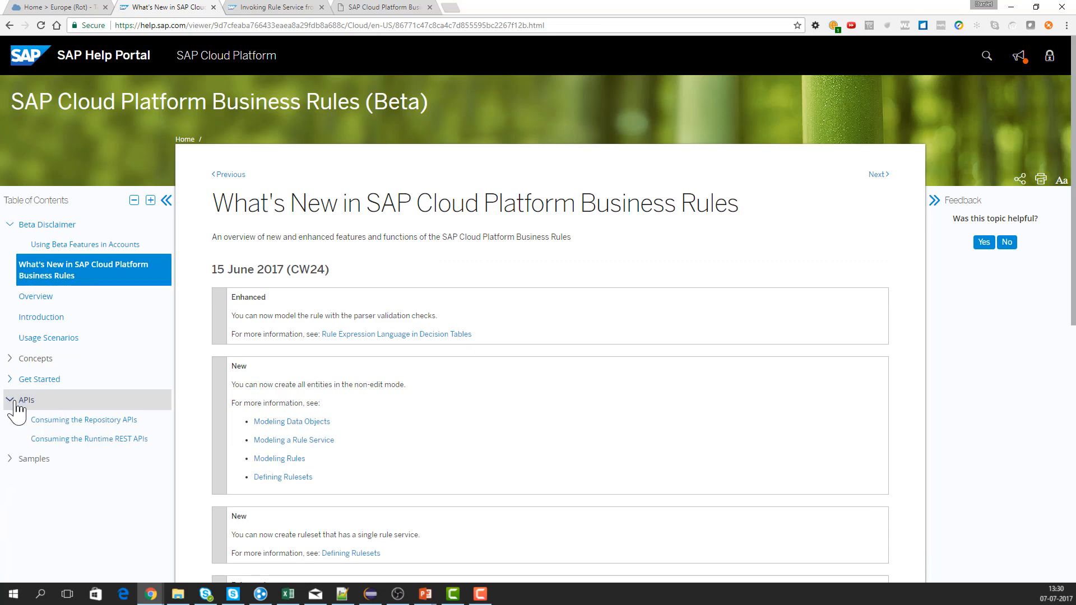
mouse_move(35, 429)
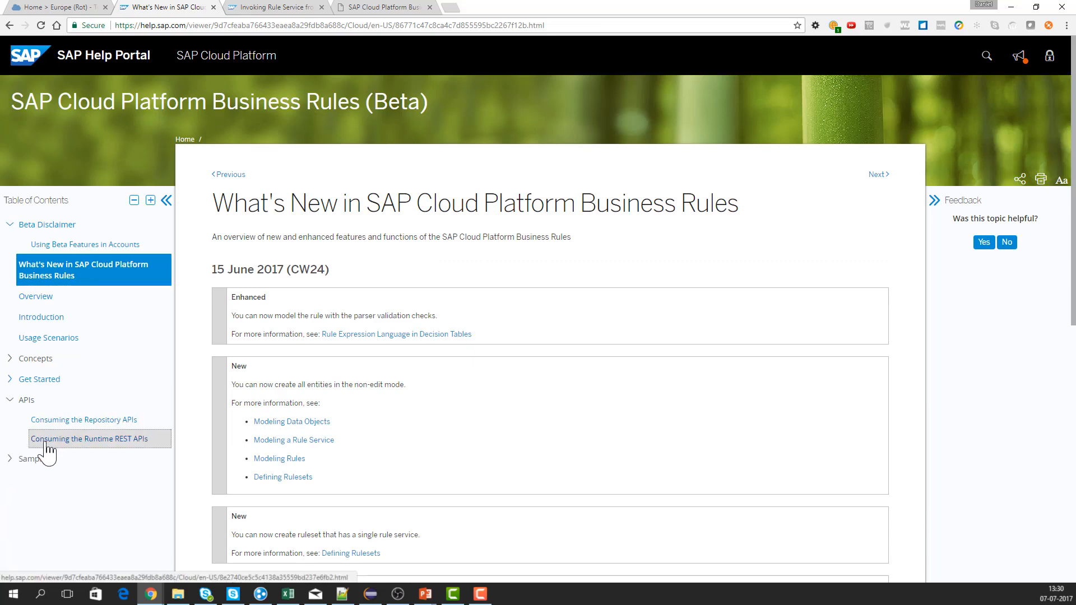
click(89, 438)
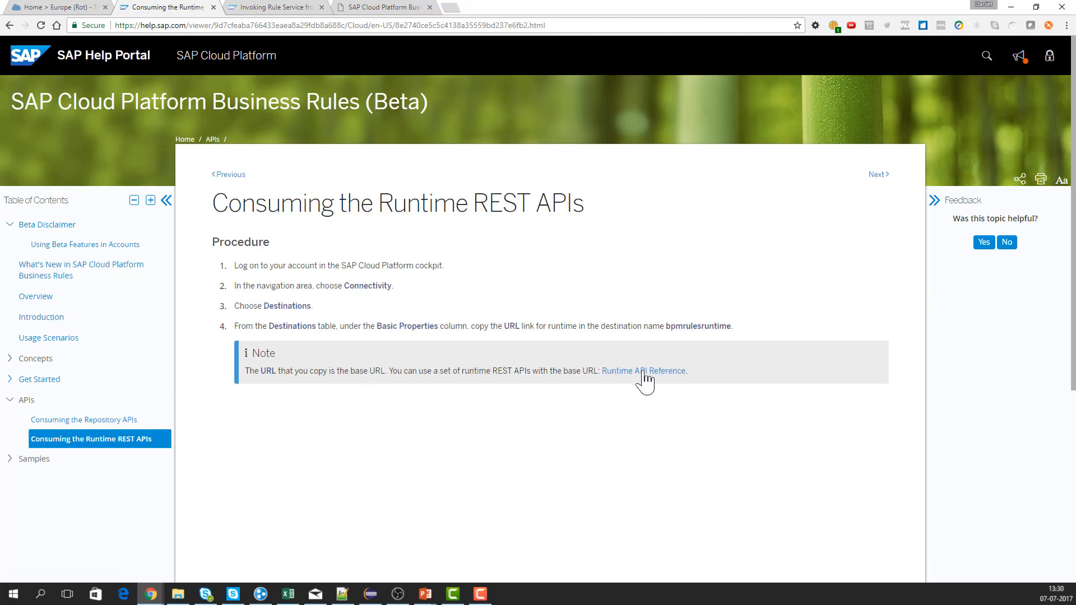
Open the Runtime API Reference listing the /v1/rules invoke, deploy and XSRF token endpoints.
click(644, 371)
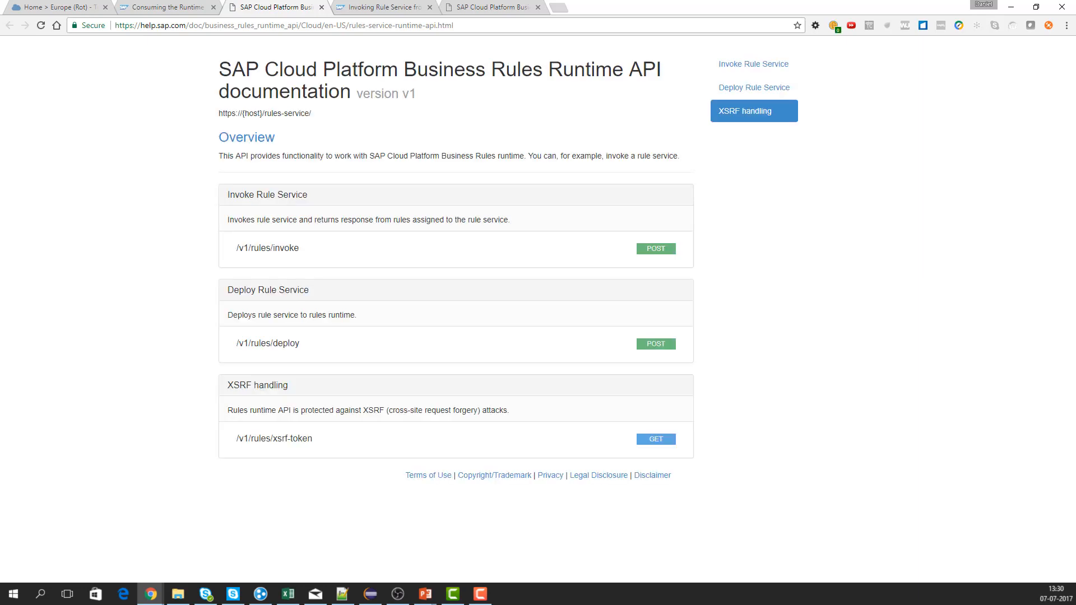
mouse_move(507, 218)
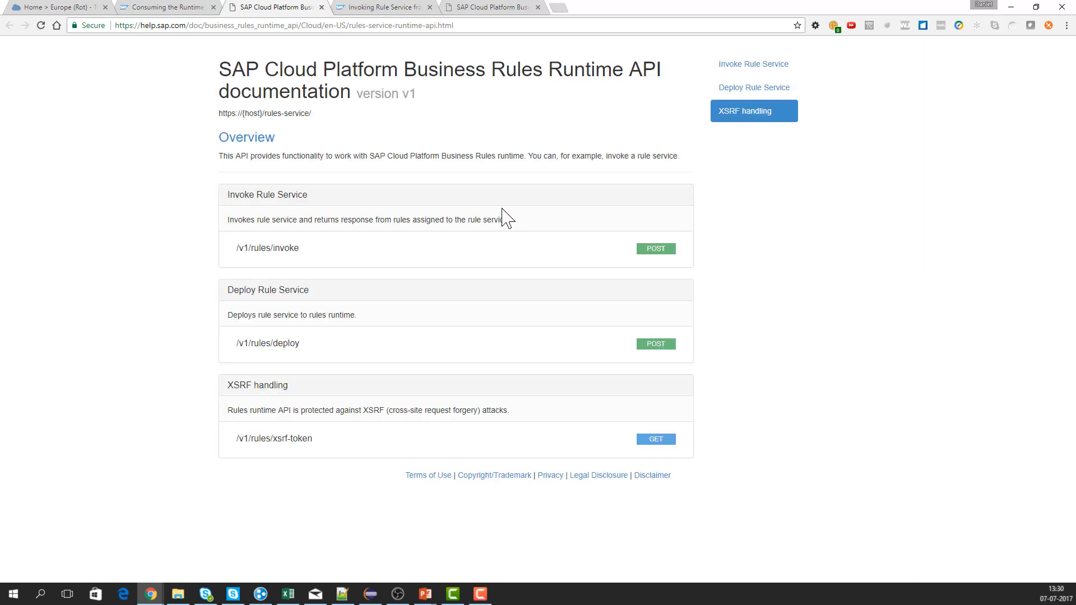
mouse_move(267, 247)
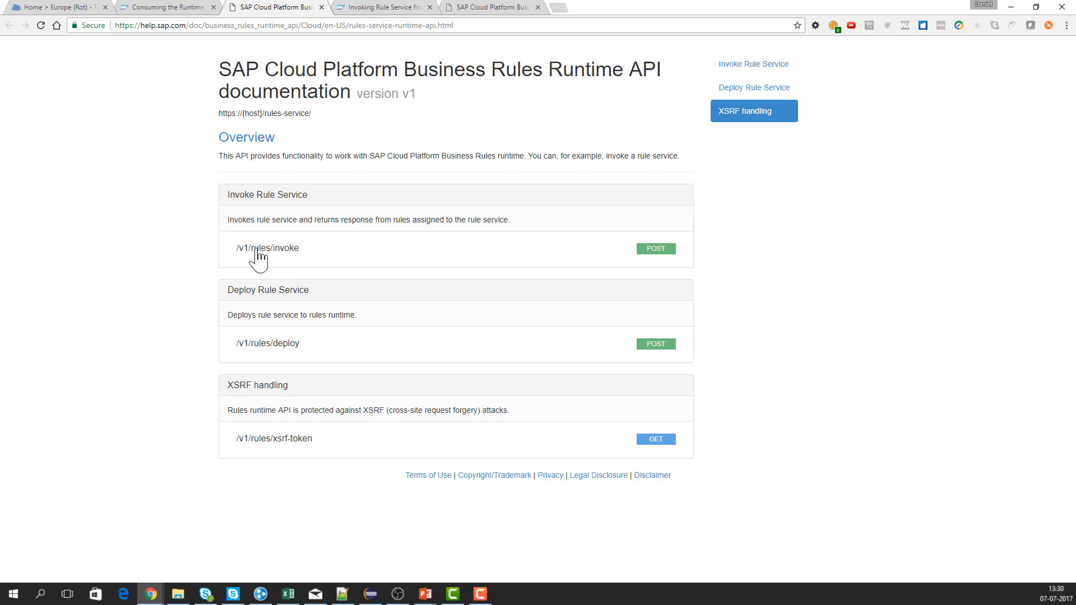
mouse_move(346, 262)
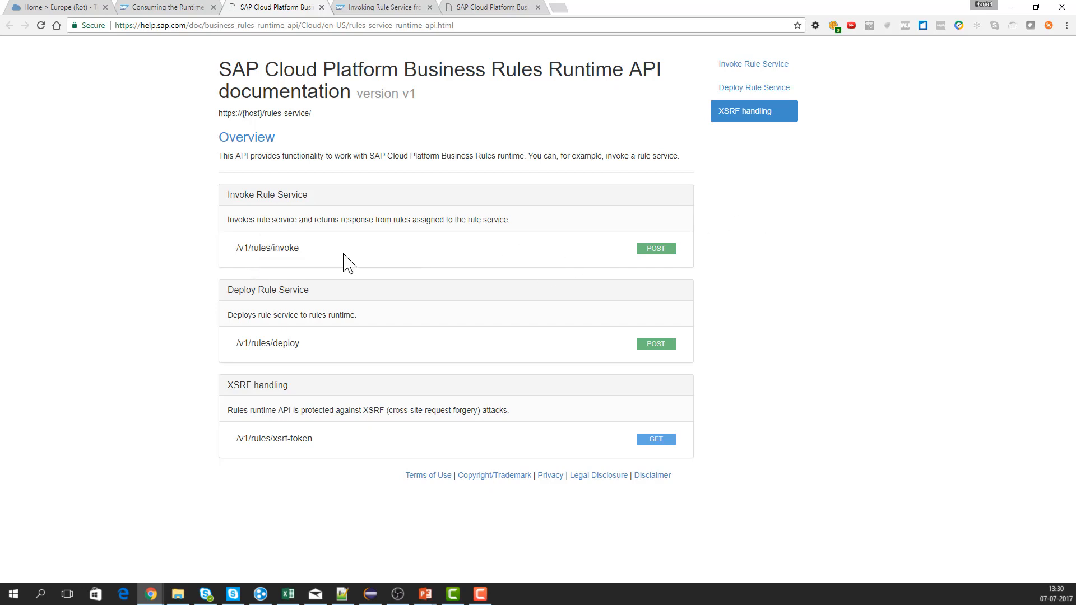
mouse_move(274, 438)
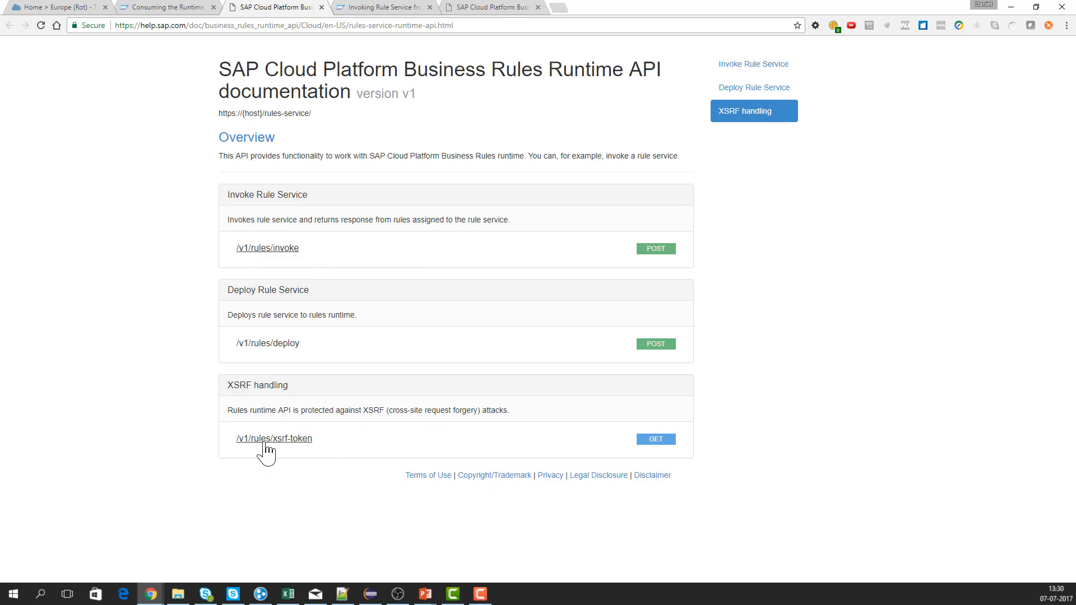
mouse_move(273, 438)
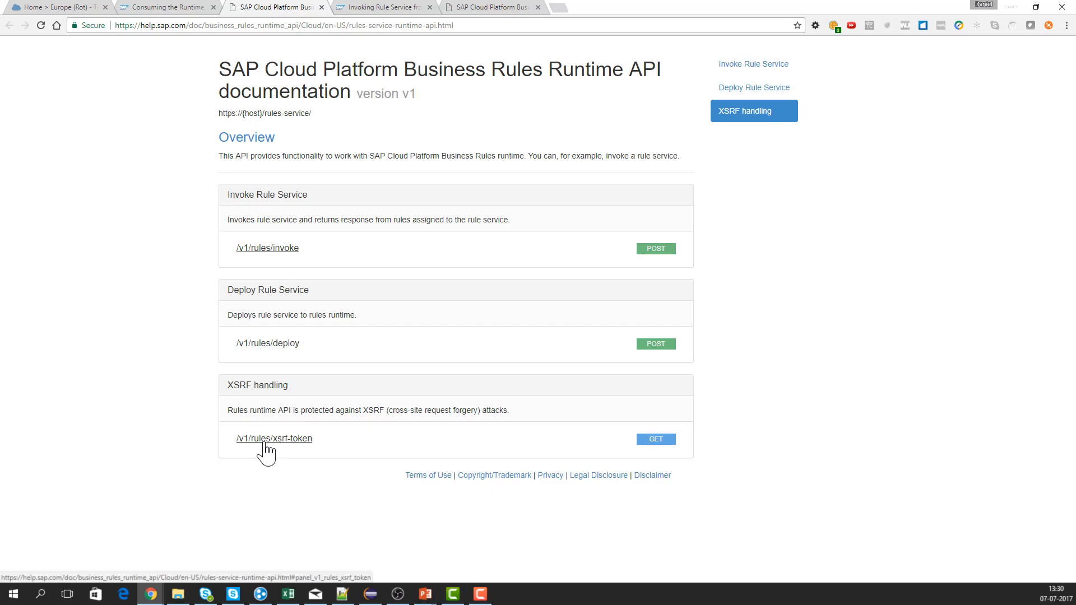
mouse_move(237, 388)
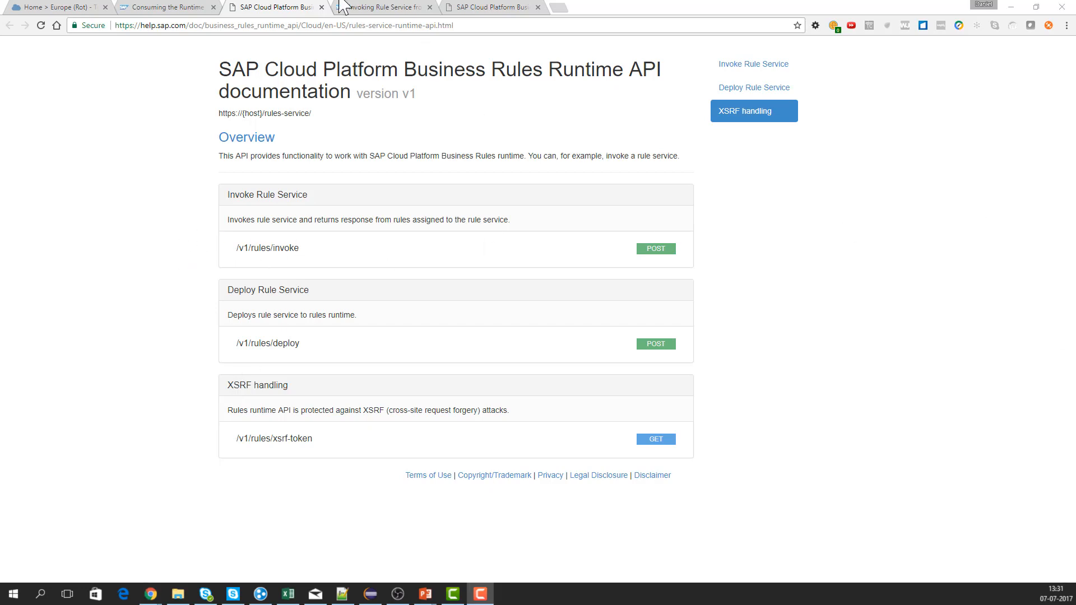
Return to the cockpit overview and open Configure Business Rules Runtime.
click(55, 7)
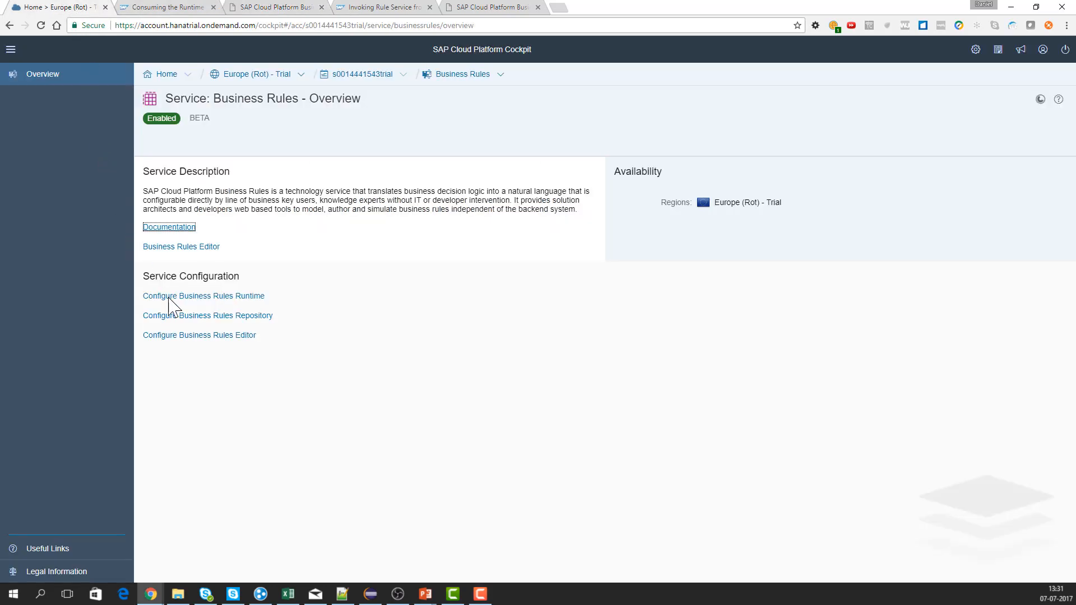
mouse_move(261, 307)
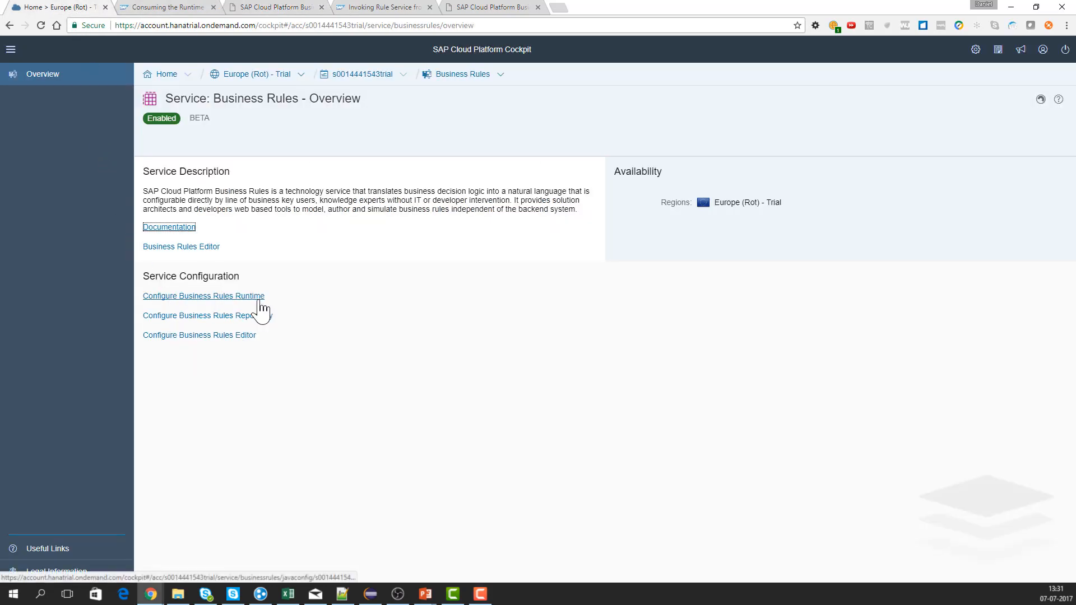
mouse_move(243, 288)
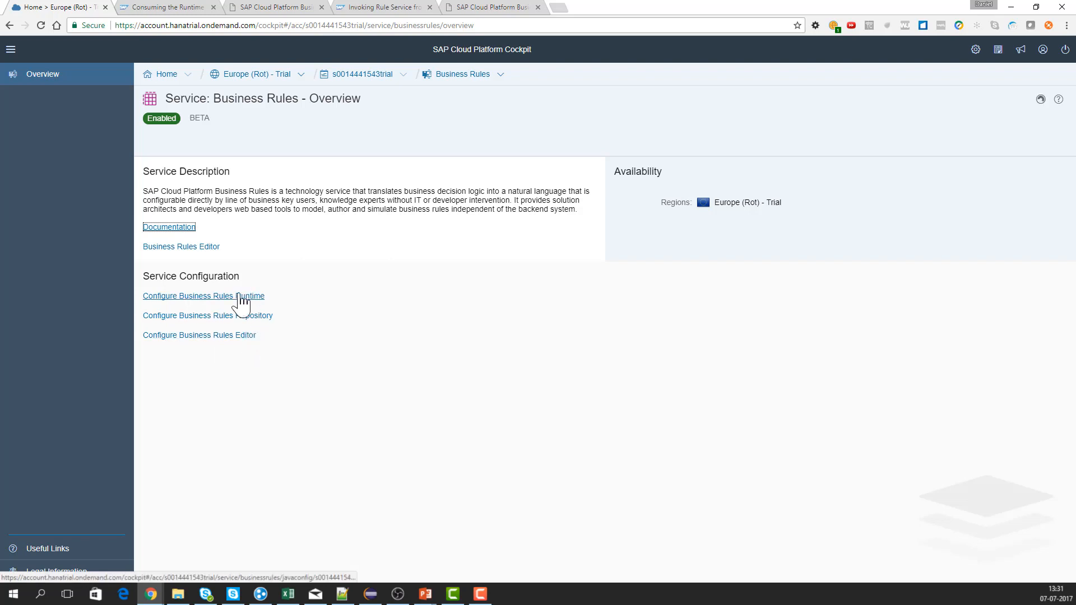
click(203, 296)
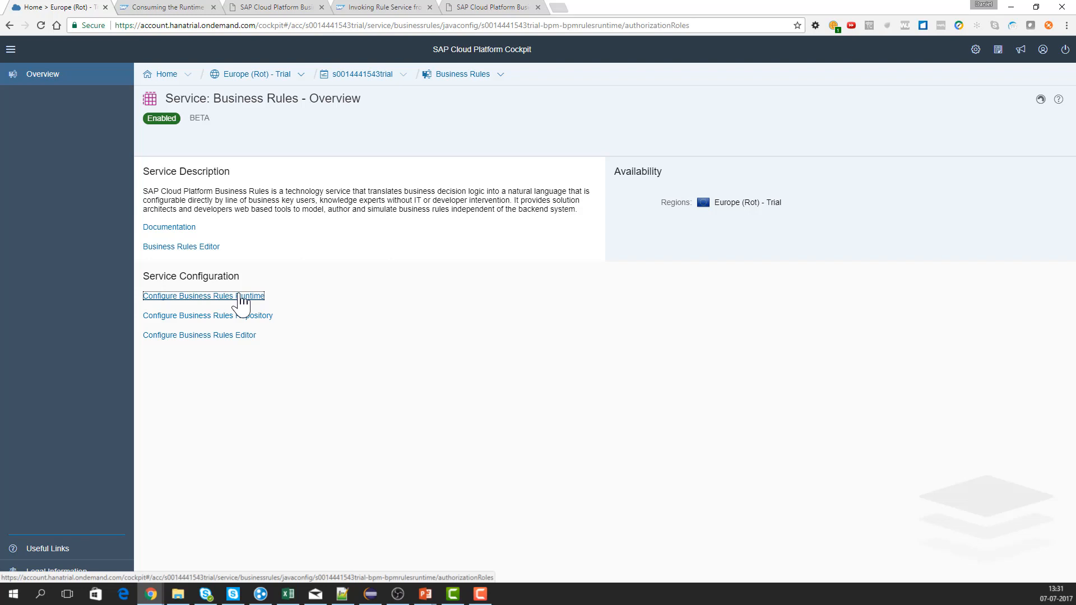
click(204, 296)
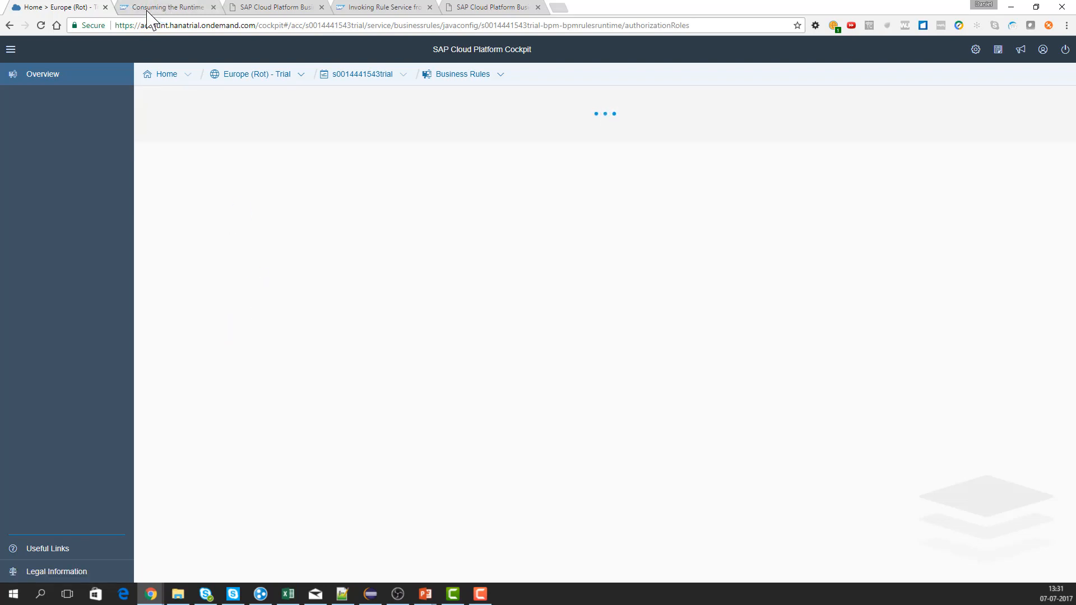
Switch to the Help Portal tab and open the Introduction topic.
click(167, 8)
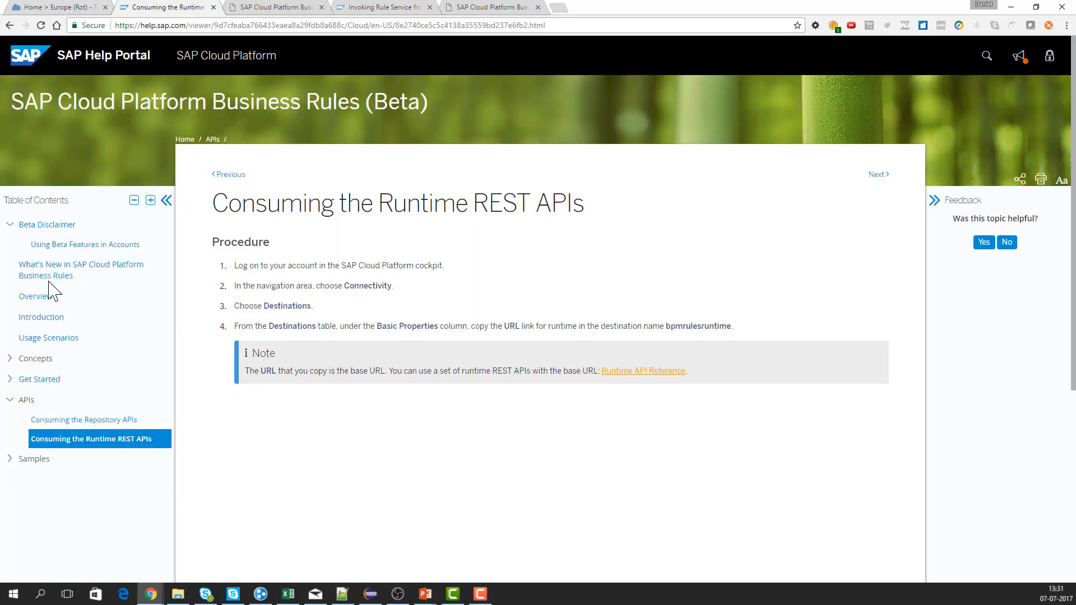
mouse_move(32, 350)
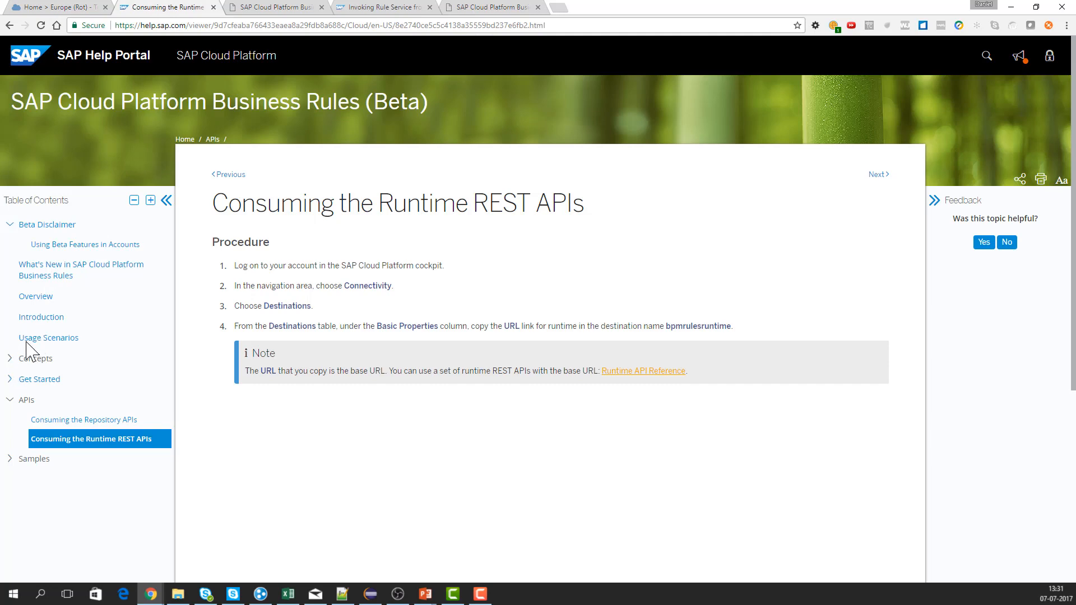
click(41, 316)
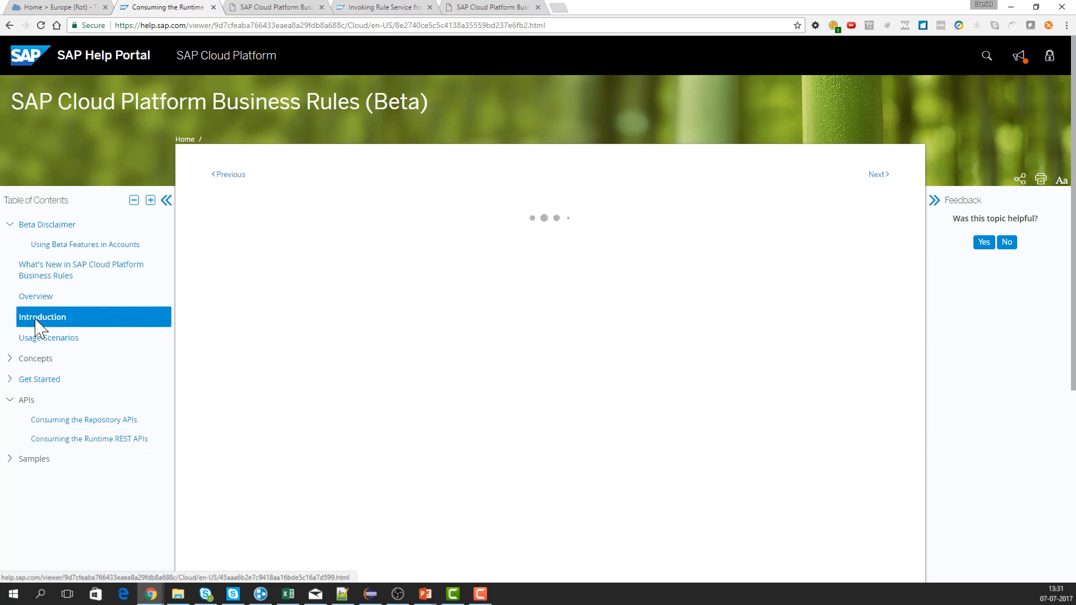
click(43, 316)
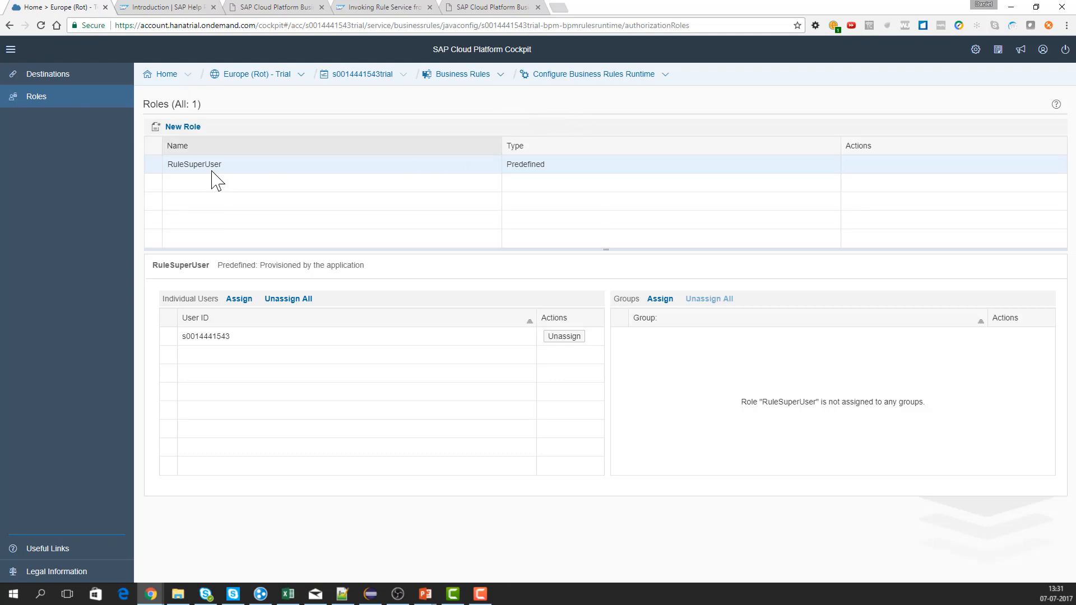
Select the RuleSuperUser's user ID, then switch to Configure Business Rules Editor via the breadcrumb.
double_click(194, 164)
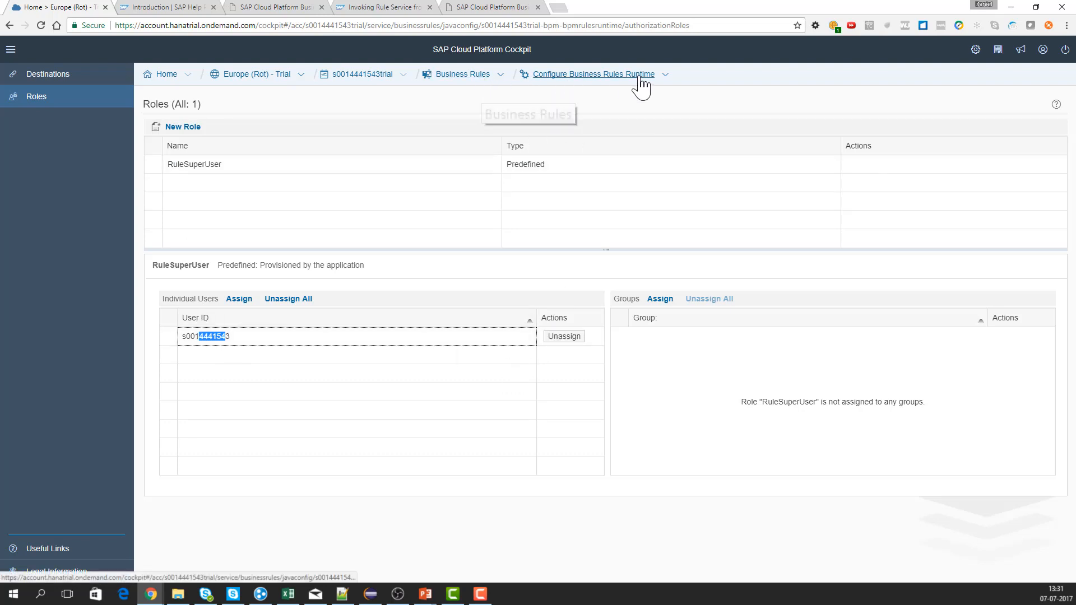
mouse_move(640, 109)
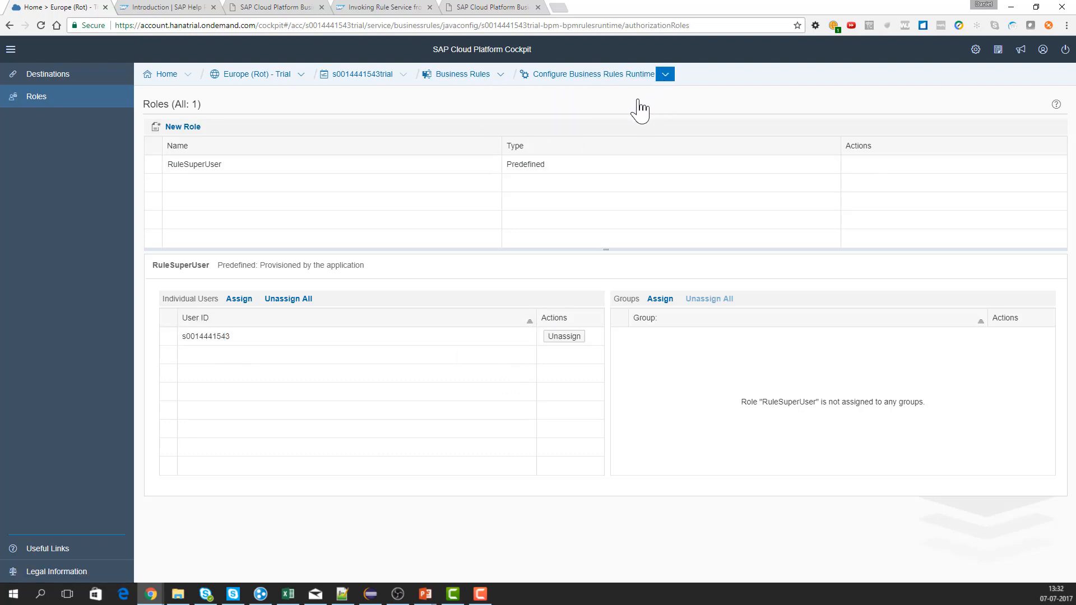
click(665, 74)
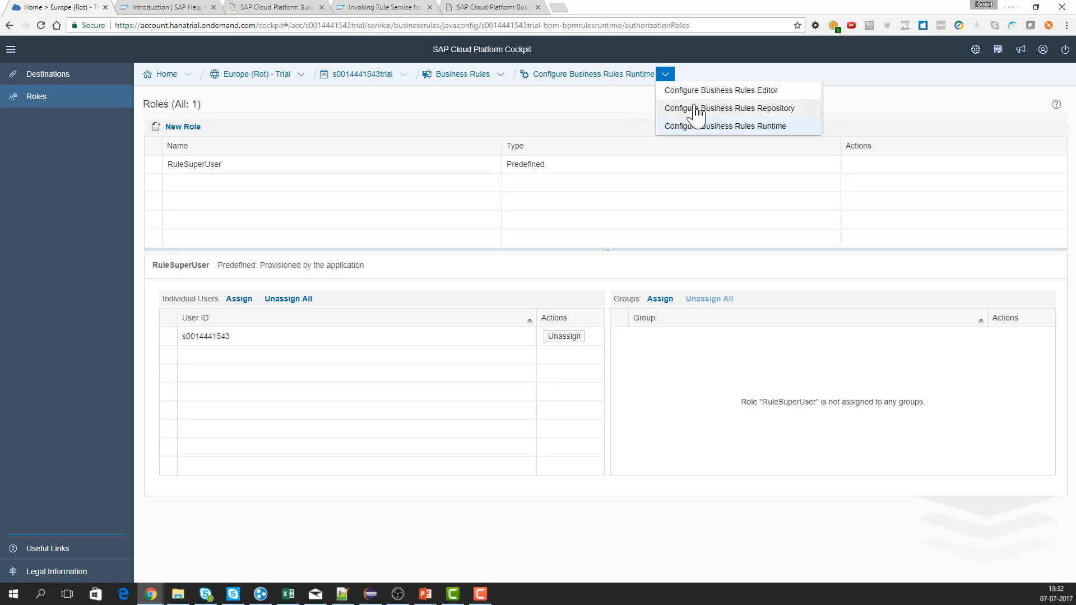
click(721, 90)
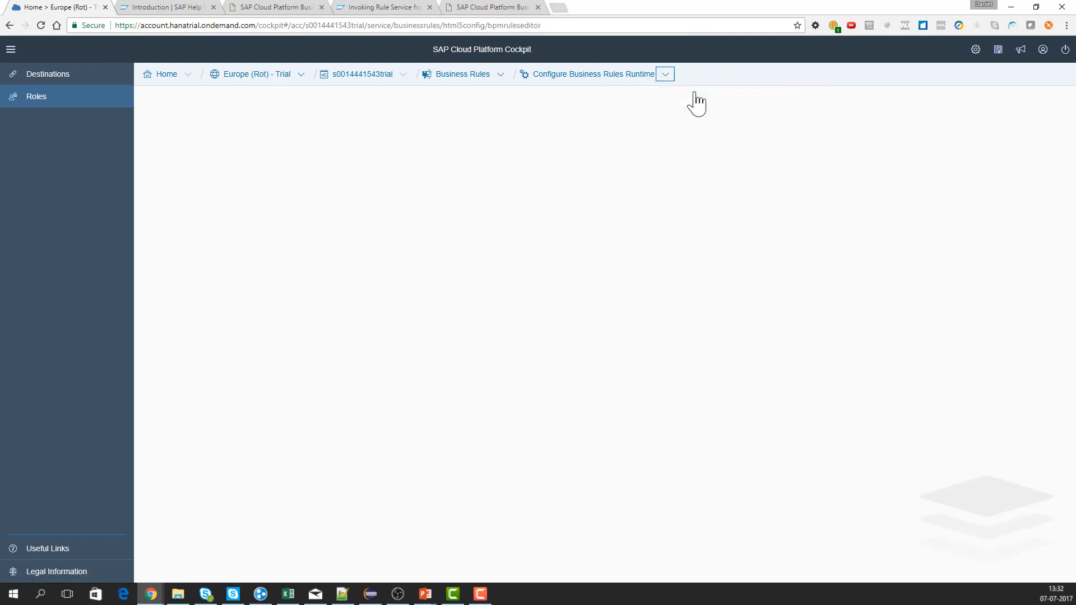
Review the editor's Destinations & Permissions configuration page.
click(664, 74)
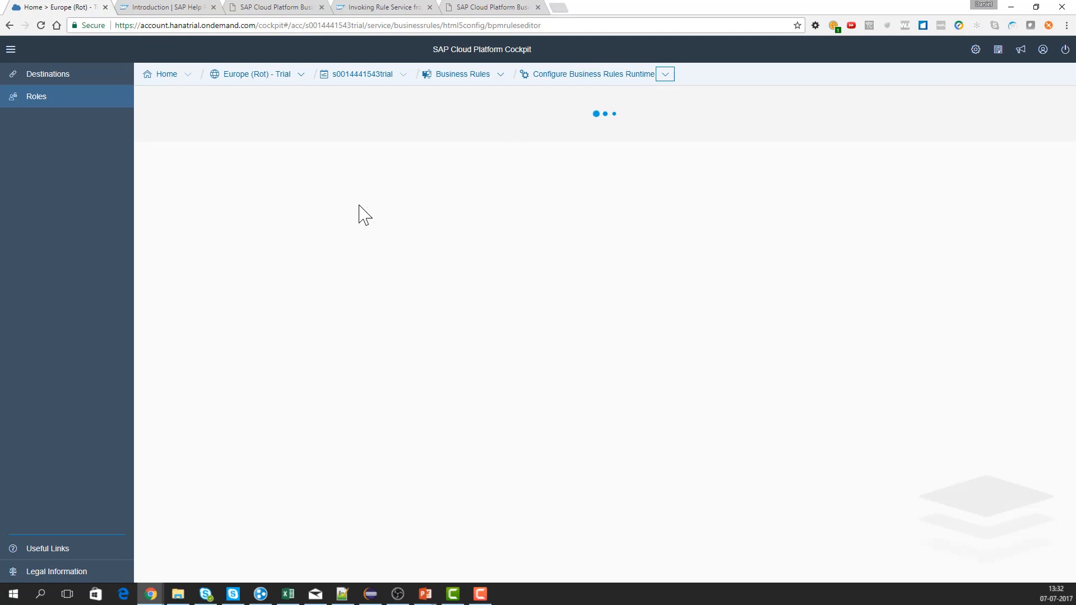
mouse_move(571, 97)
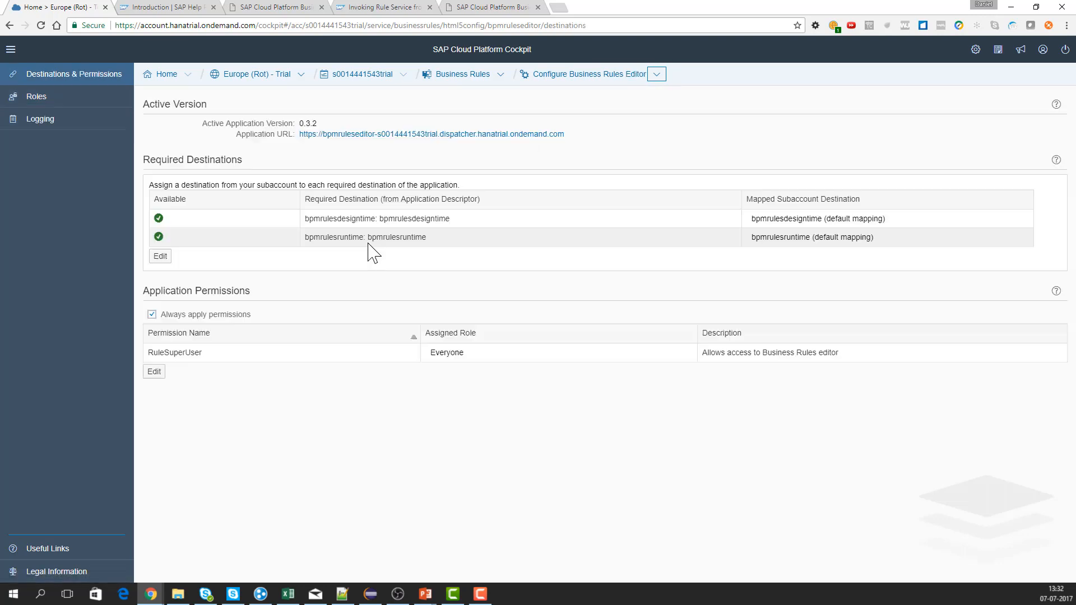
mouse_move(333, 226)
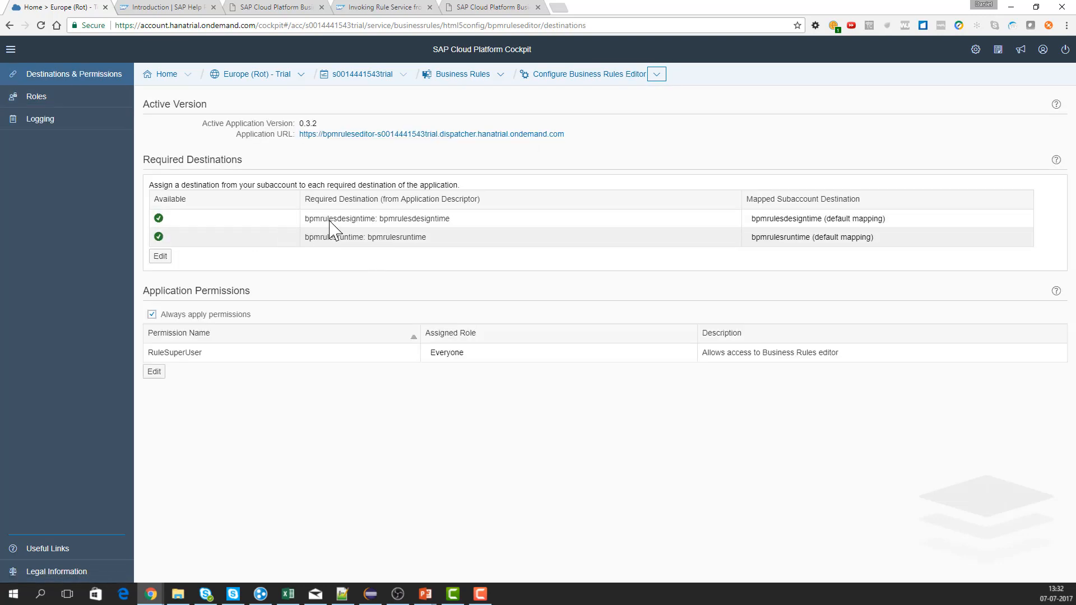
mouse_move(412, 236)
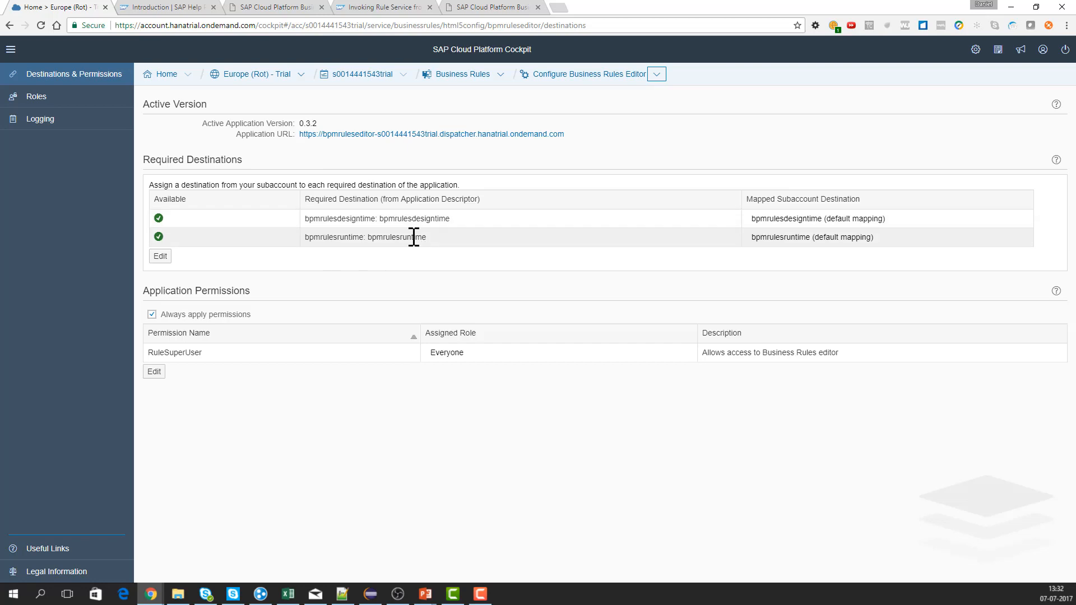
mouse_move(388, 225)
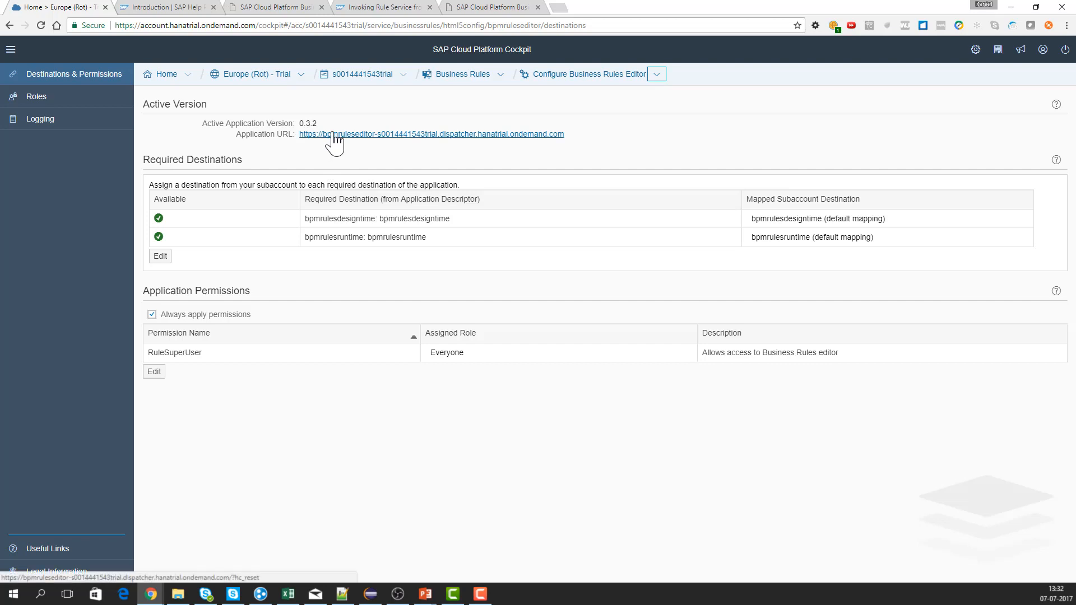
Launch the Business Rules editor from its Application URL, showing Manage Projects.
click(430, 133)
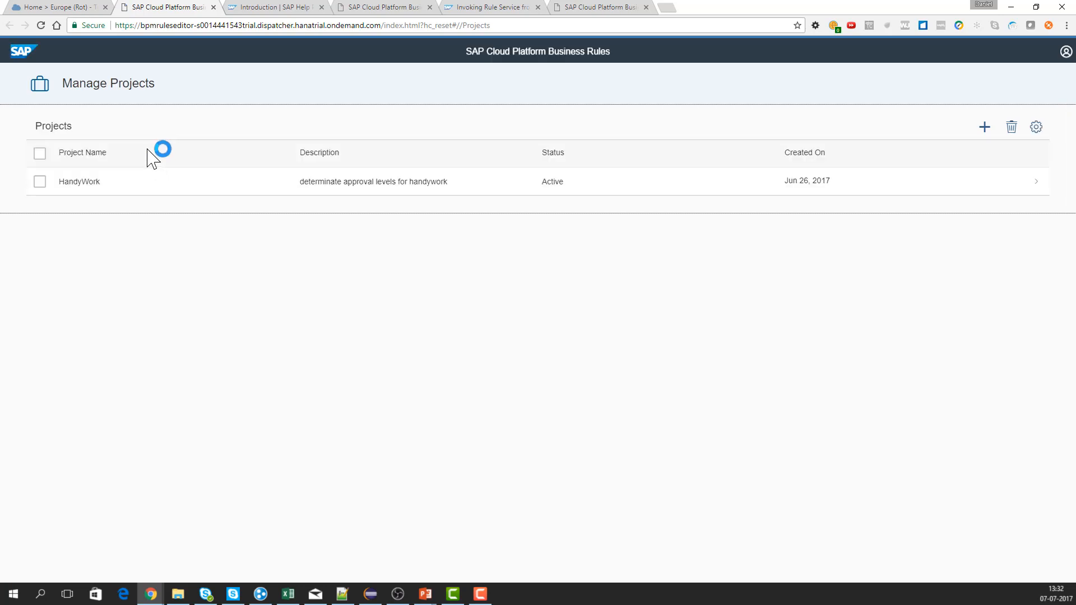
mouse_move(1002, 129)
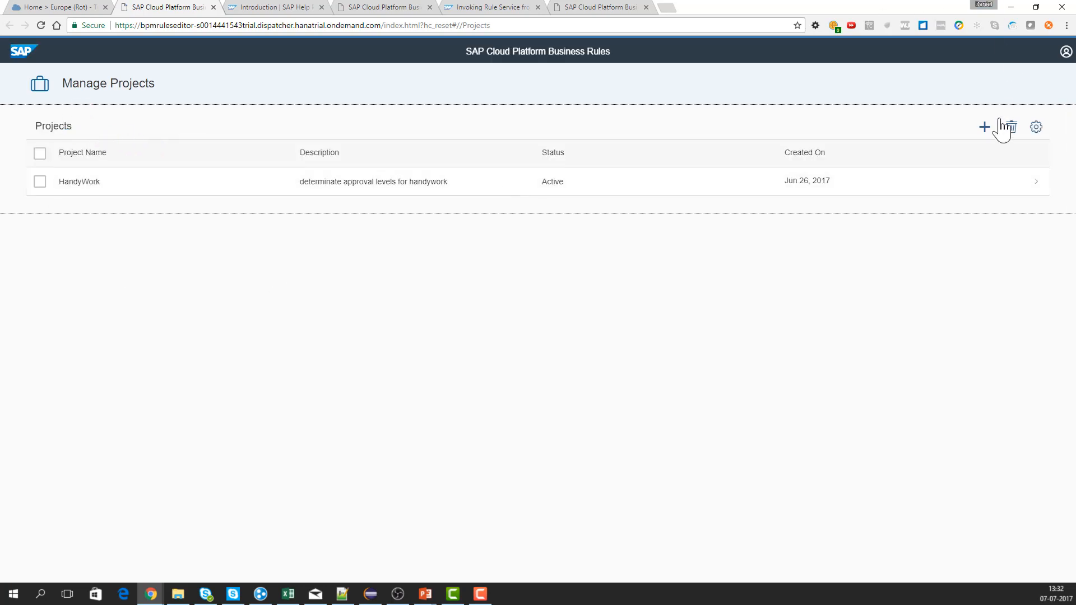
mouse_move(983, 126)
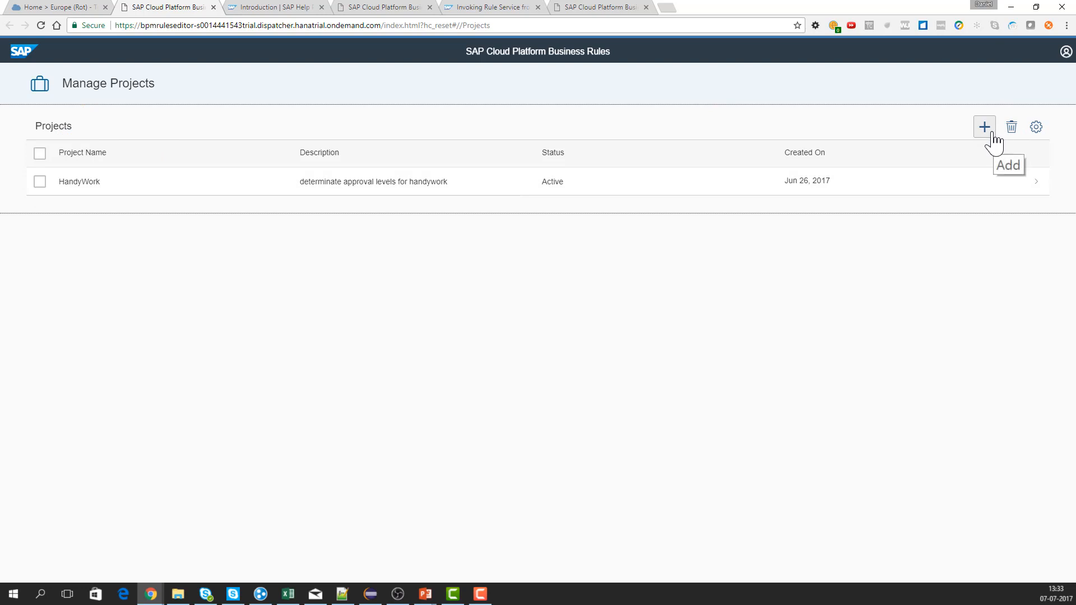
mouse_move(74, 229)
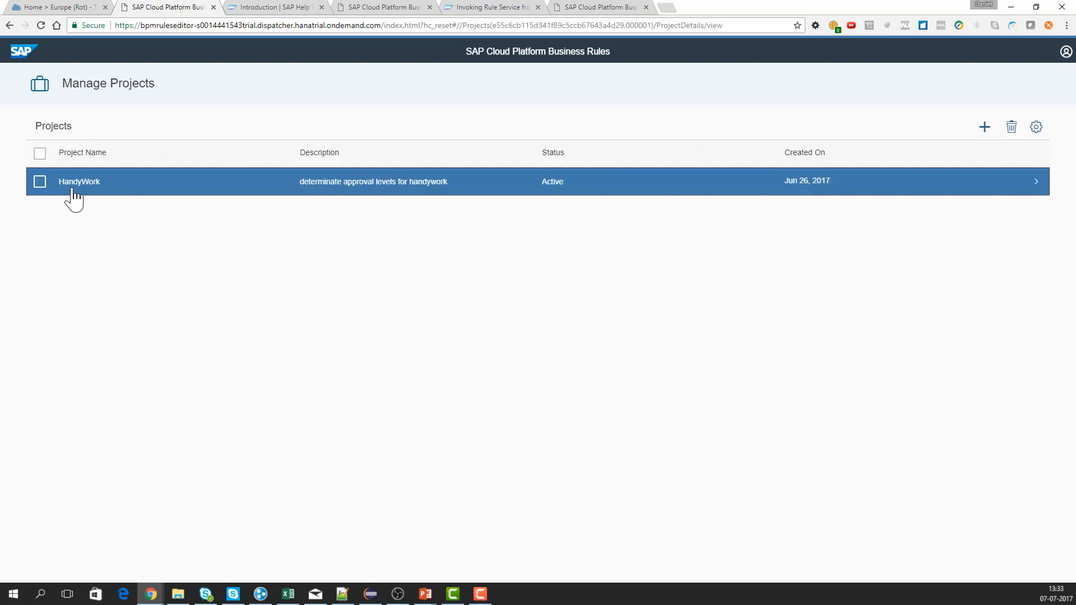
Open the HandyWork project to its Details with active status and Cloud runtime variant.
click(78, 182)
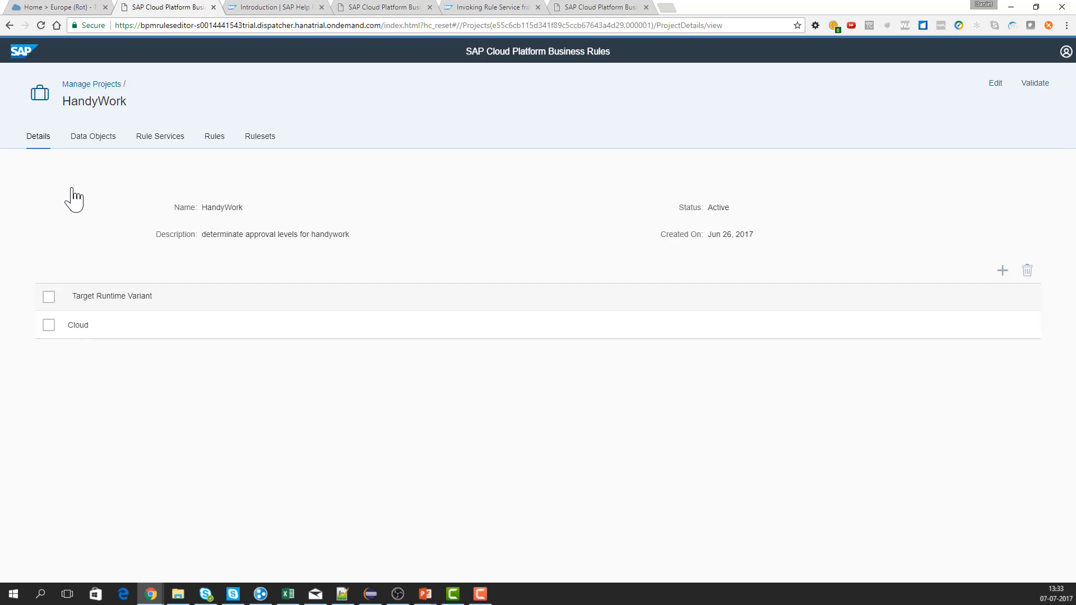
mouse_move(389, 259)
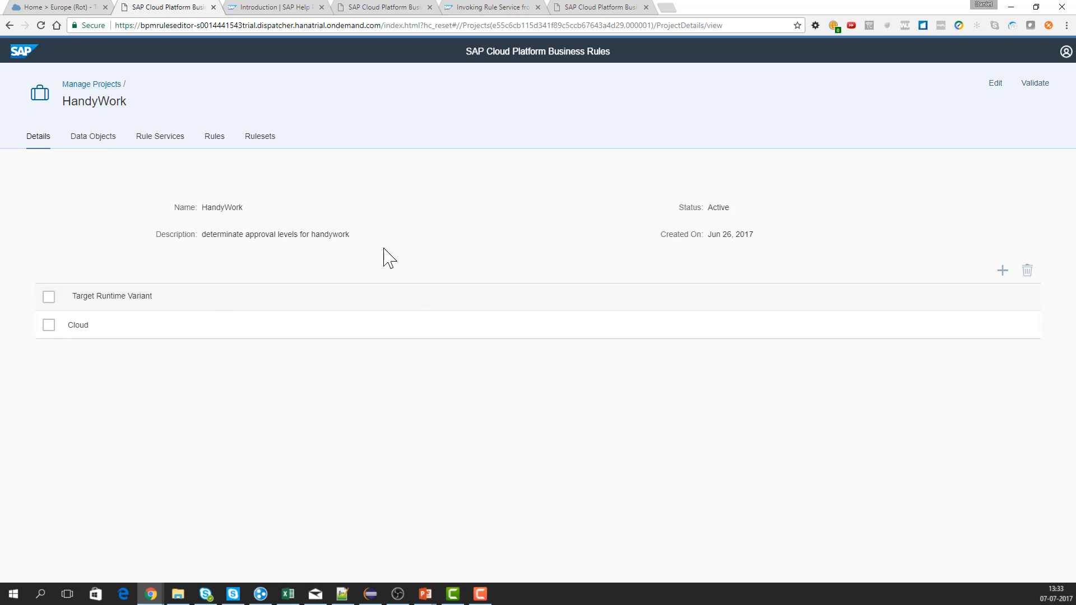
mouse_move(851, 279)
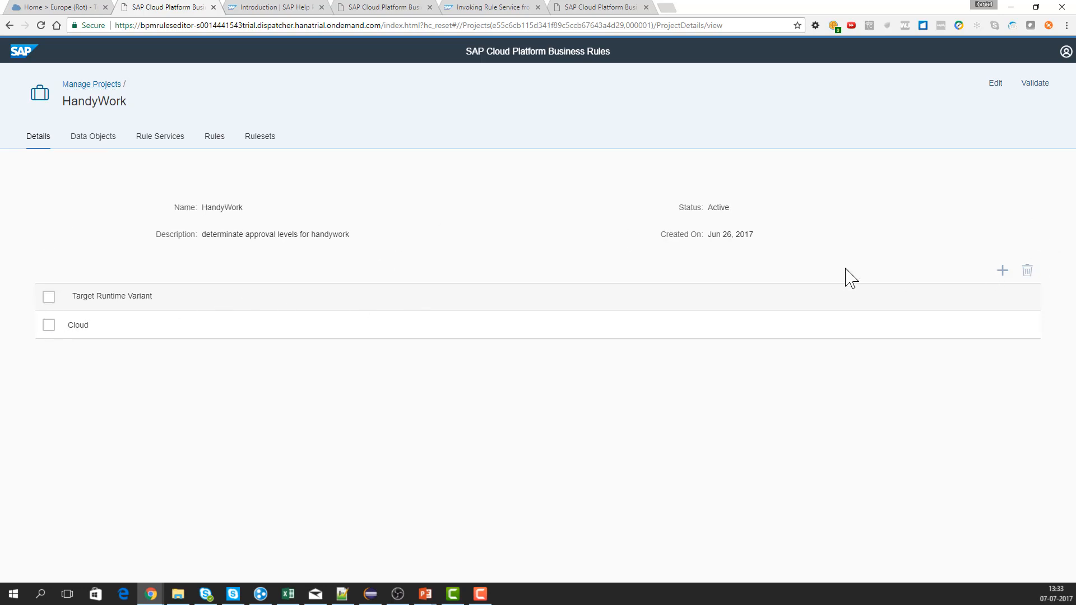
mouse_move(604, 309)
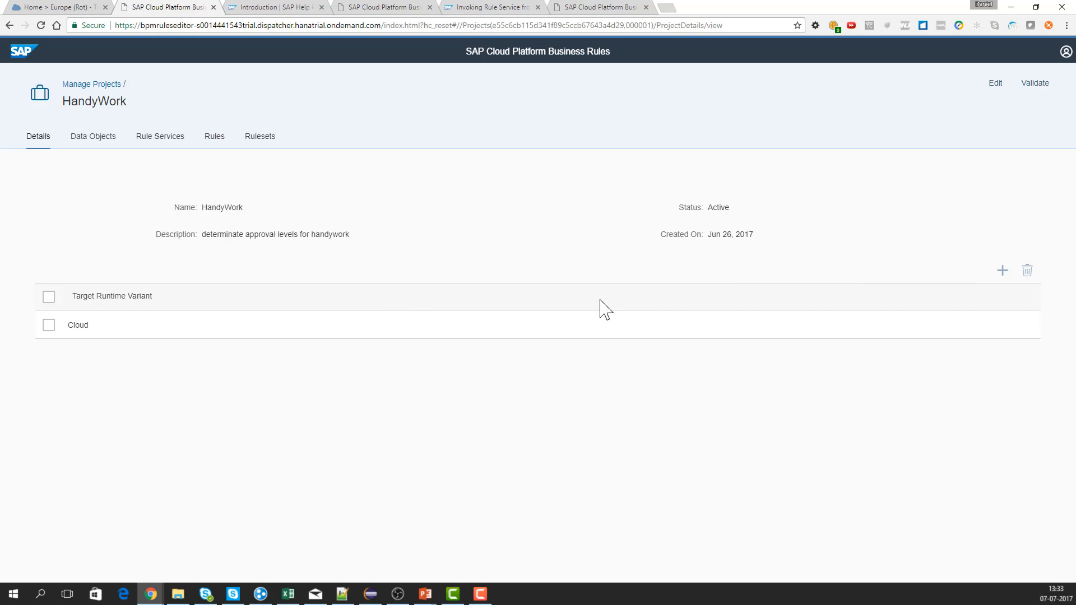
mouse_move(130, 347)
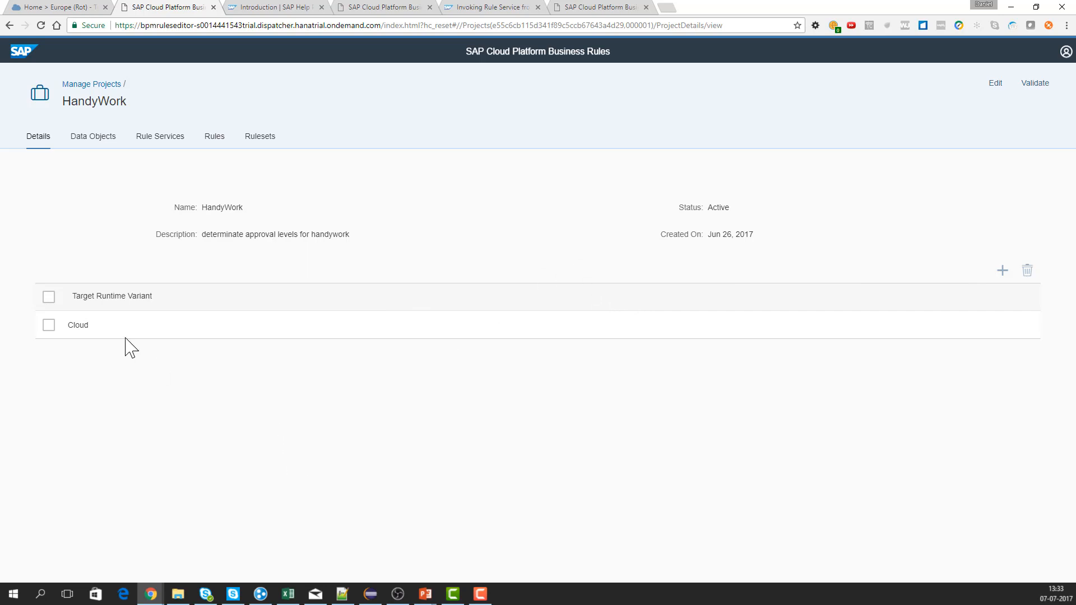
mouse_move(97, 350)
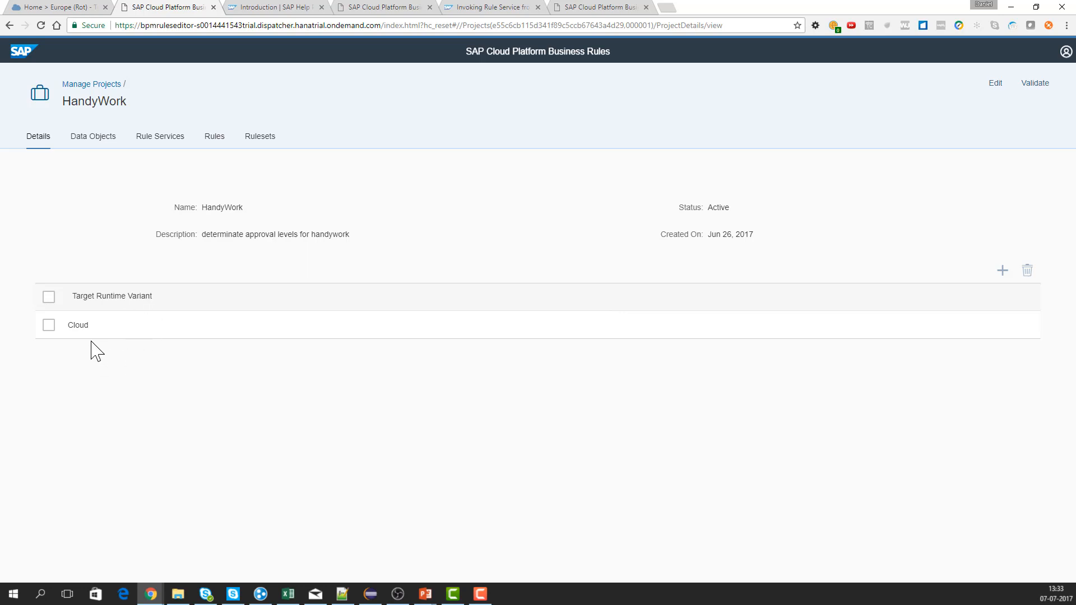
Show the HandyWork project's Data Objects tab listing Person and WorkType.
click(93, 135)
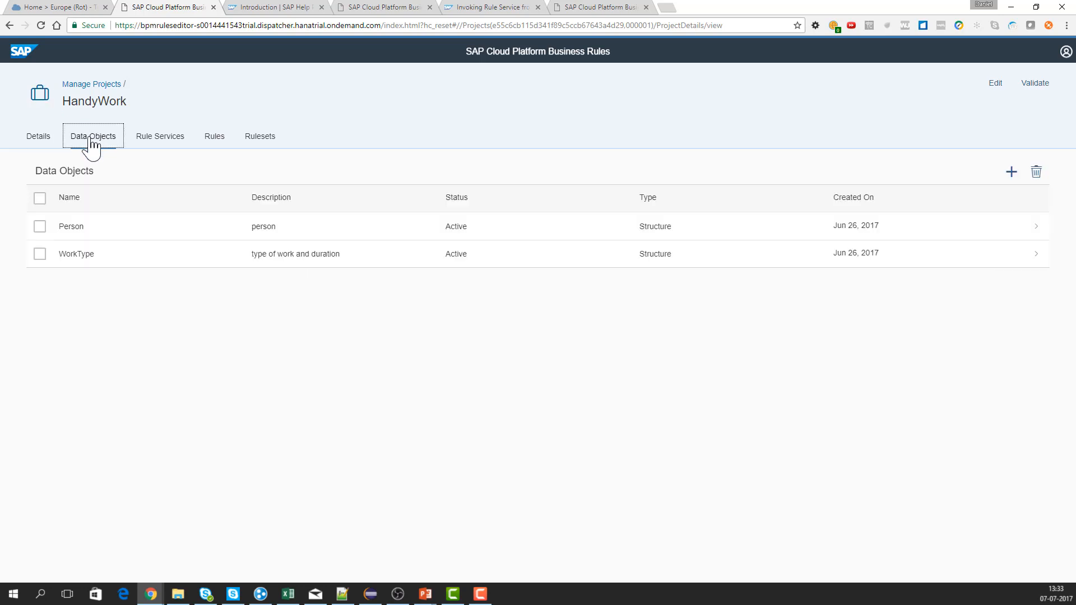
mouse_move(103, 239)
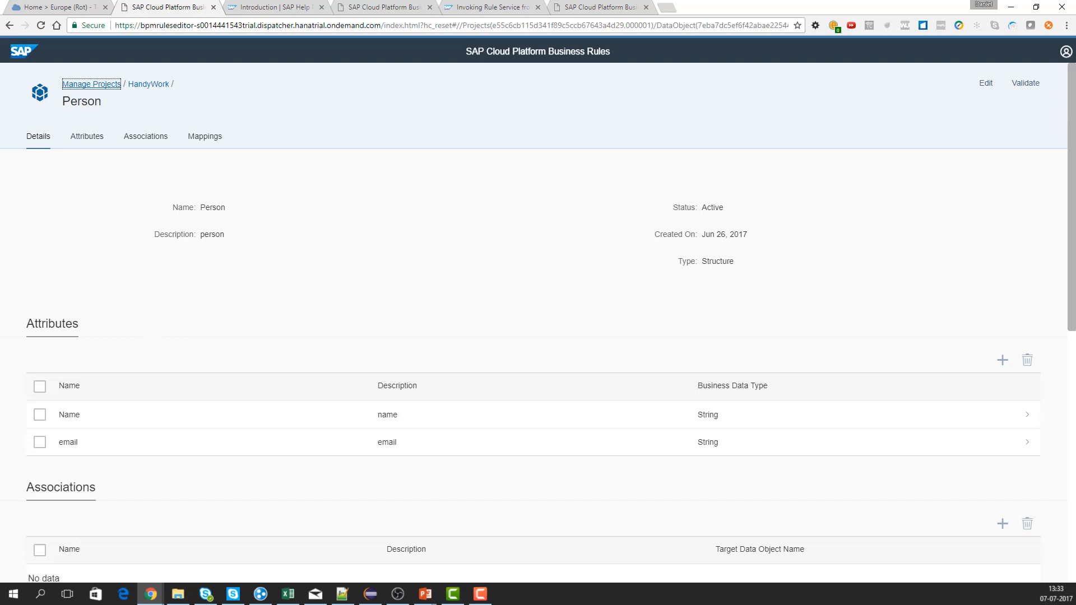
mouse_move(985, 82)
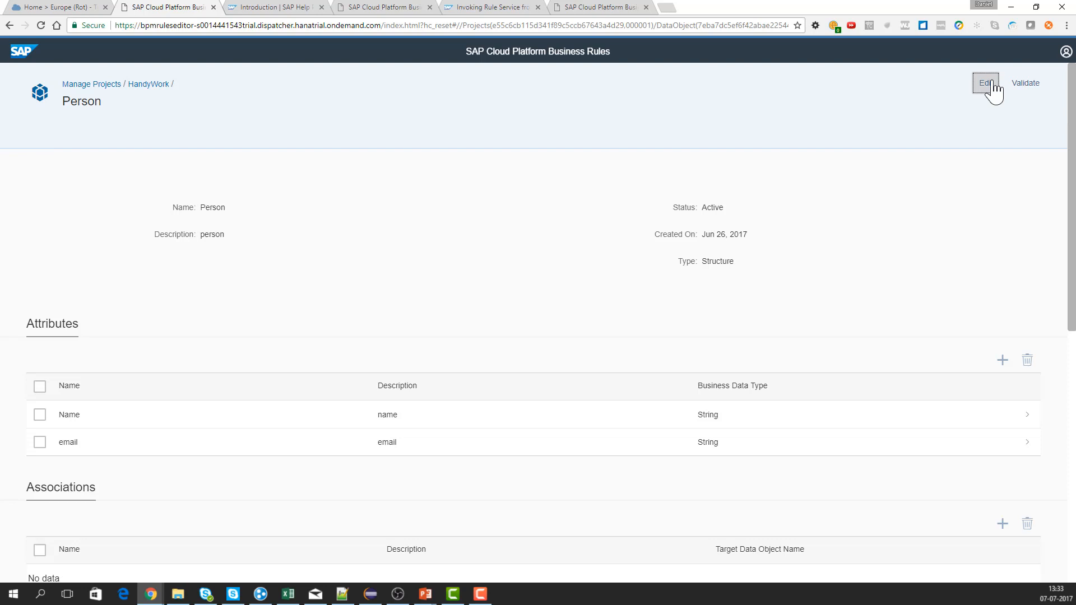
Edit the Person data object and add a new attribute named video with description video.
click(985, 83)
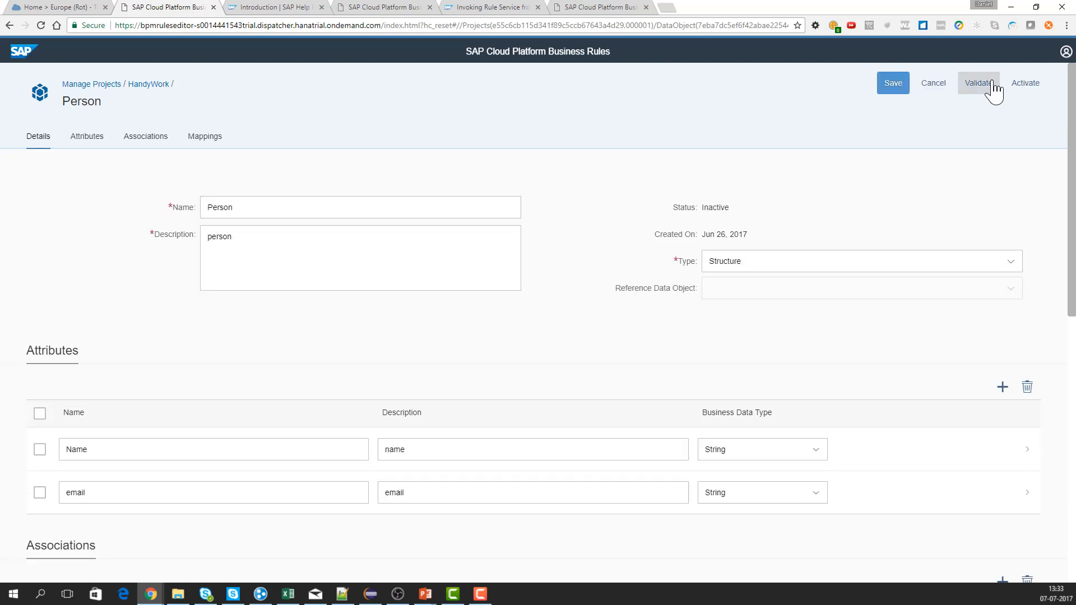
mouse_move(726, 161)
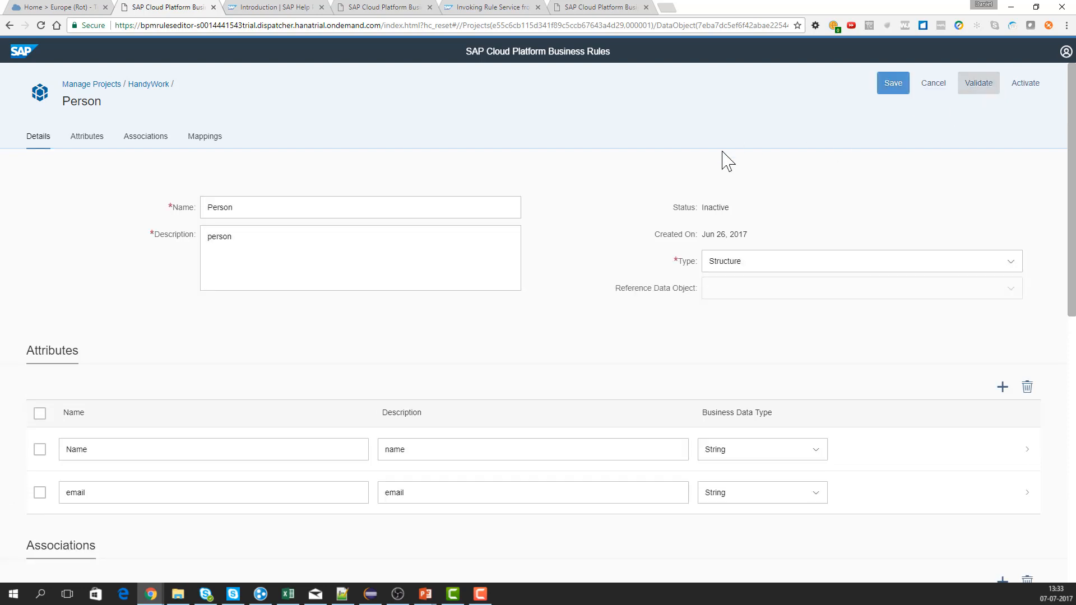
mouse_move(1031, 382)
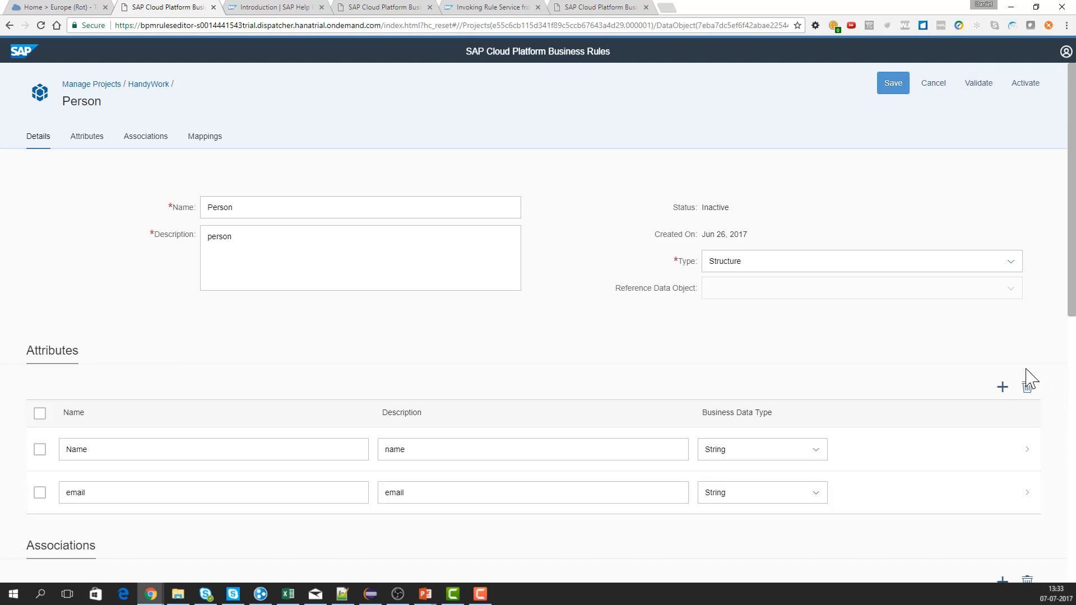
click(1001, 386)
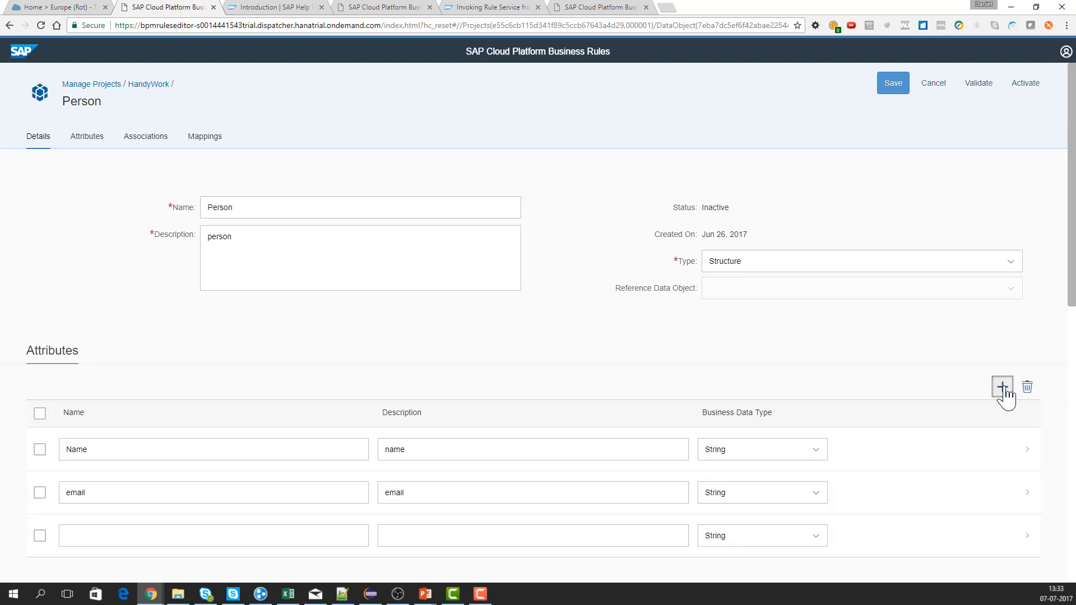
click(213, 536)
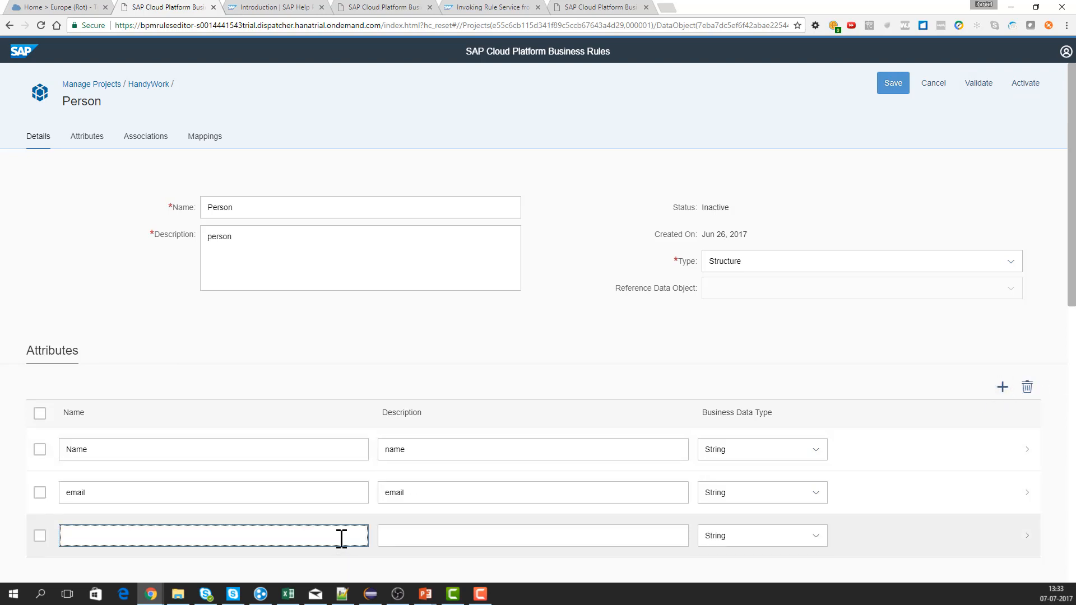
text(video)
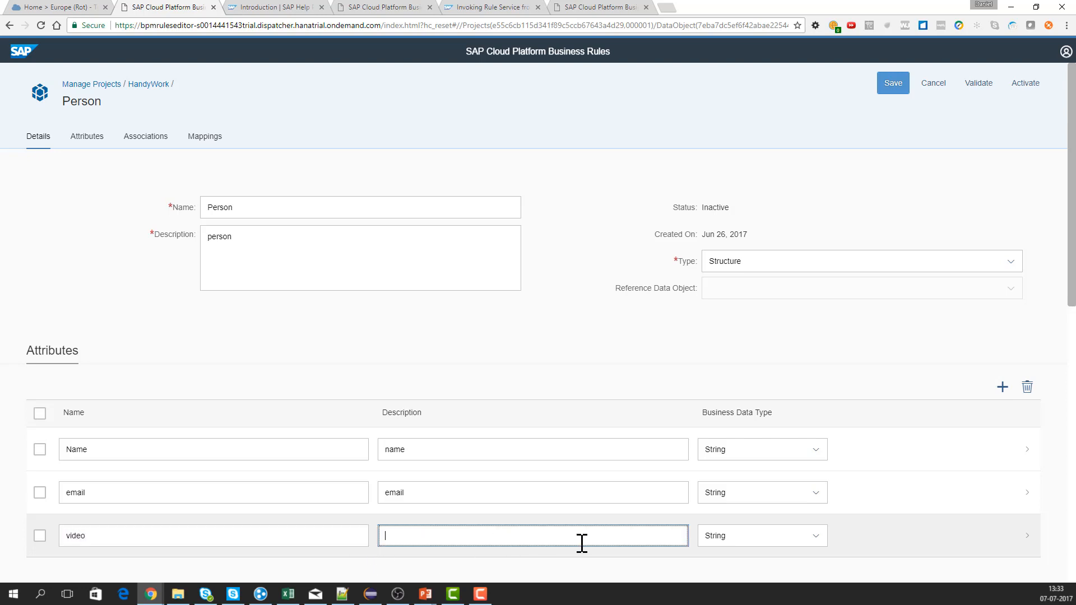
text(voi)
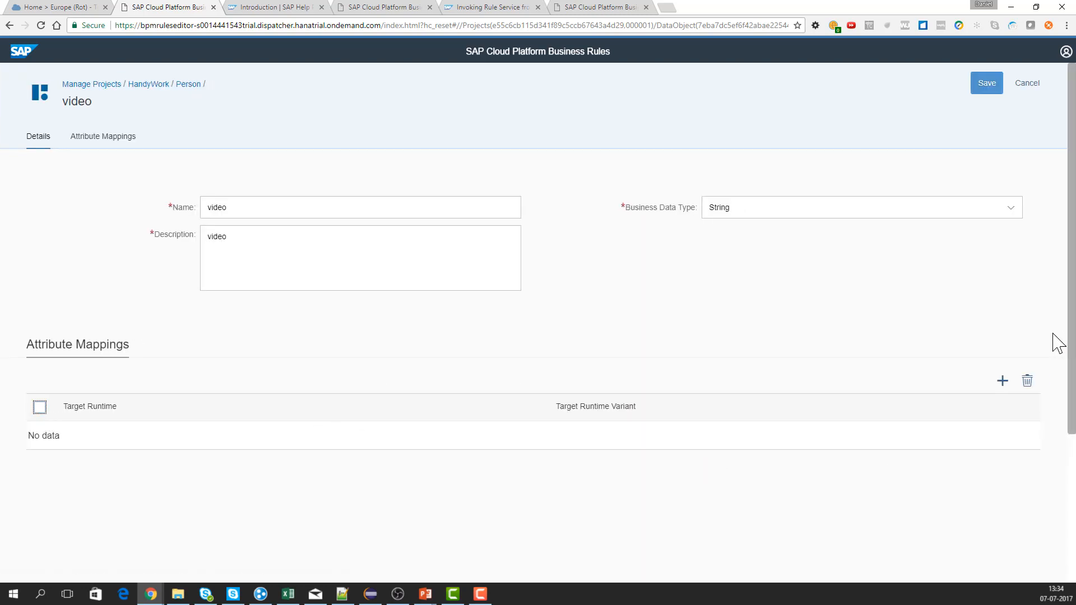
Give the video attribute a JAVA Cloud attribute mapping, save it, and return to Person.
click(1001, 381)
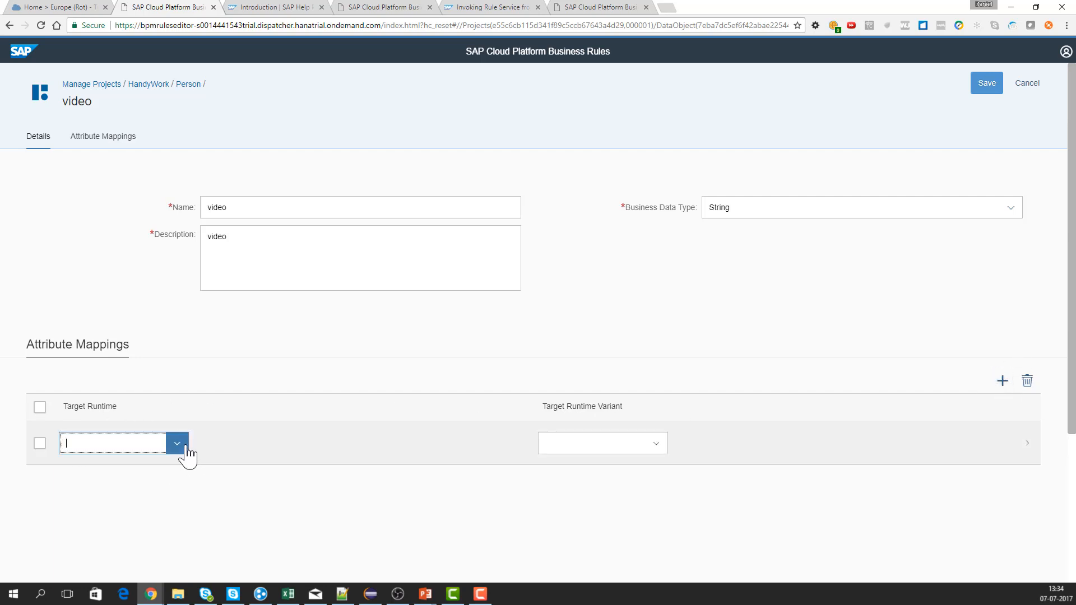
click(177, 443)
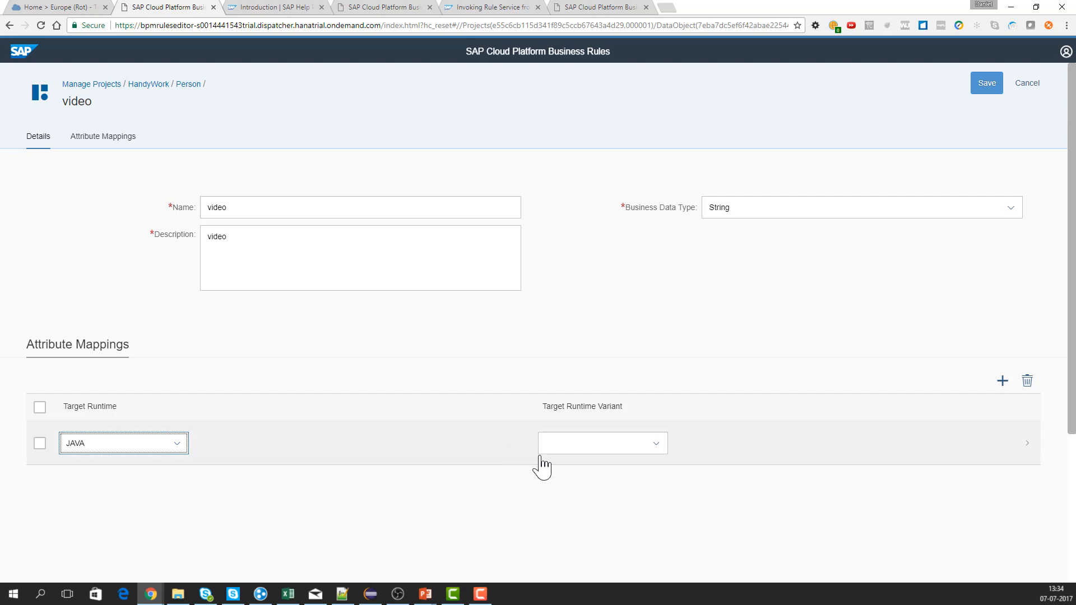
click(654, 443)
text(Cloud)
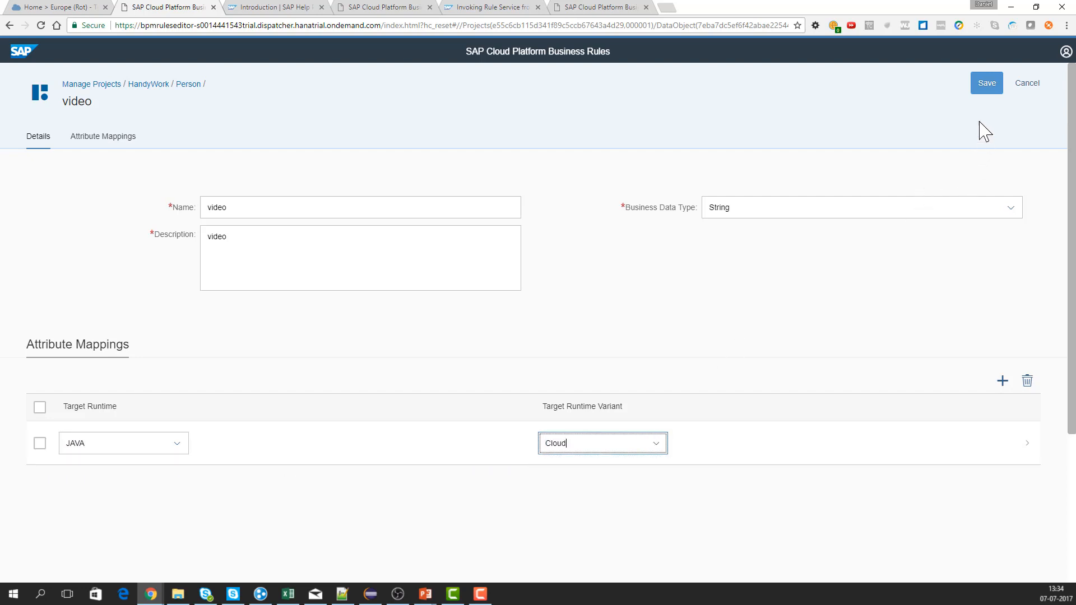
click(986, 83)
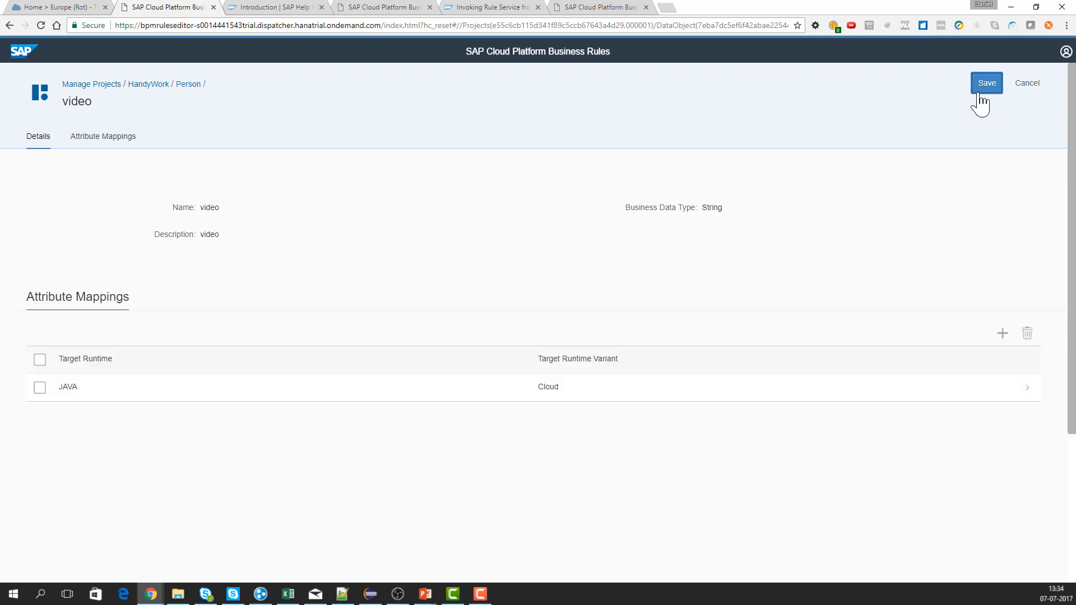
click(986, 83)
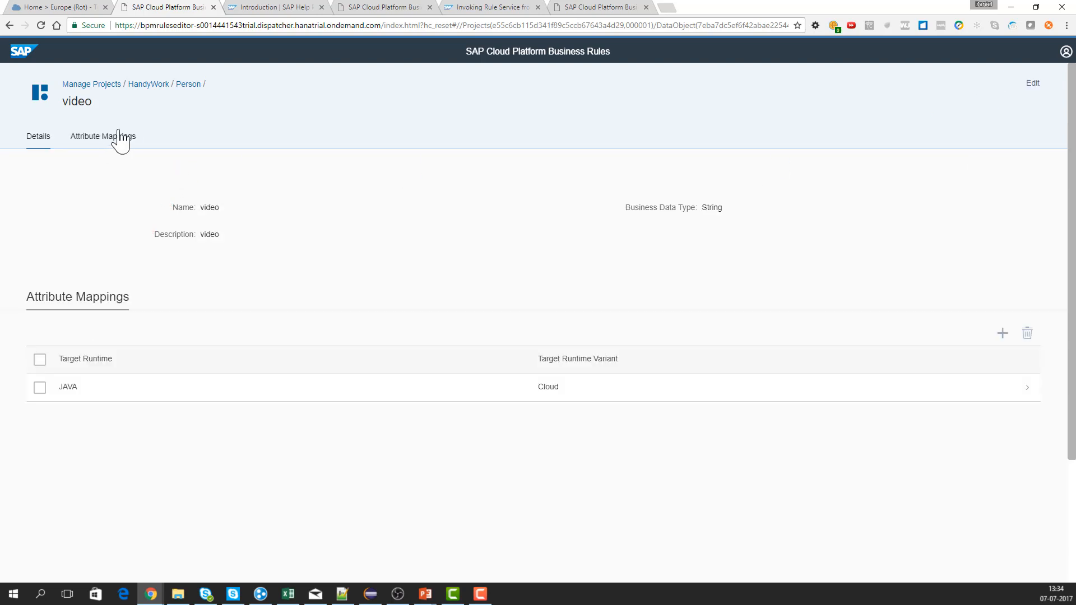
mouse_move(200, 93)
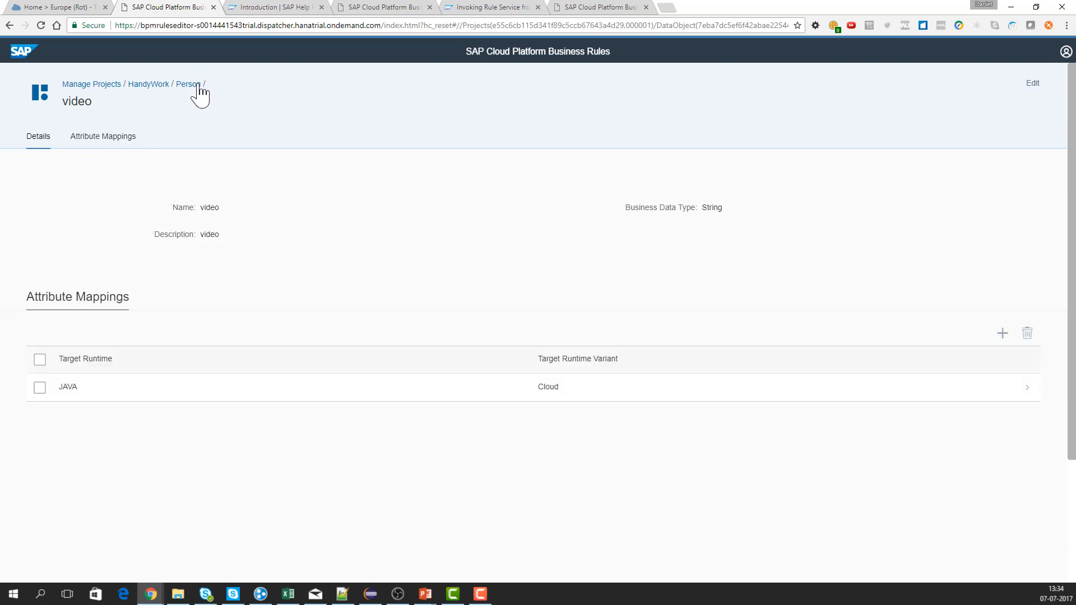
click(187, 84)
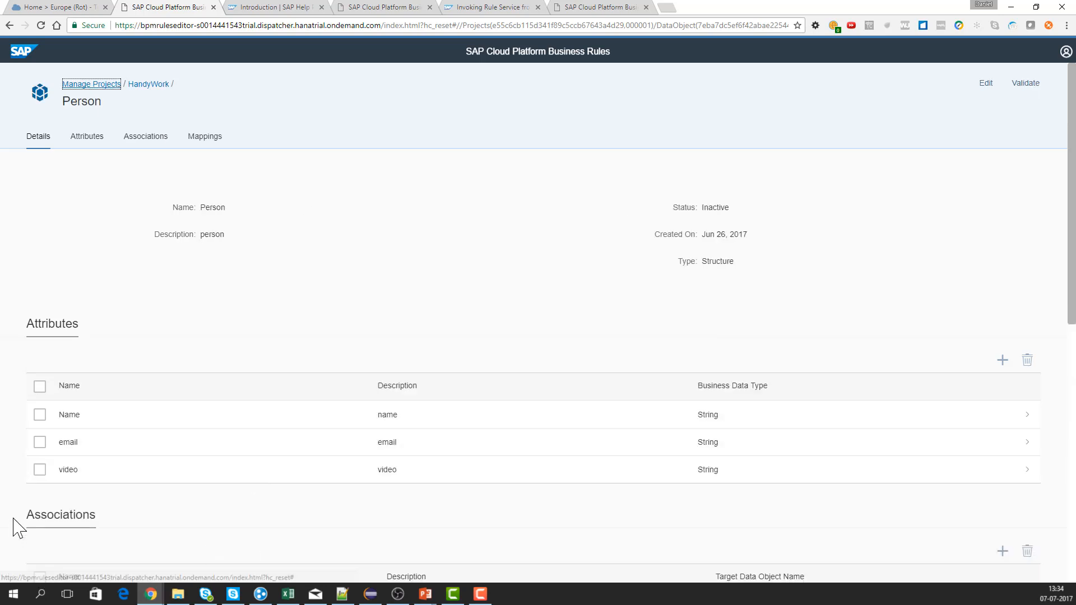
mouse_move(1022, 110)
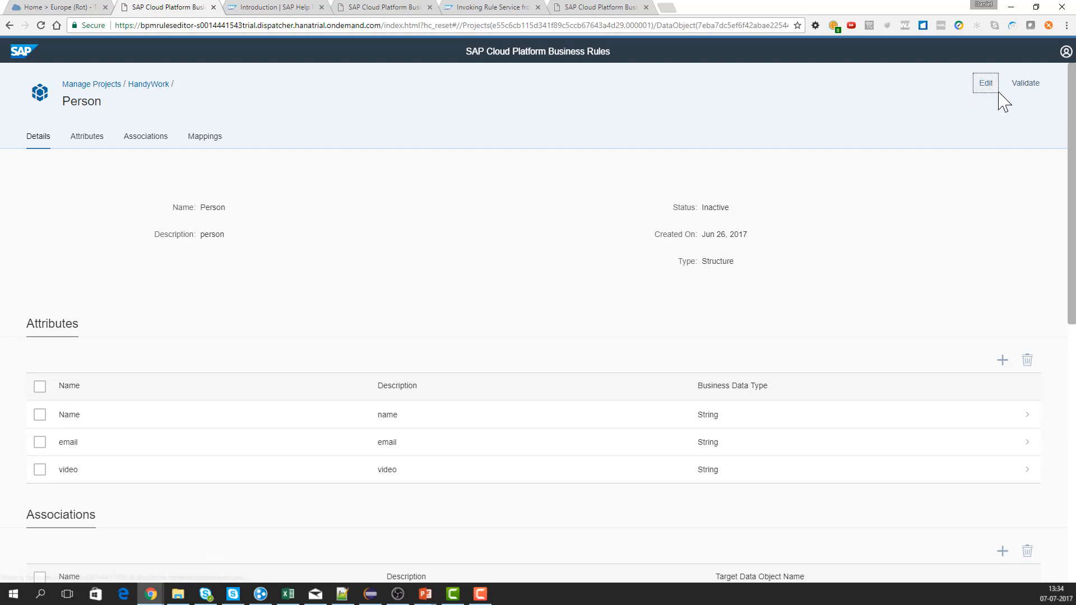
Edit Person again, delete the video attribute and validate the data object.
click(985, 82)
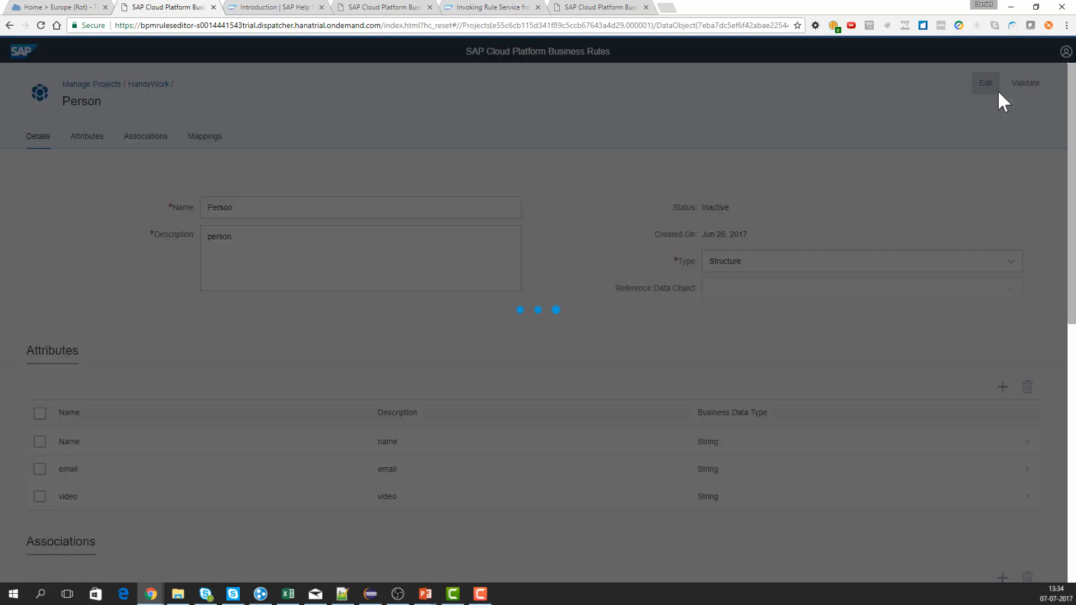
click(984, 82)
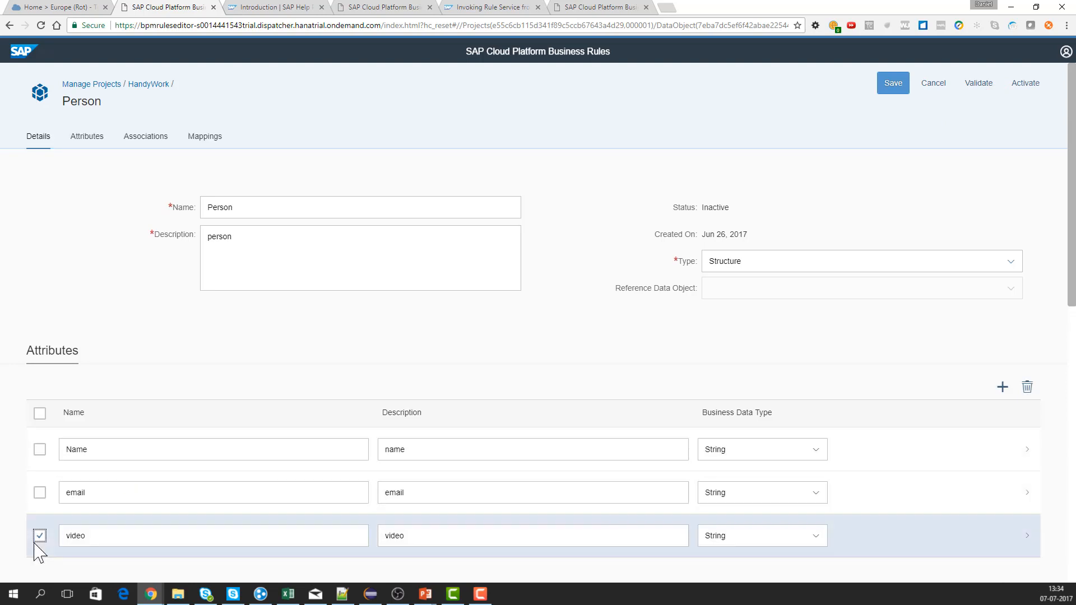
mouse_move(850, 101)
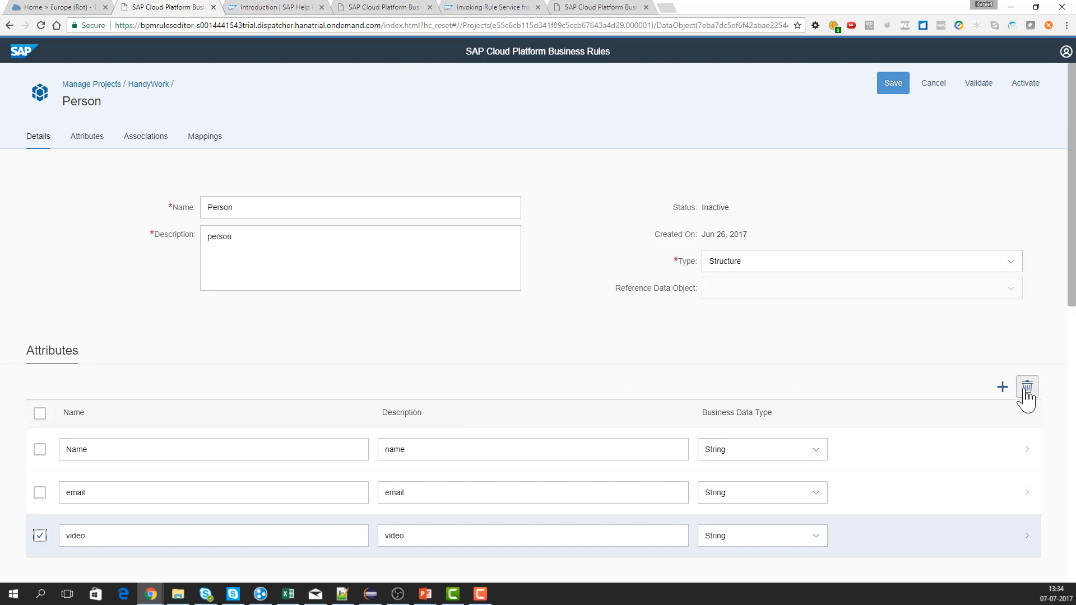
click(1028, 387)
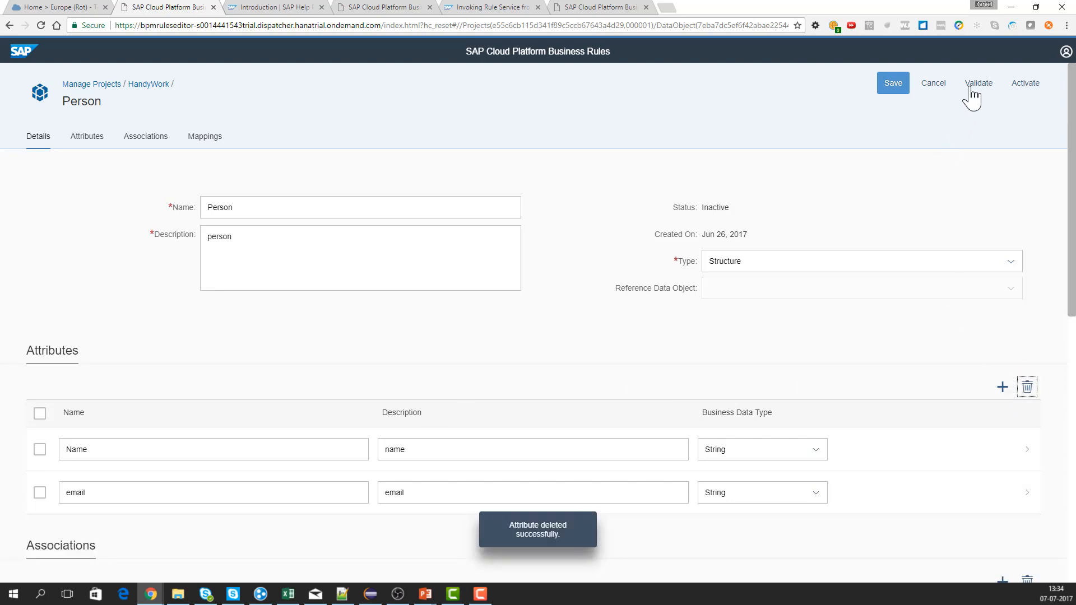
click(977, 82)
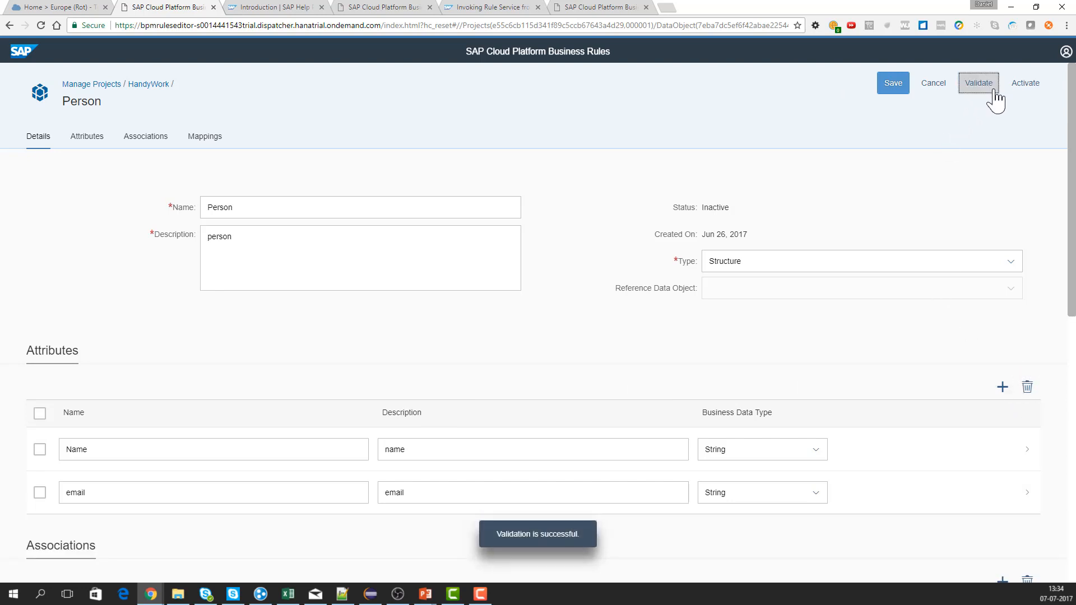
Activate Person with only Name and email, then return to the HandyWork project.
click(1024, 82)
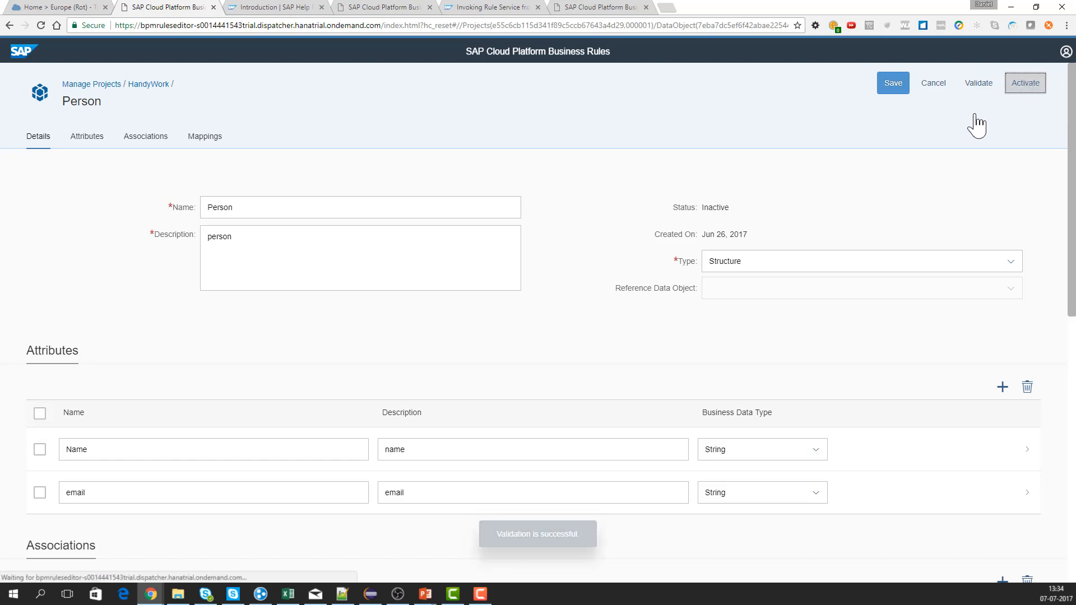
click(1026, 82)
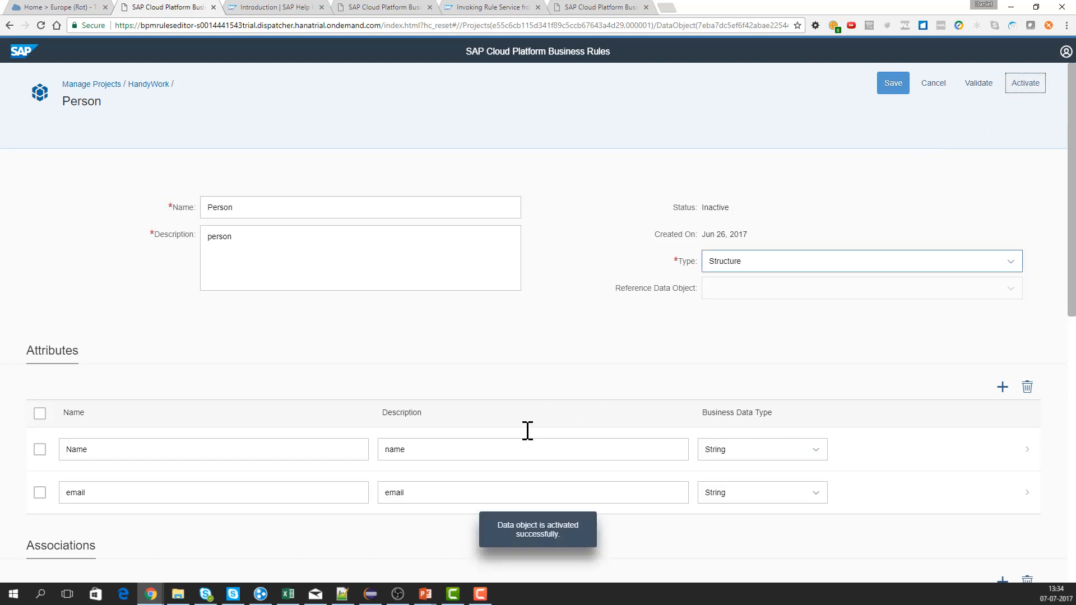
click(1026, 82)
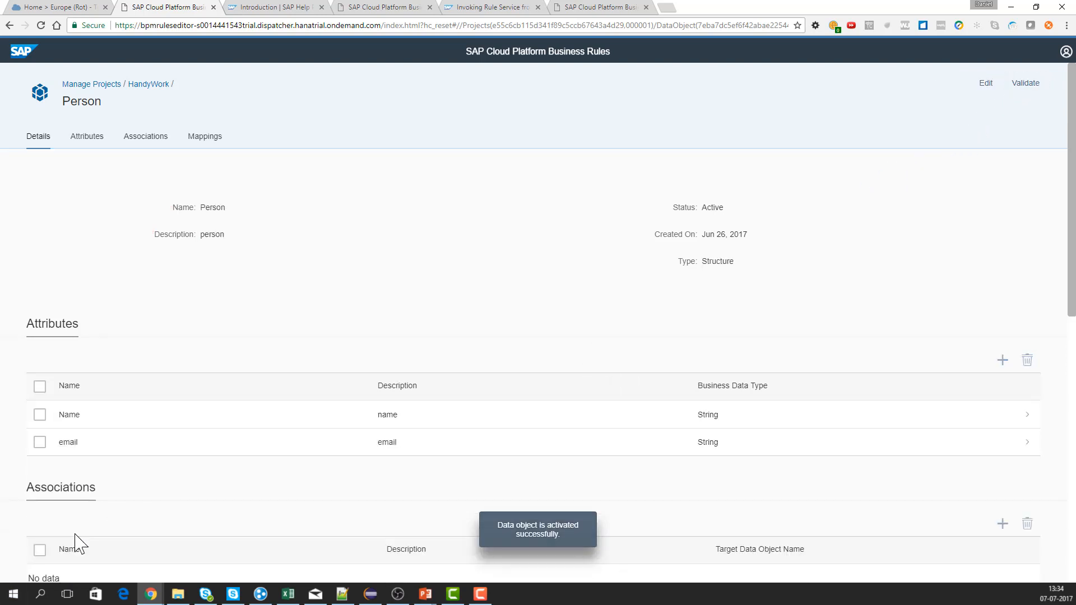
scroll(down, 3)
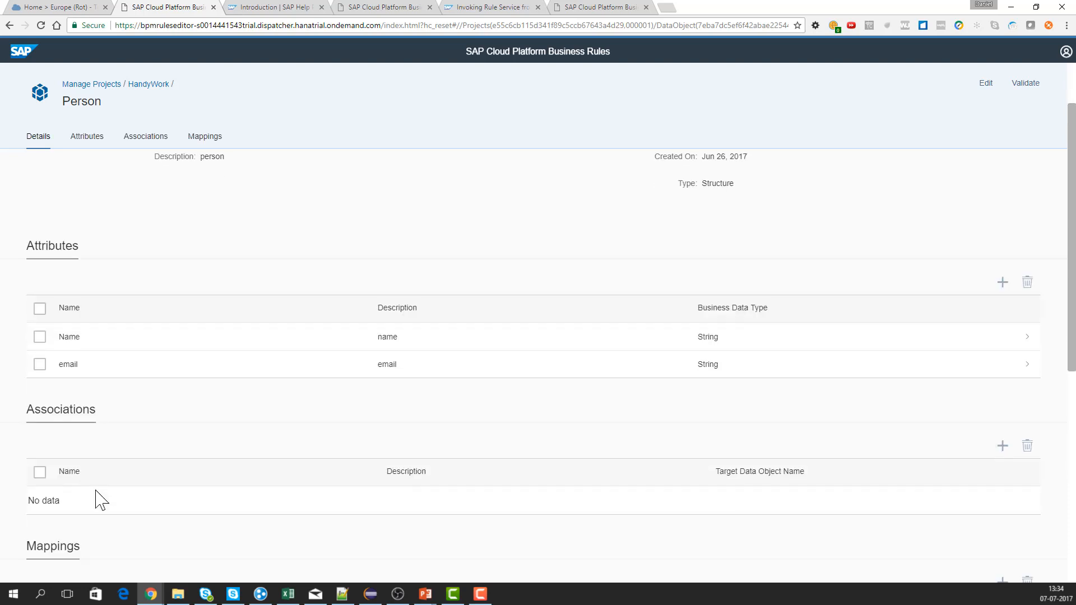
scroll(up, 3)
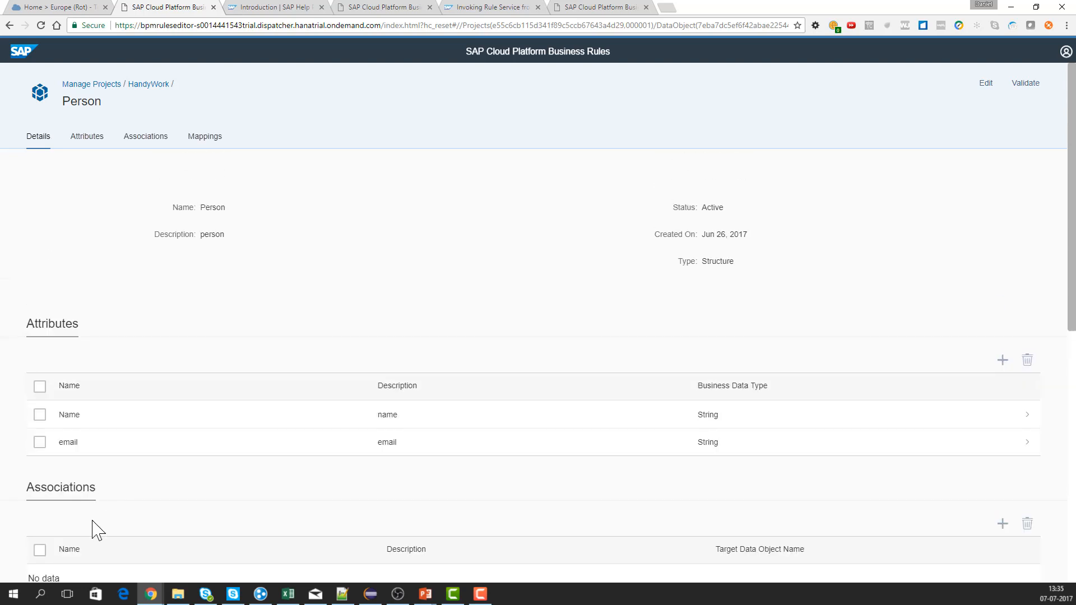
mouse_move(122, 282)
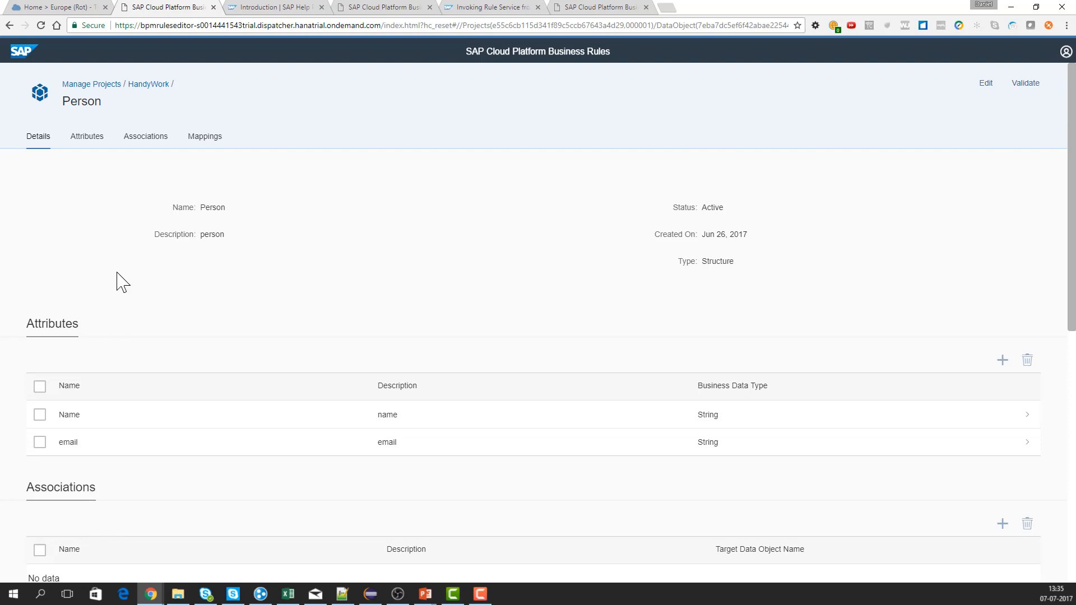
mouse_move(144, 112)
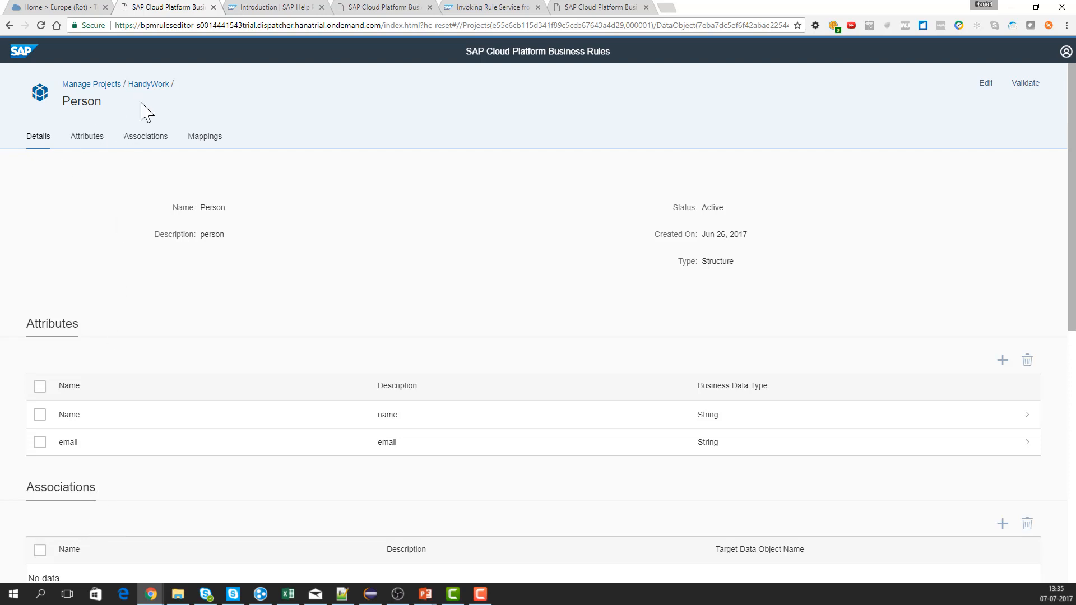
mouse_move(148, 84)
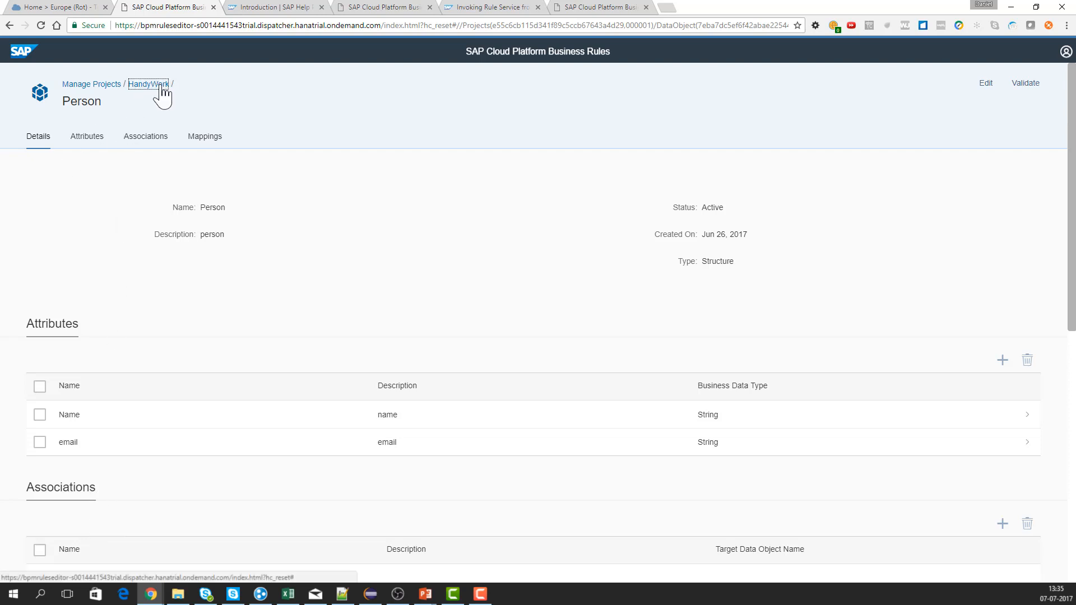
mouse_move(140, 204)
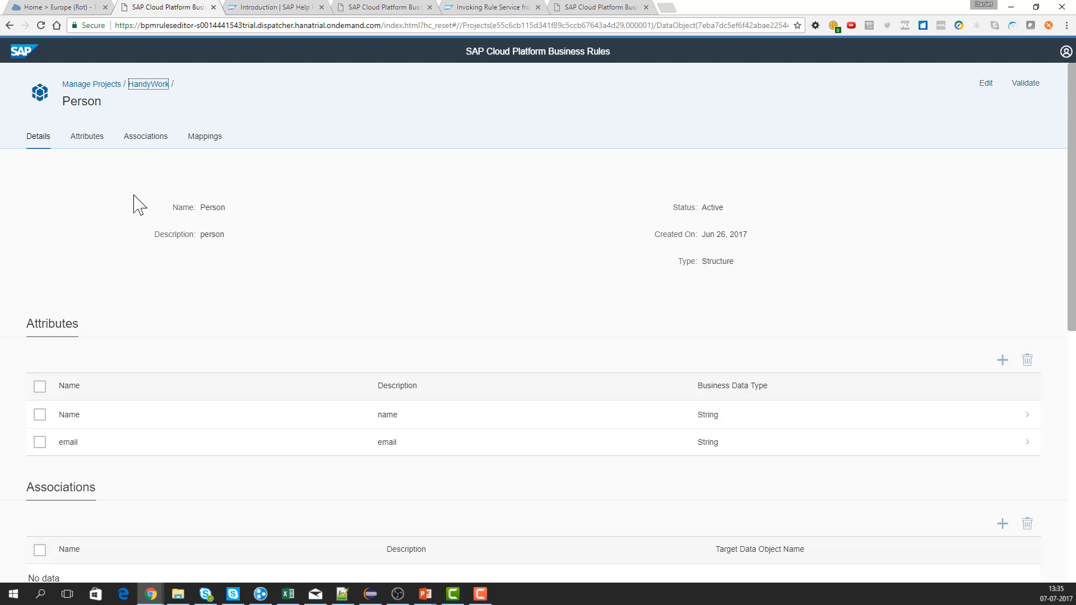
mouse_move(143, 102)
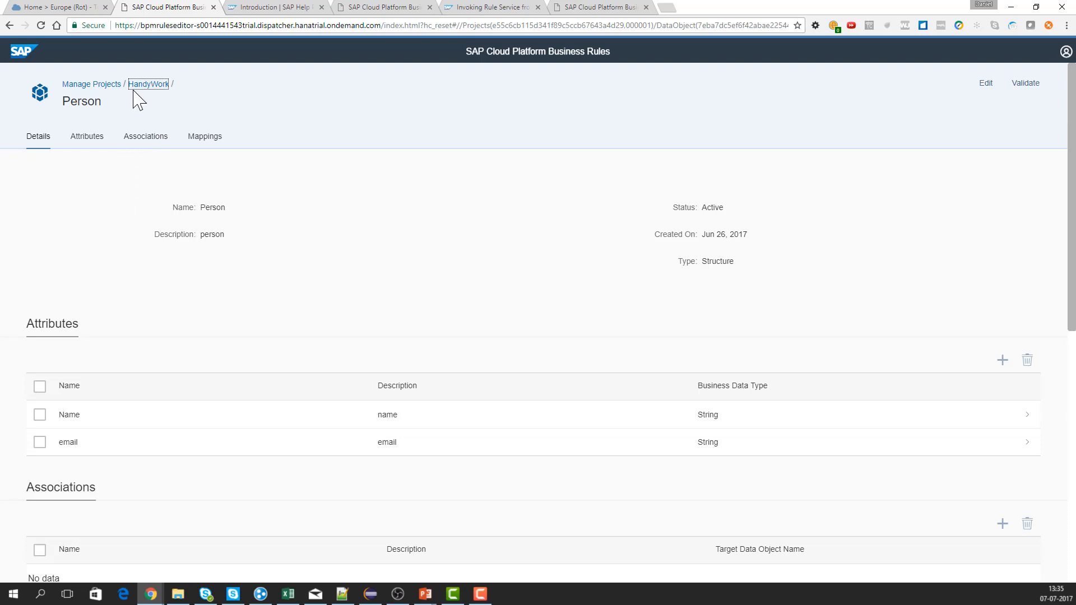
click(148, 84)
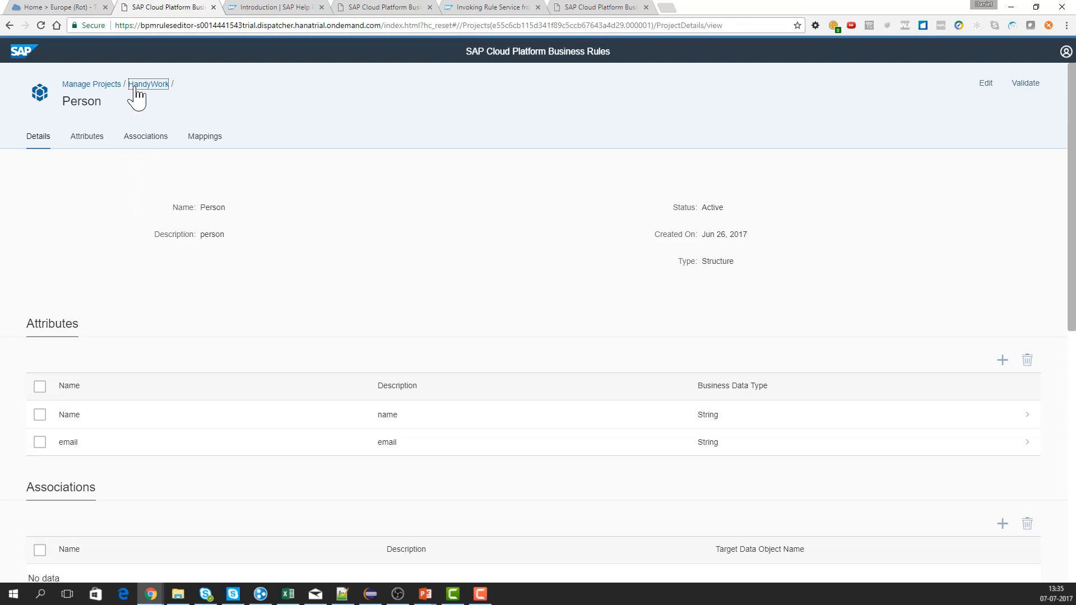
mouse_move(145, 141)
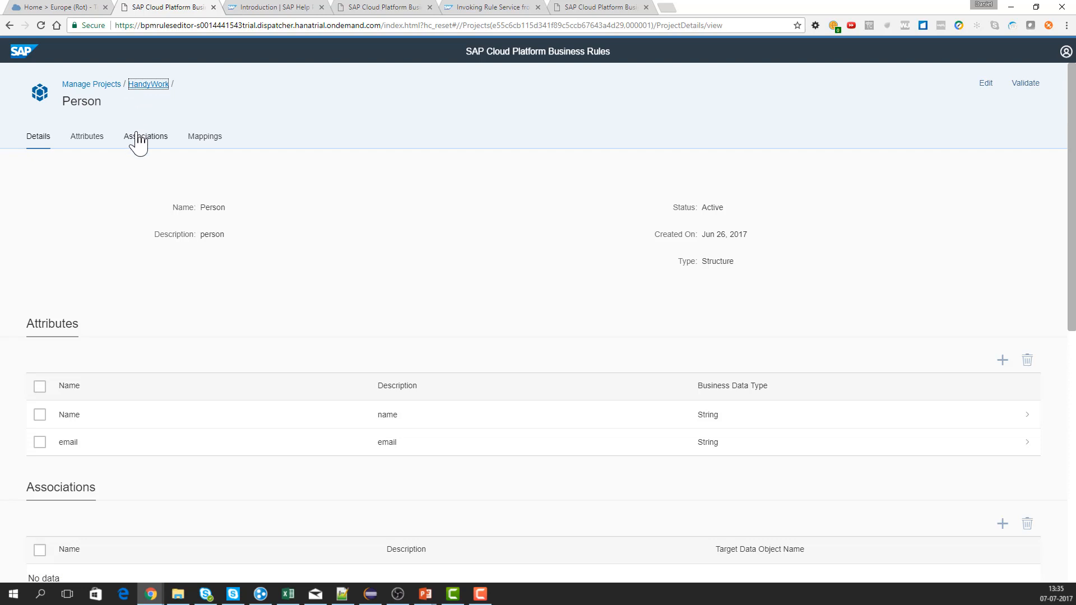
Review the ContextTable rule service's WorkType input, Person result and JAVA Cloud runtime, then return to HandyWork.
click(148, 84)
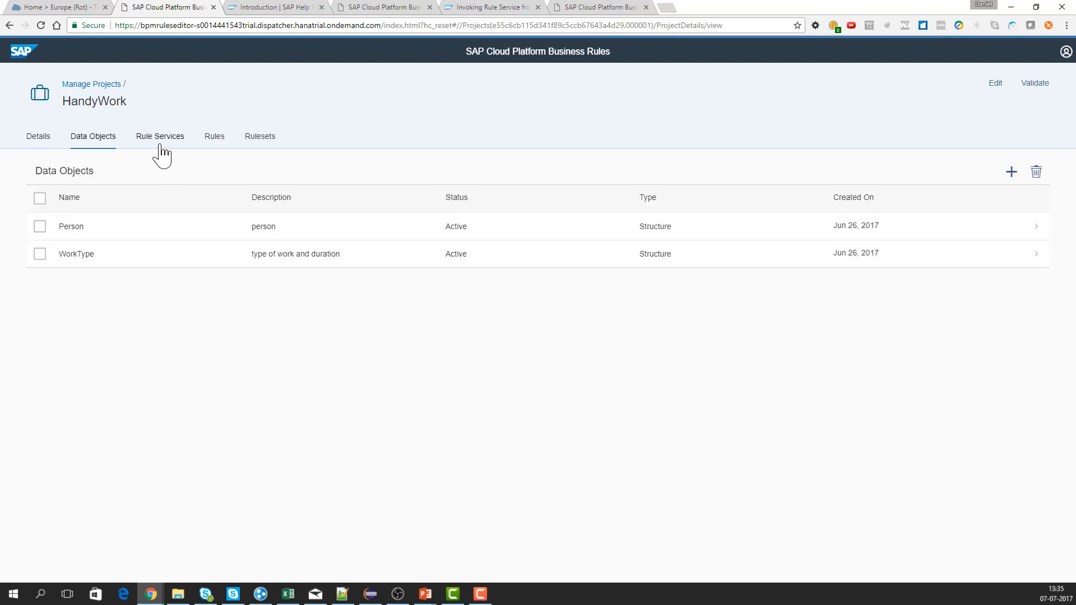
click(161, 135)
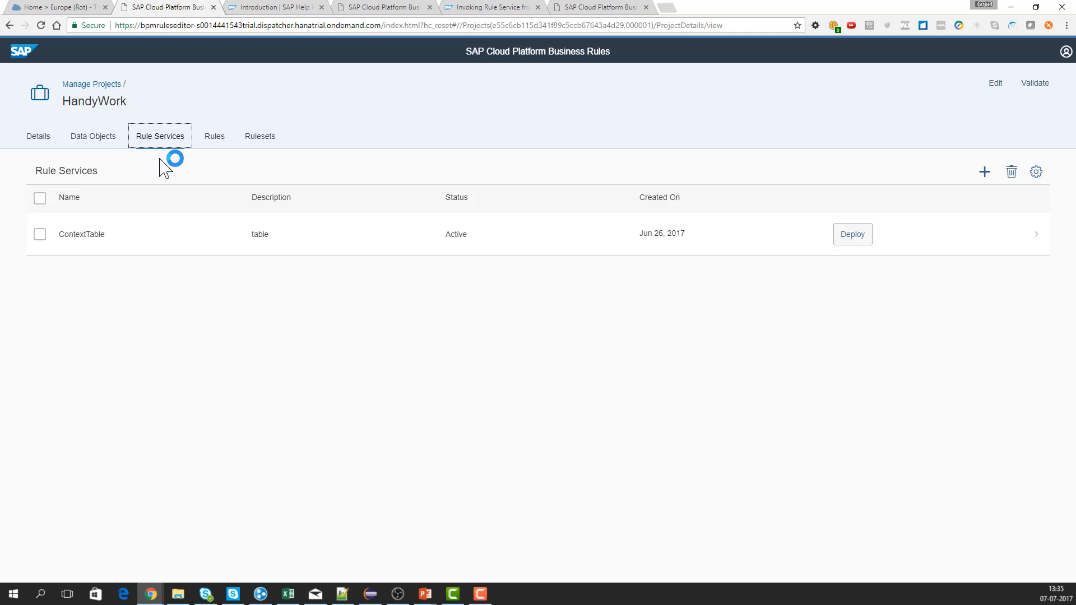
mouse_move(469, 245)
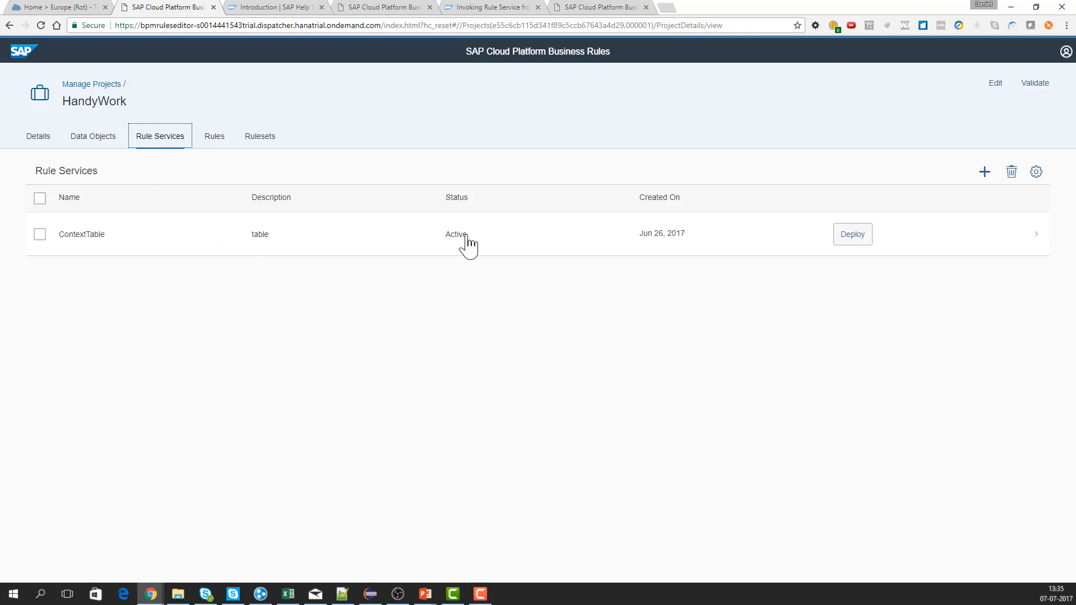
click(481, 234)
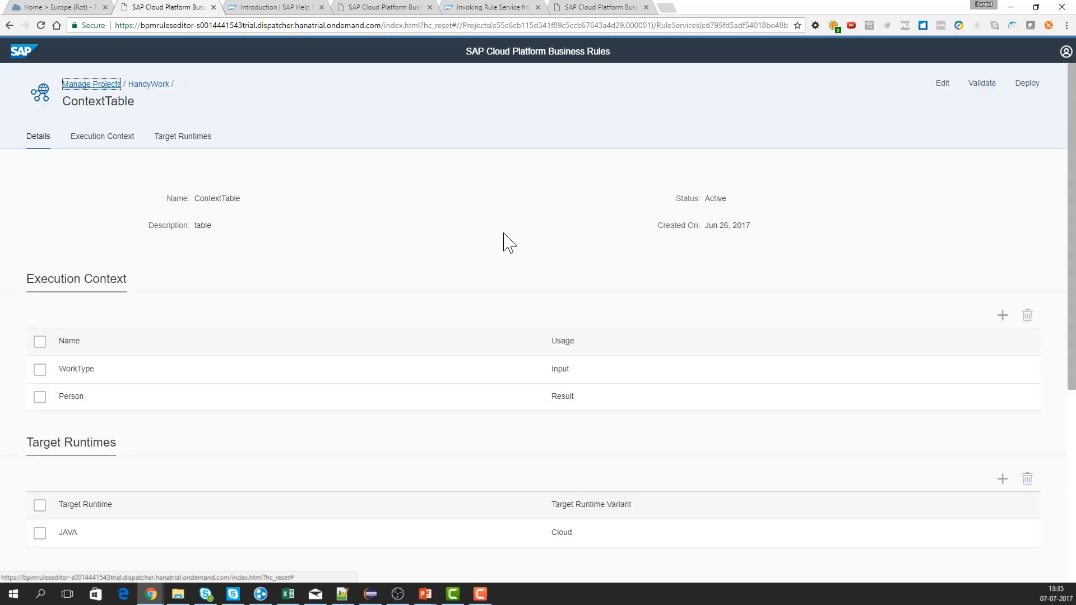
click(76, 369)
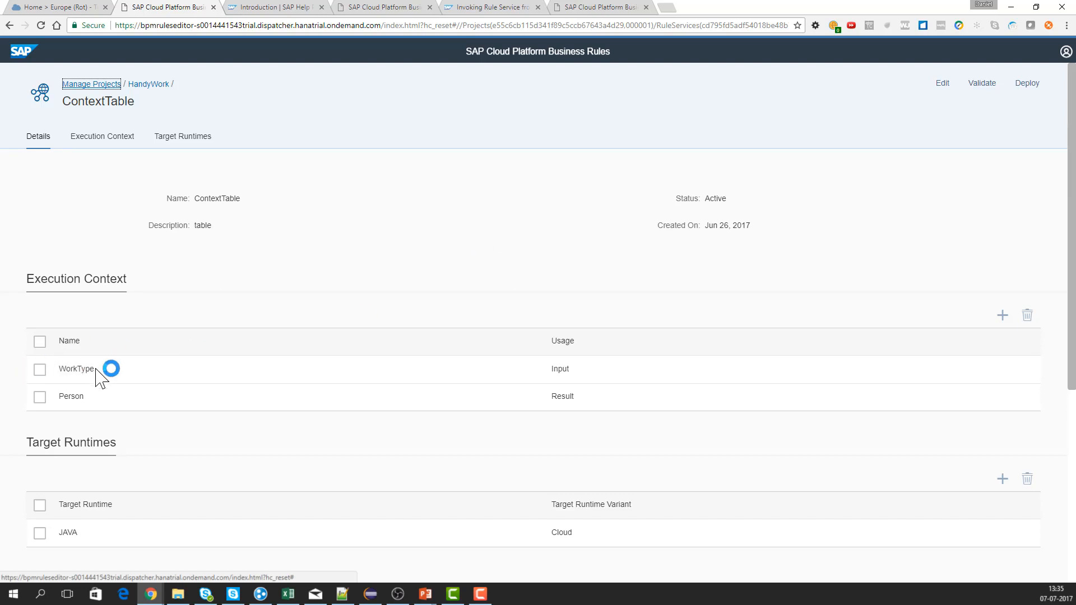
mouse_move(107, 244)
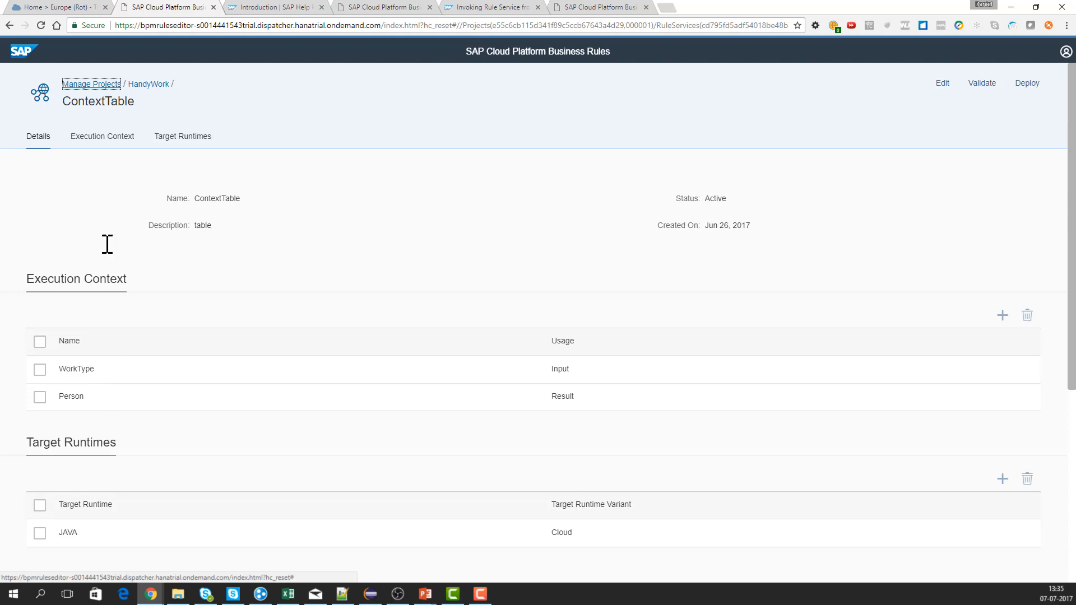
mouse_move(102, 136)
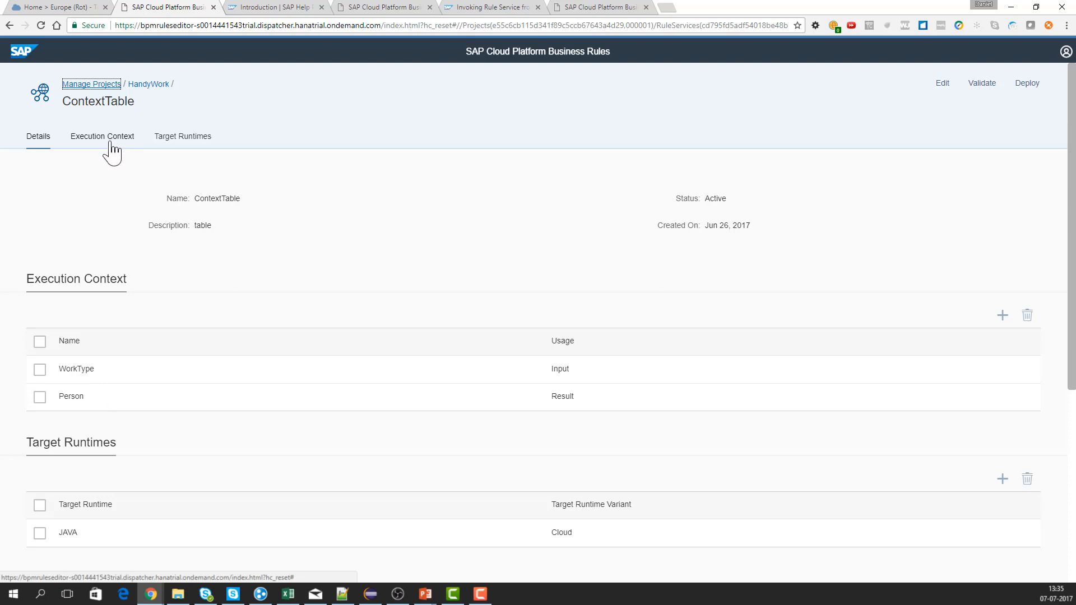
mouse_move(553, 556)
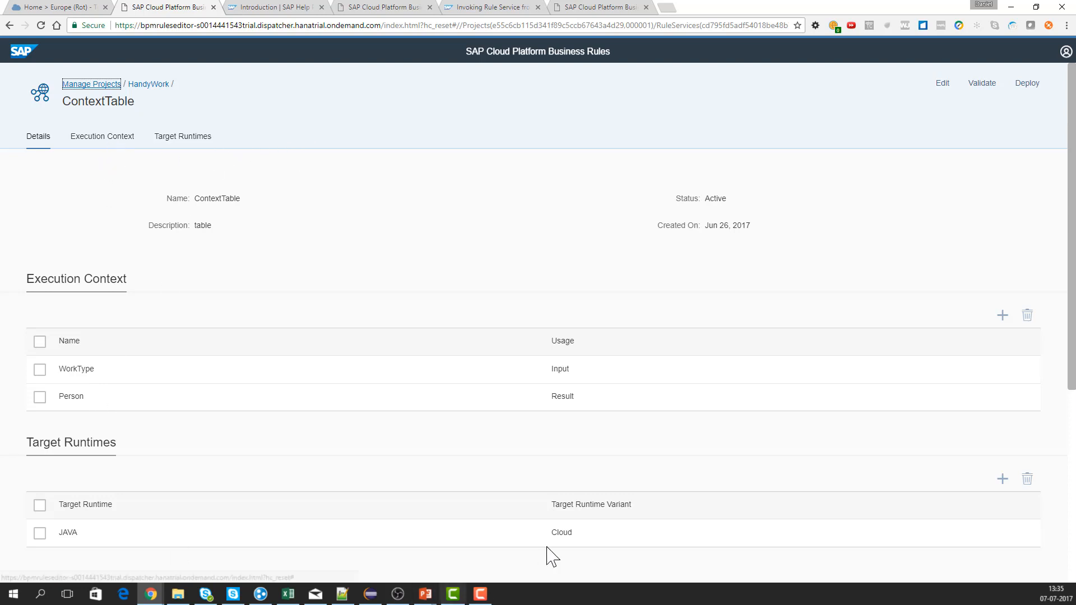
mouse_move(145, 90)
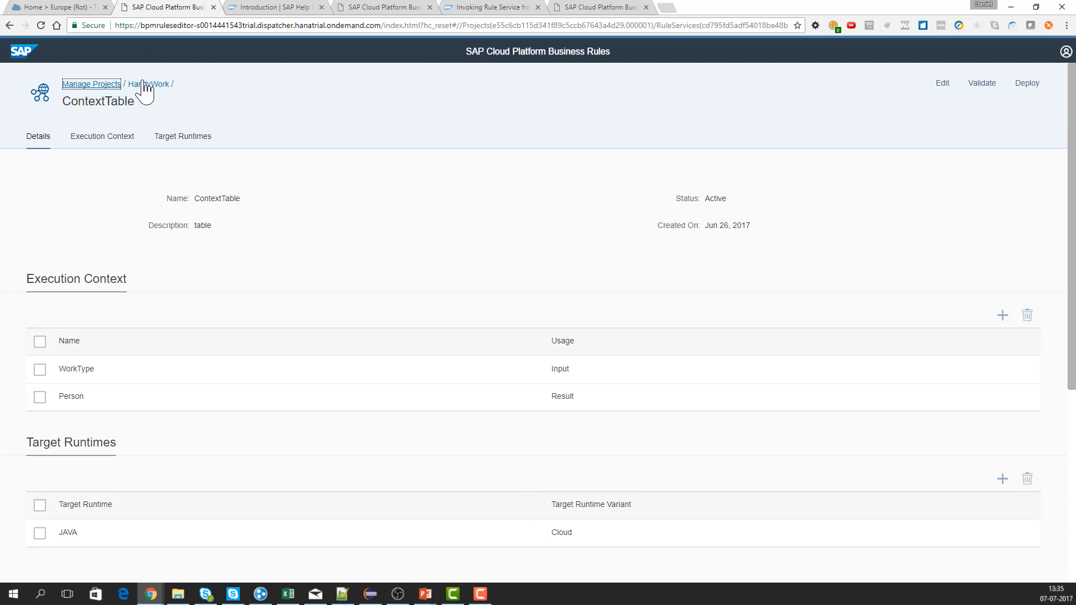
click(148, 84)
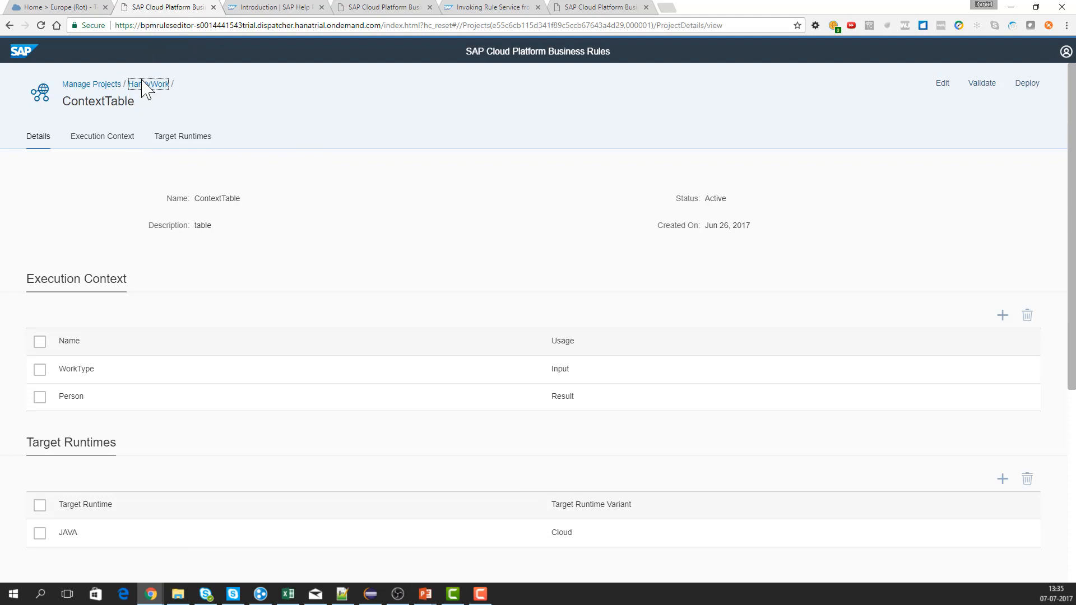
From the Rules tab, open the Approver decision table rule with its Person result.
click(149, 84)
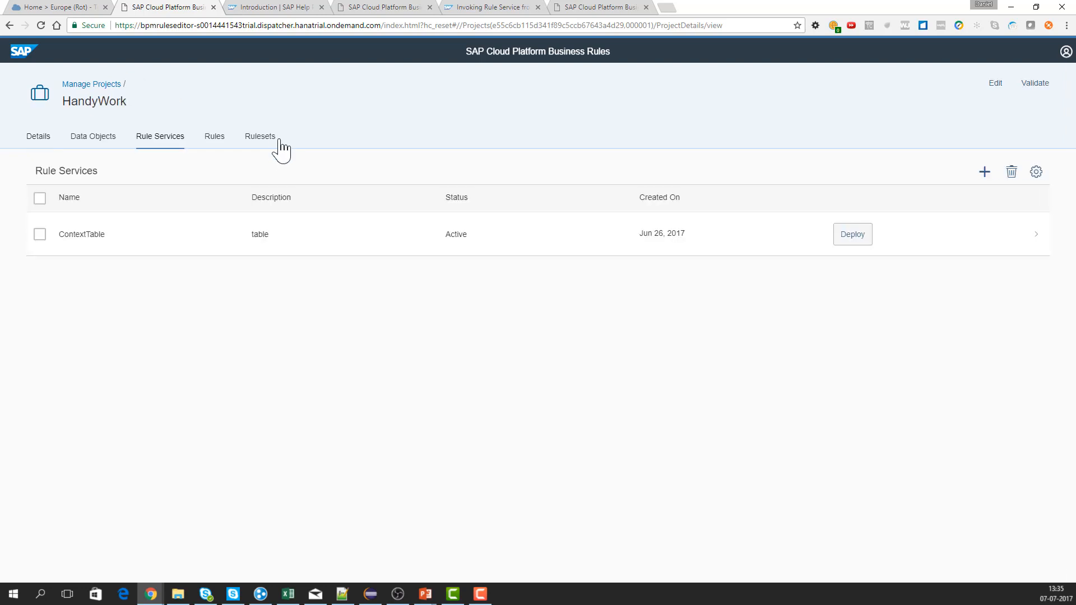
click(214, 136)
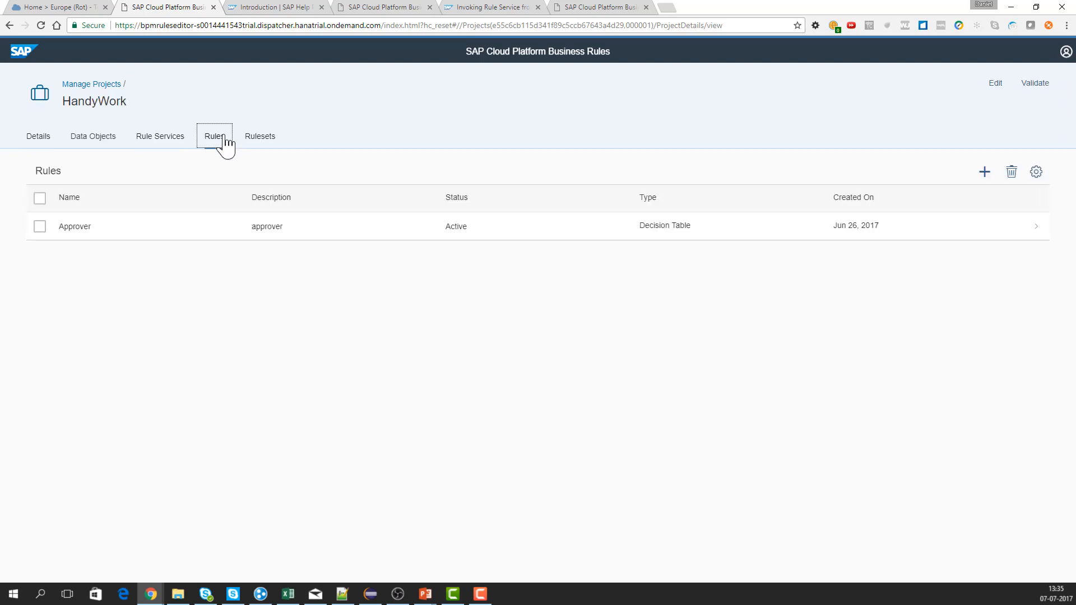
mouse_move(150, 237)
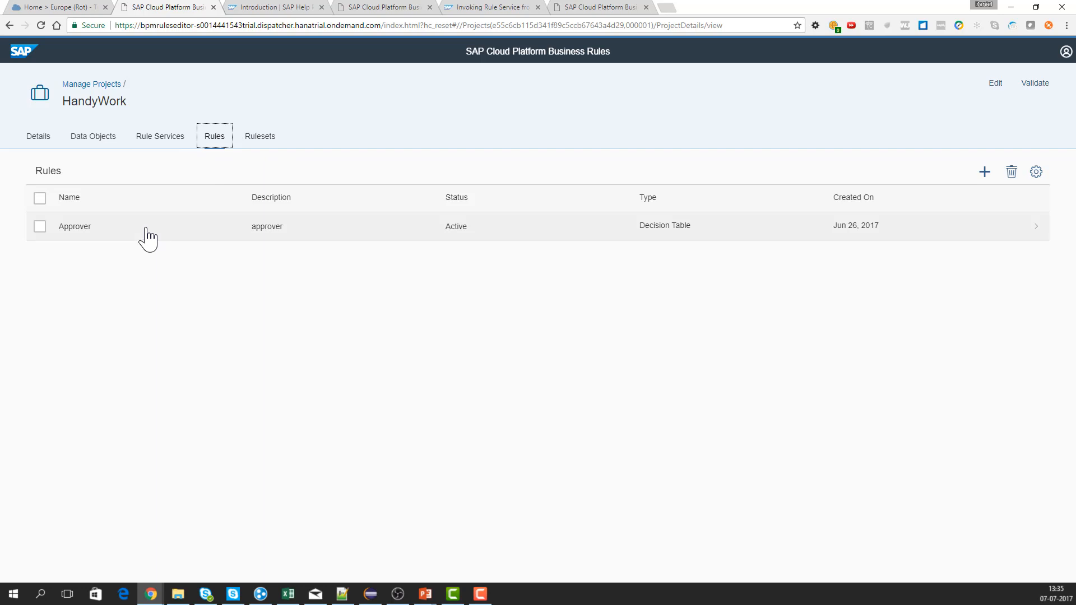
mouse_move(427, 247)
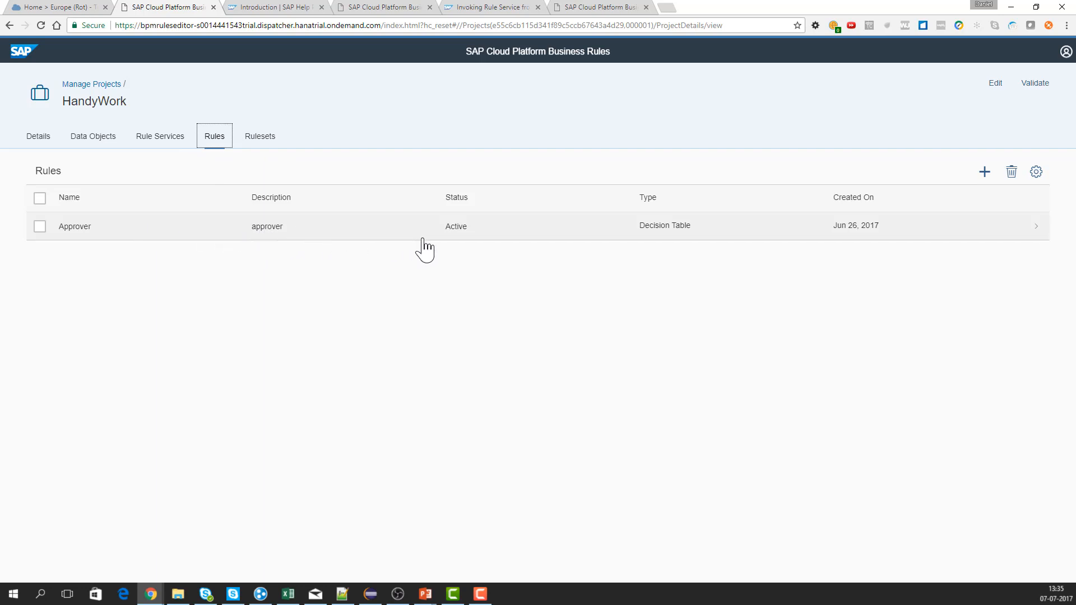
click(457, 226)
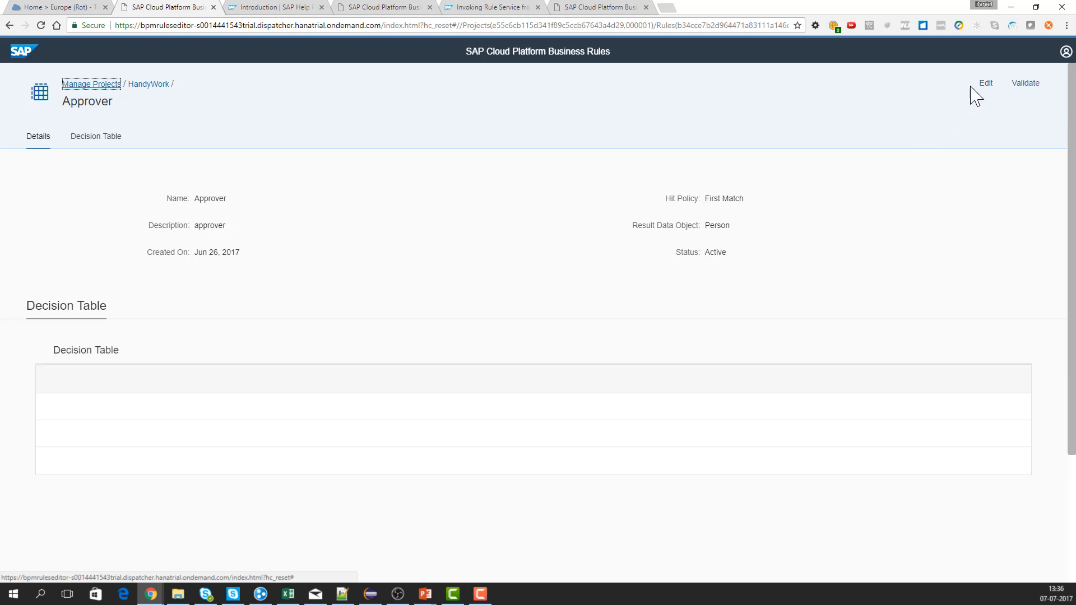
click(986, 83)
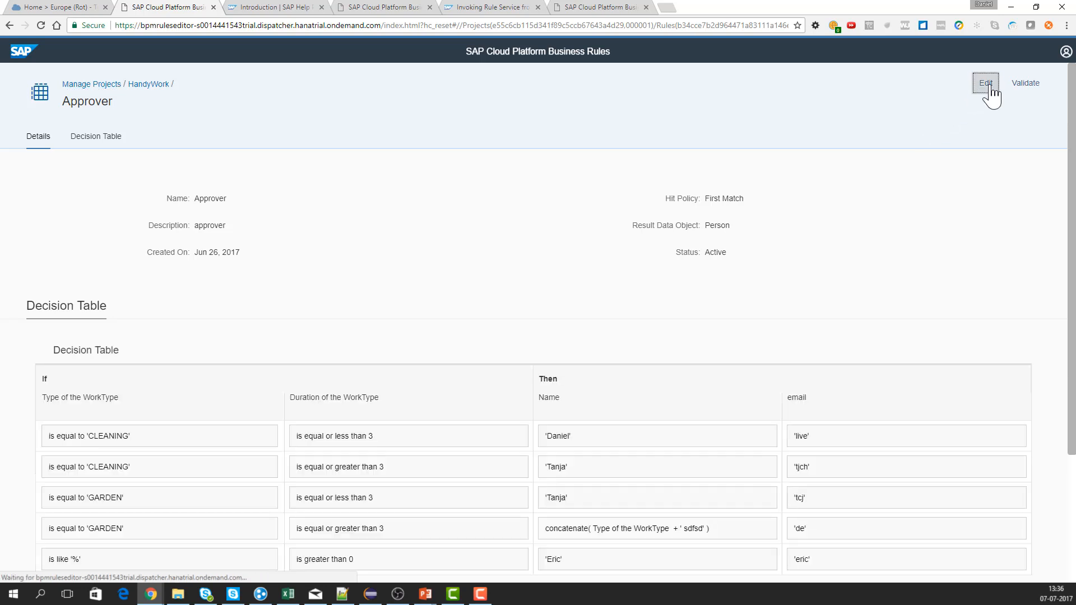
click(984, 83)
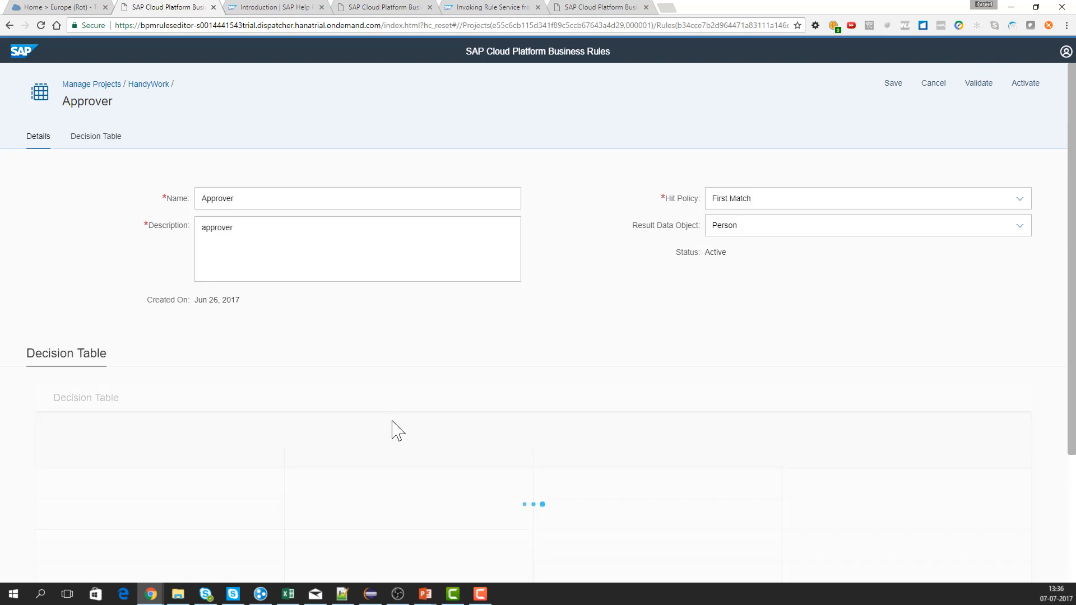
mouse_move(175, 457)
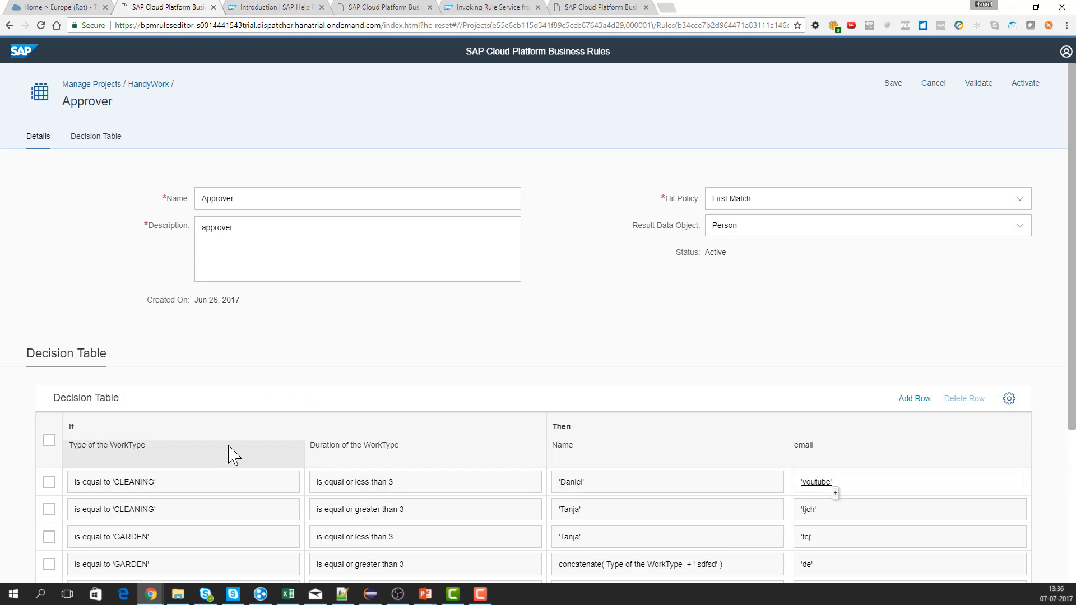
mouse_move(151, 470)
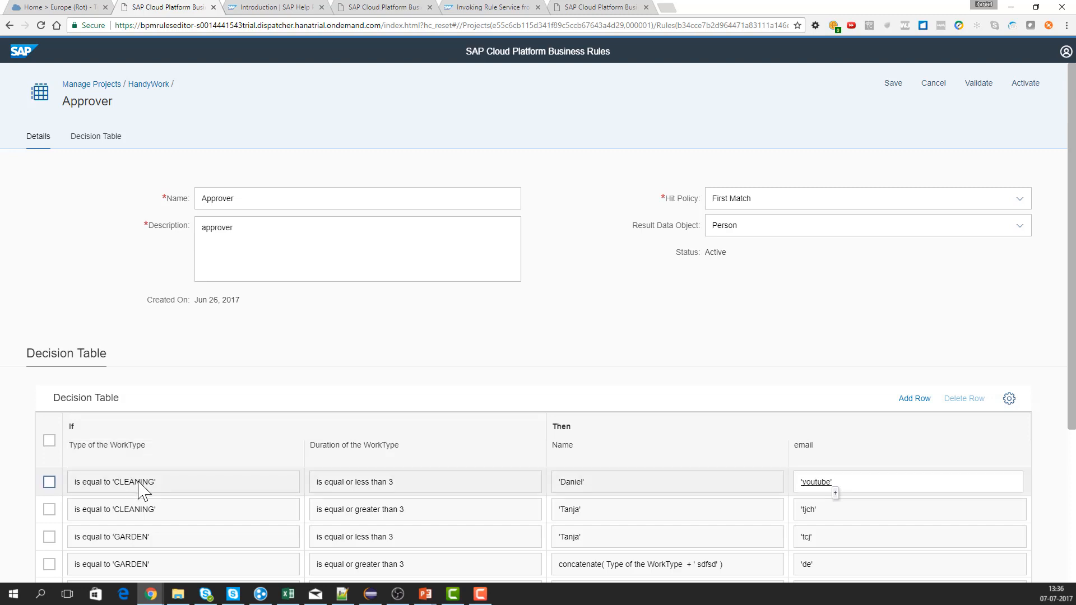
mouse_move(821, 433)
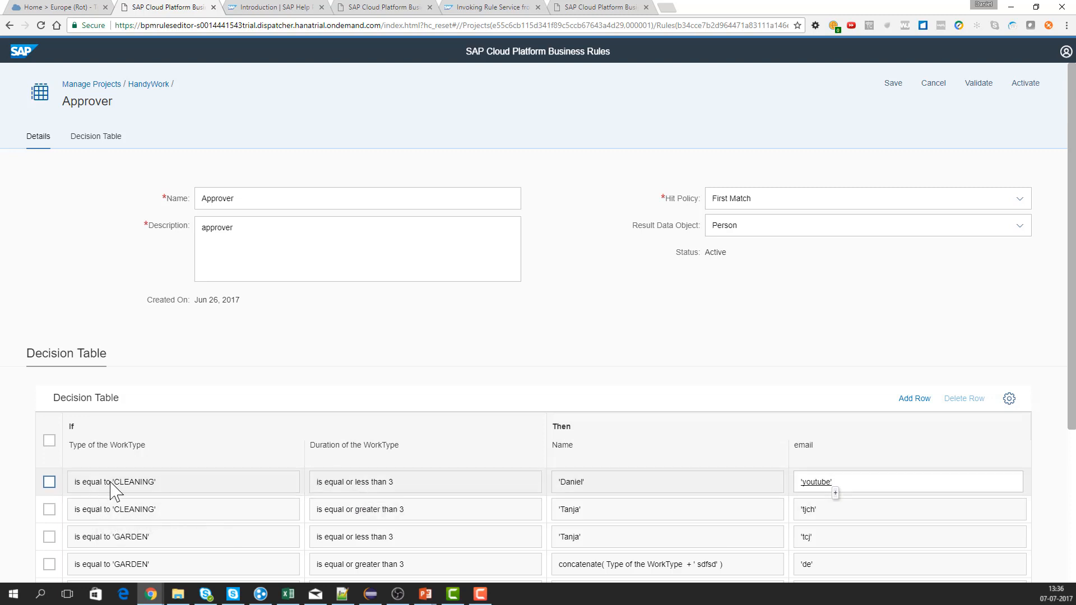
mouse_move(159, 461)
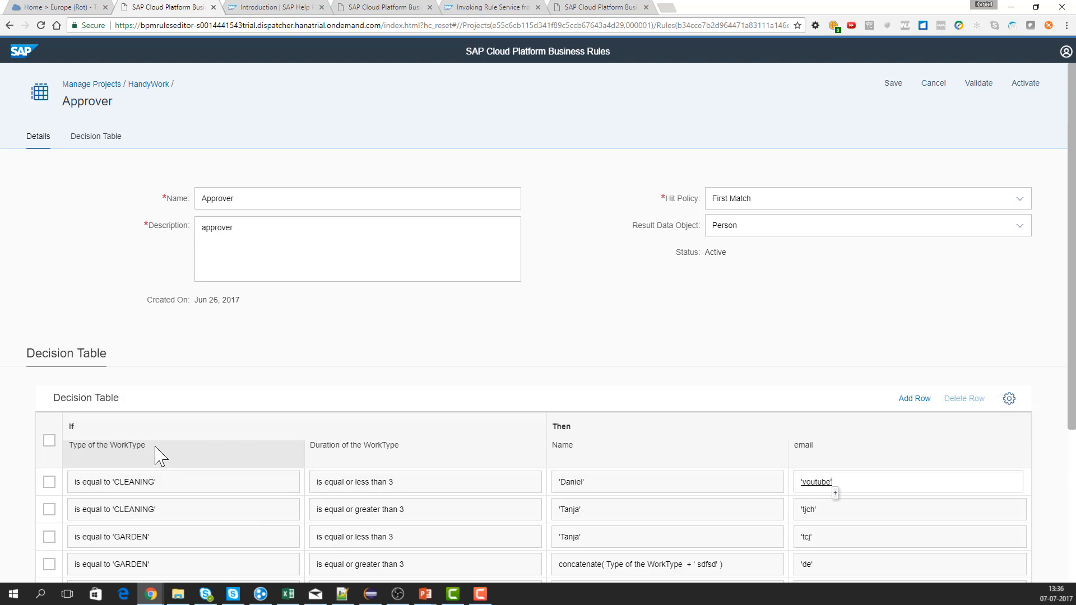
mouse_move(151, 443)
text(')
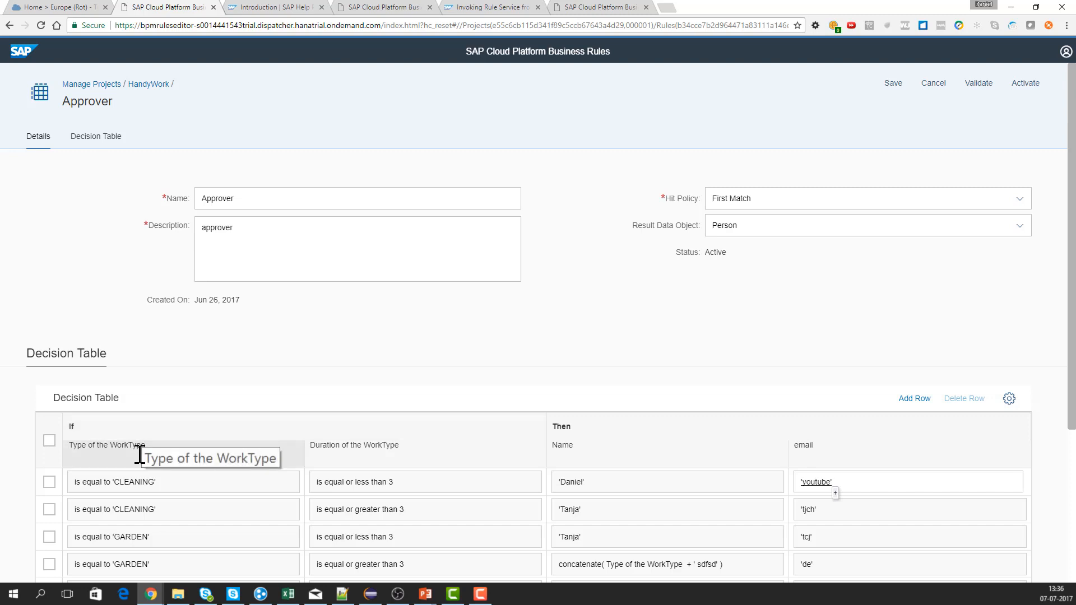
scroll(down, 3)
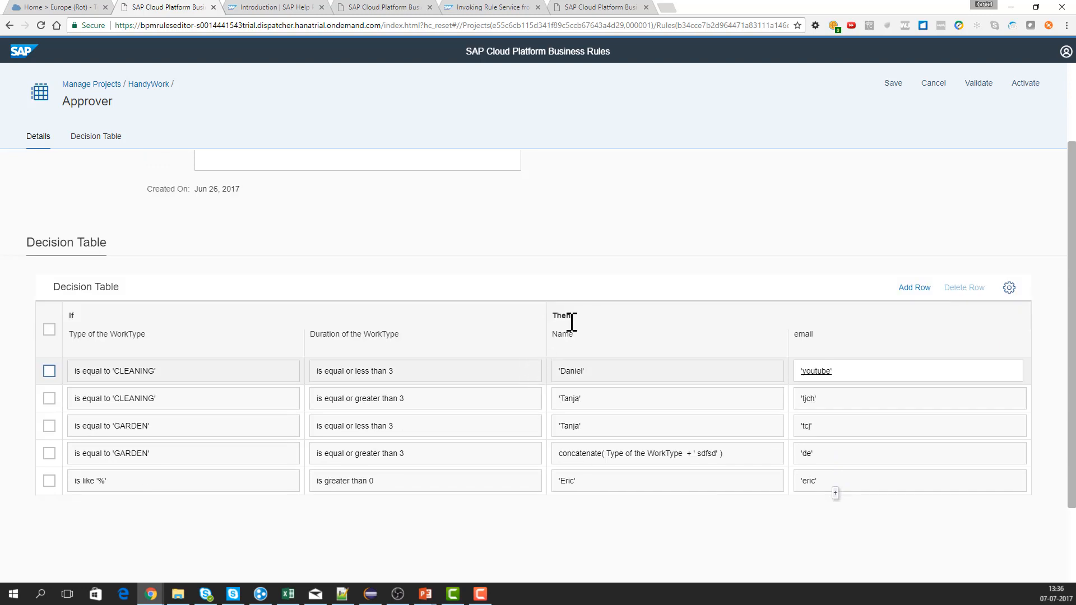
scroll(up, 3)
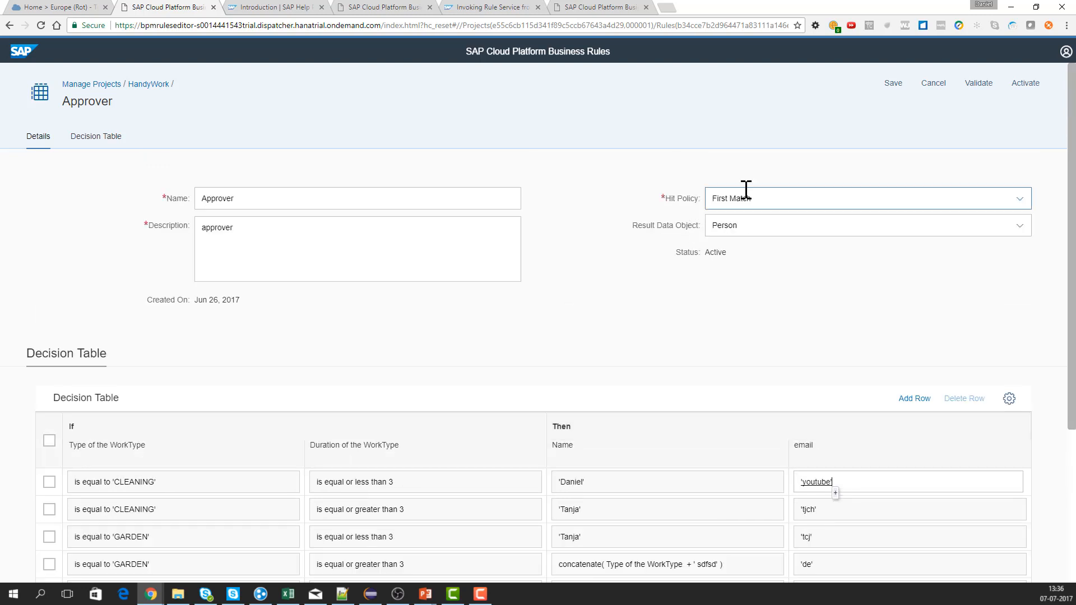
triple_click(755, 199)
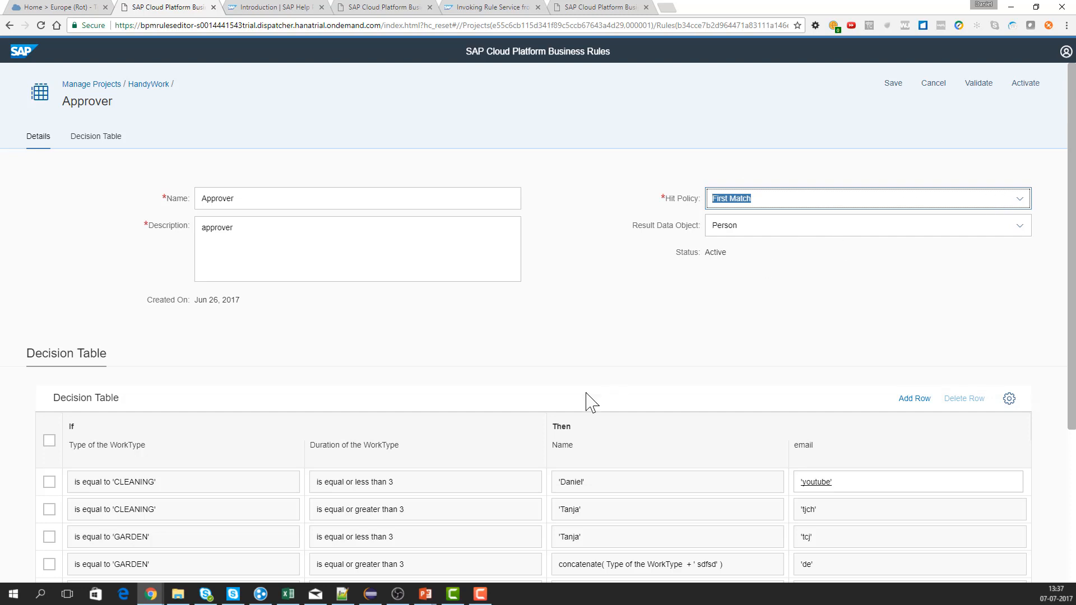
mouse_move(891, 449)
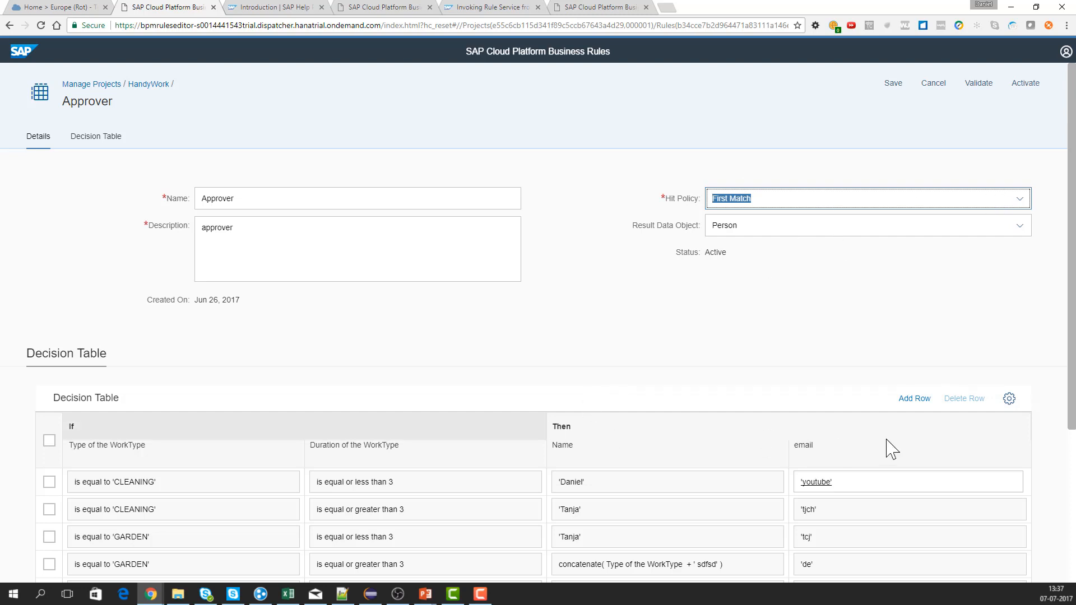
mouse_move(1009, 399)
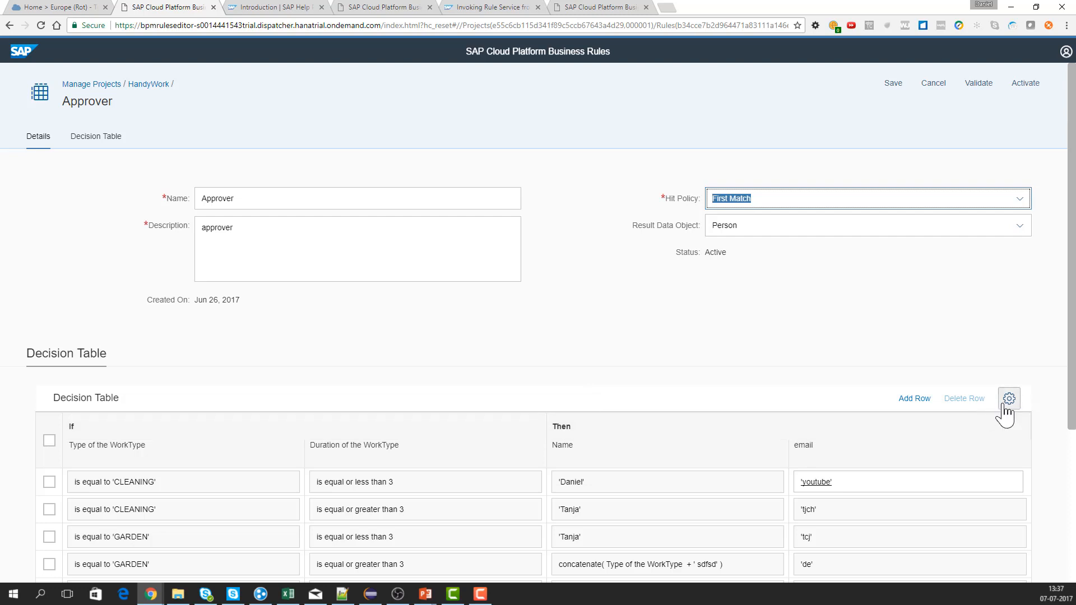
In Table Settings add a third condition column on Duration of the WorkType.
click(1010, 398)
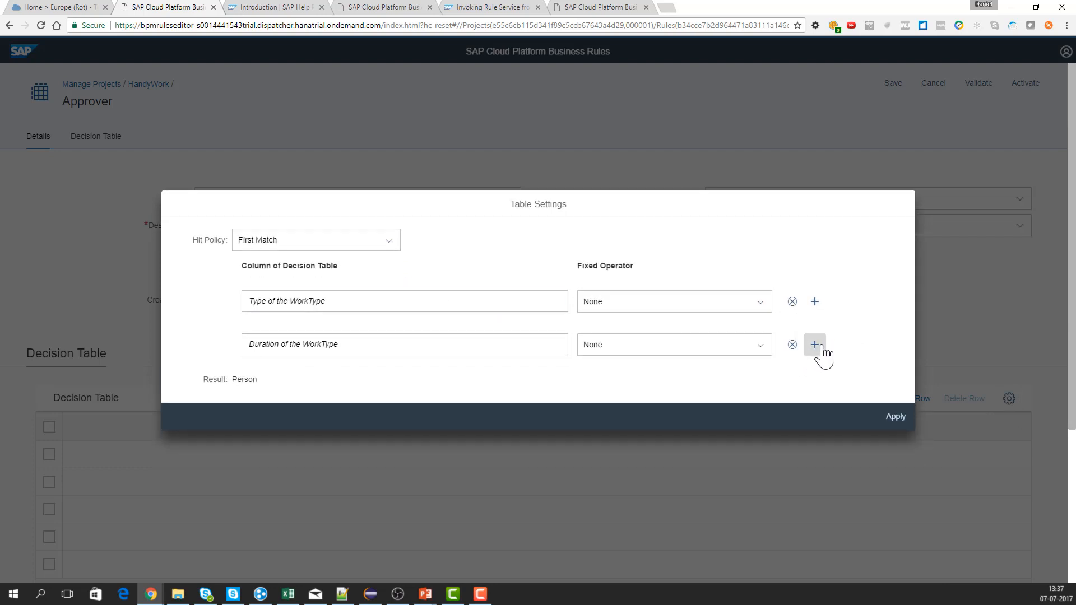
click(815, 344)
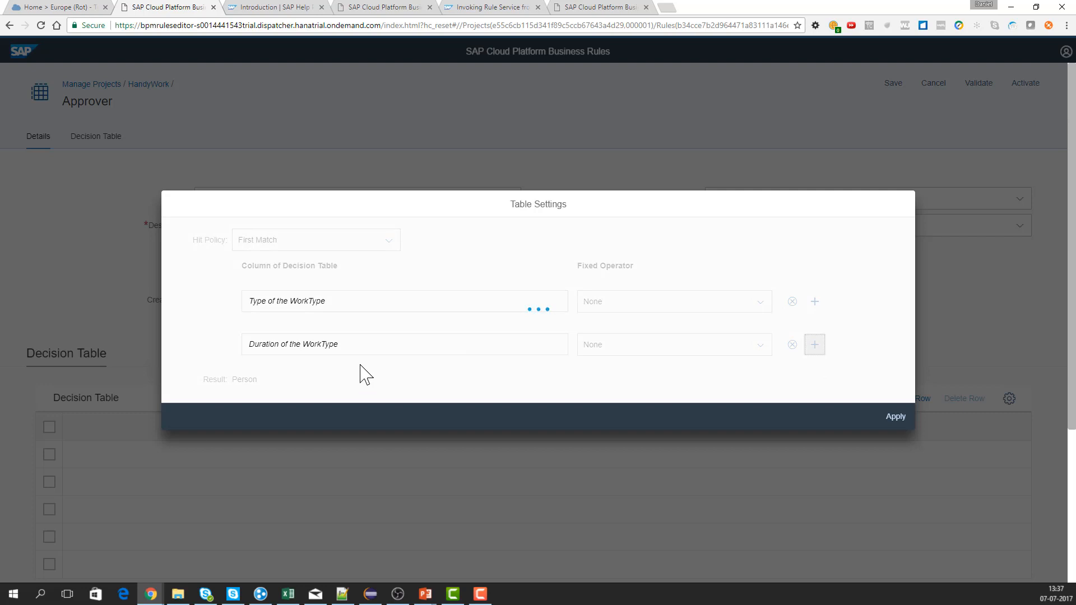
click(815, 344)
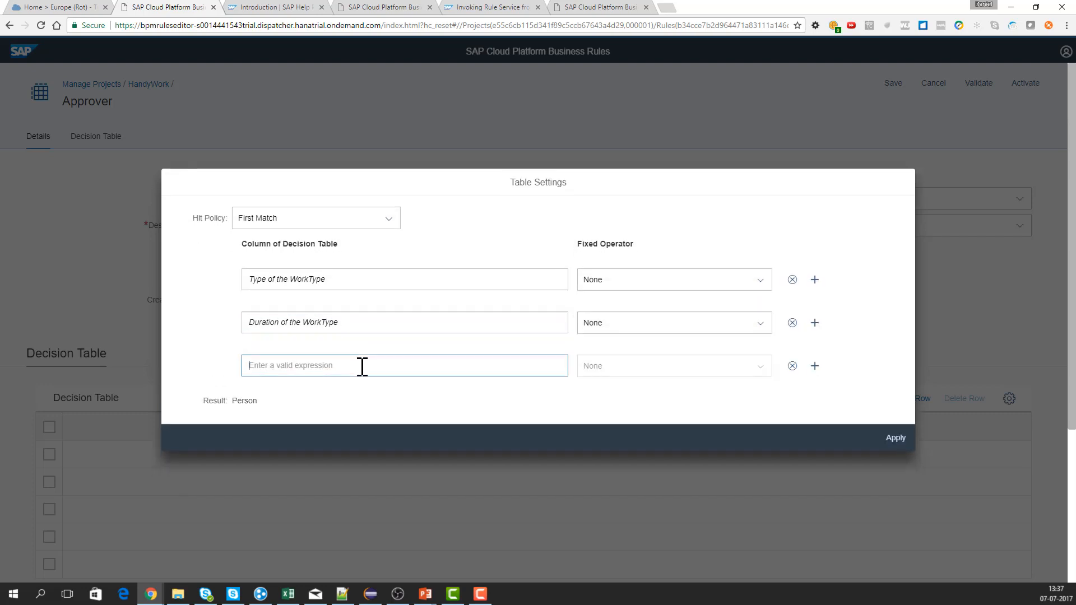
text(d)
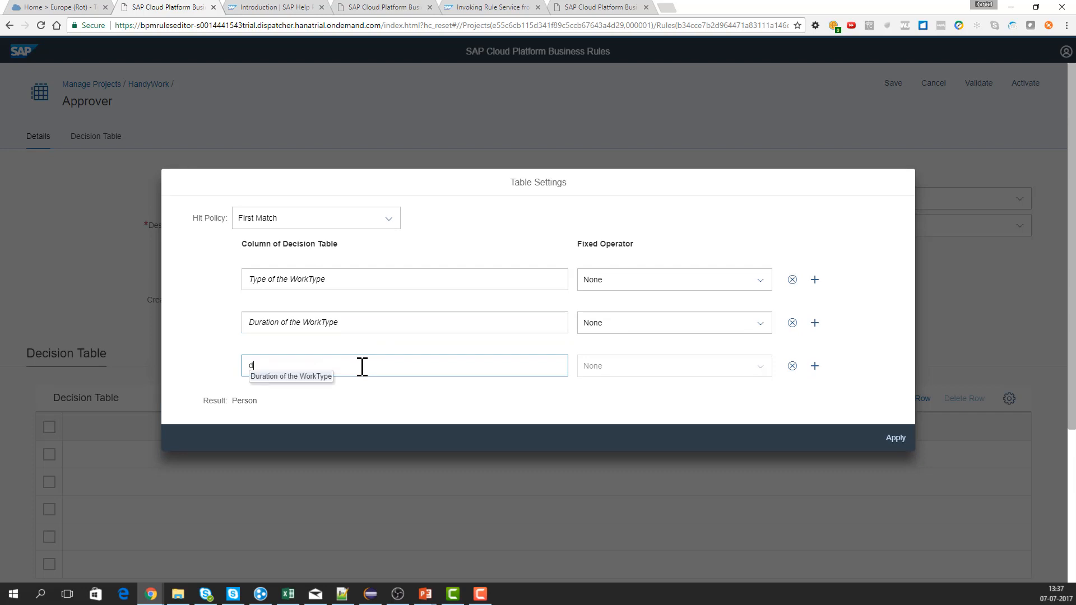
click(289, 377)
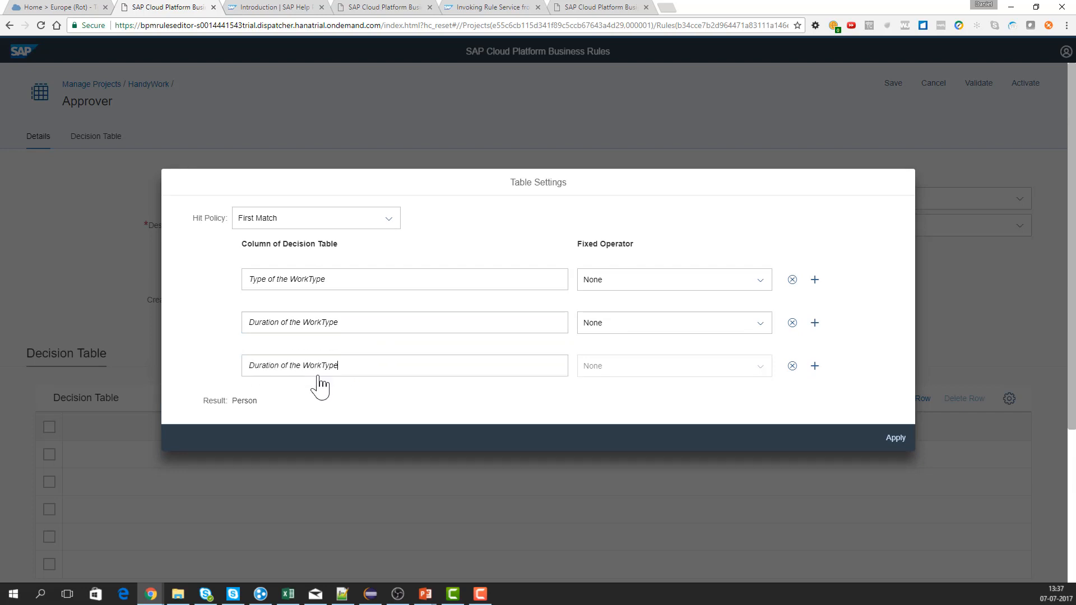
Fix the new column's operator to is equal to and apply the settings.
click(758, 365)
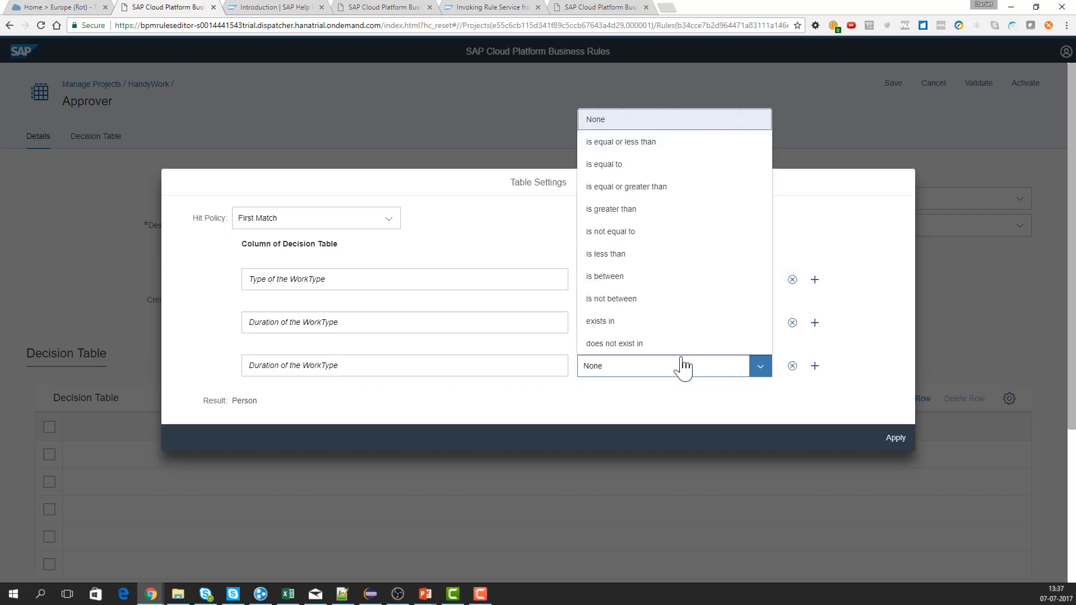
mouse_move(626, 187)
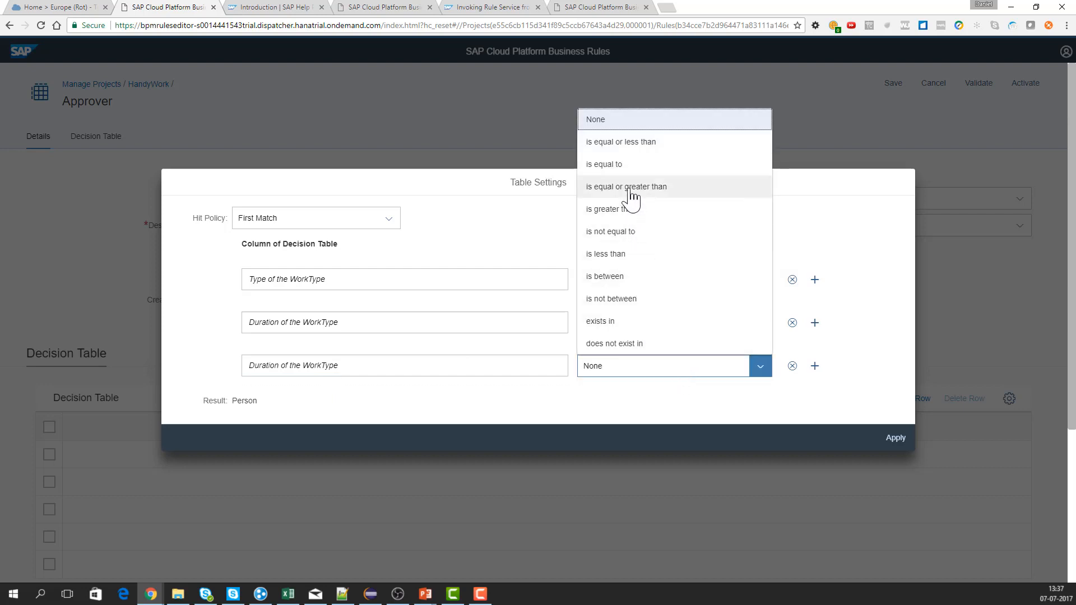
click(605, 164)
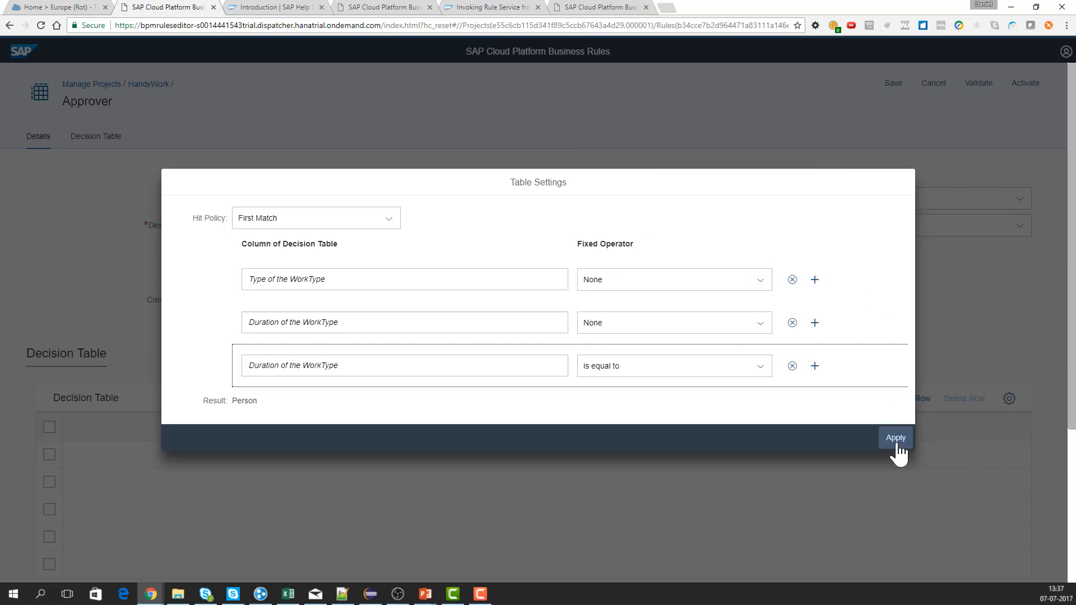
click(895, 439)
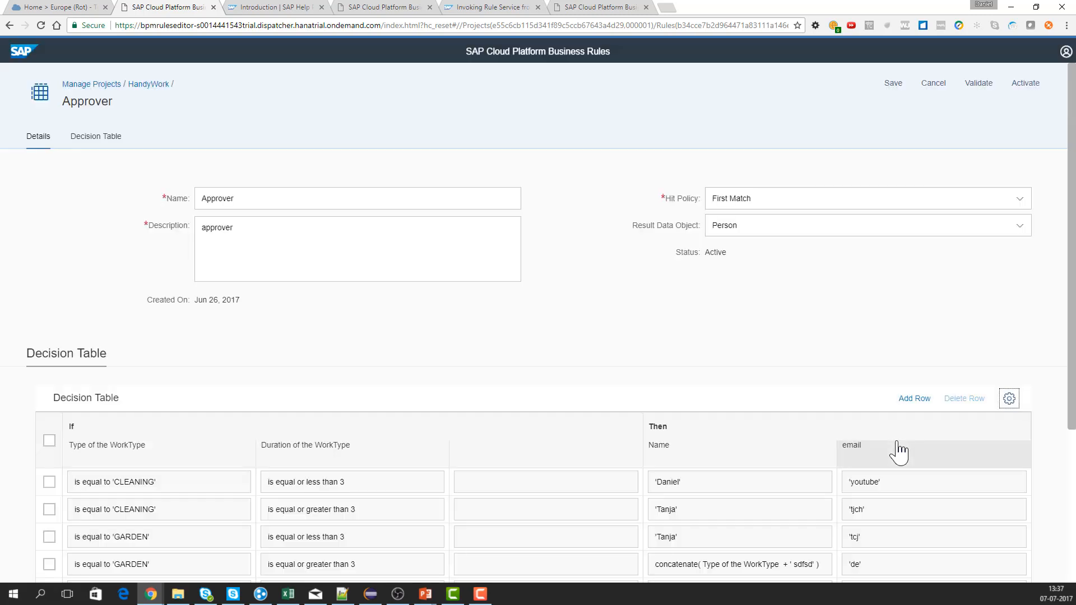
mouse_move(523, 472)
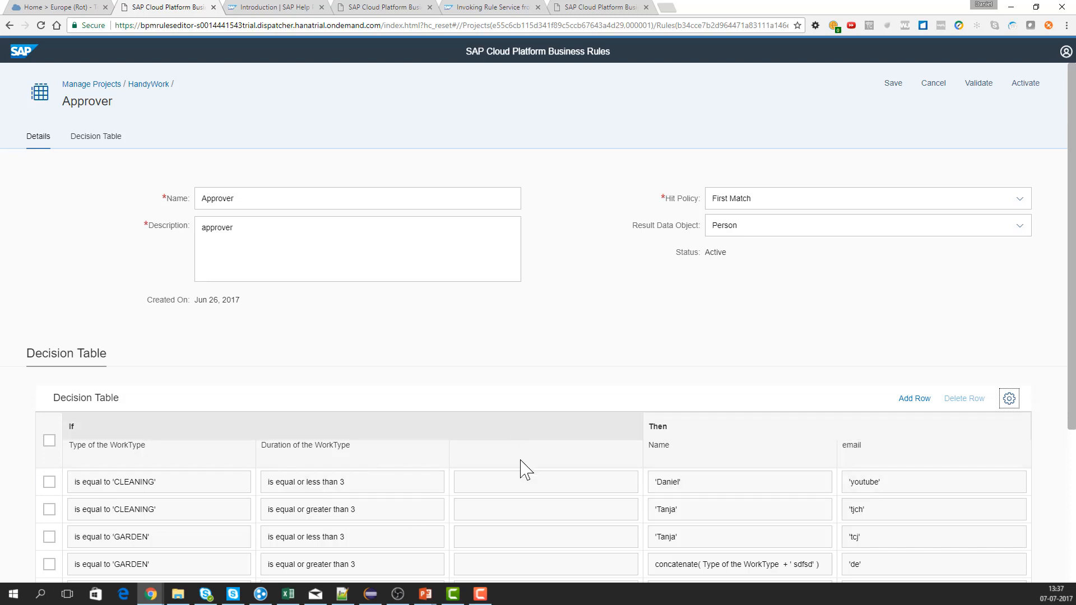
mouse_move(771, 447)
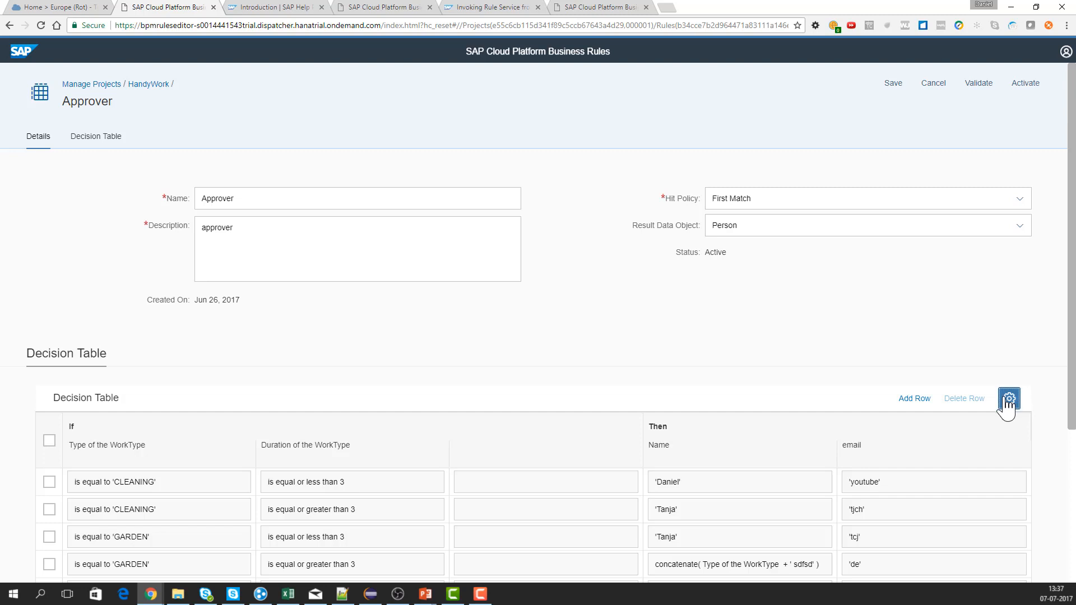
Replace the third column's expression with today from the suggestions and apply, giving 'today is equal to'.
click(1009, 398)
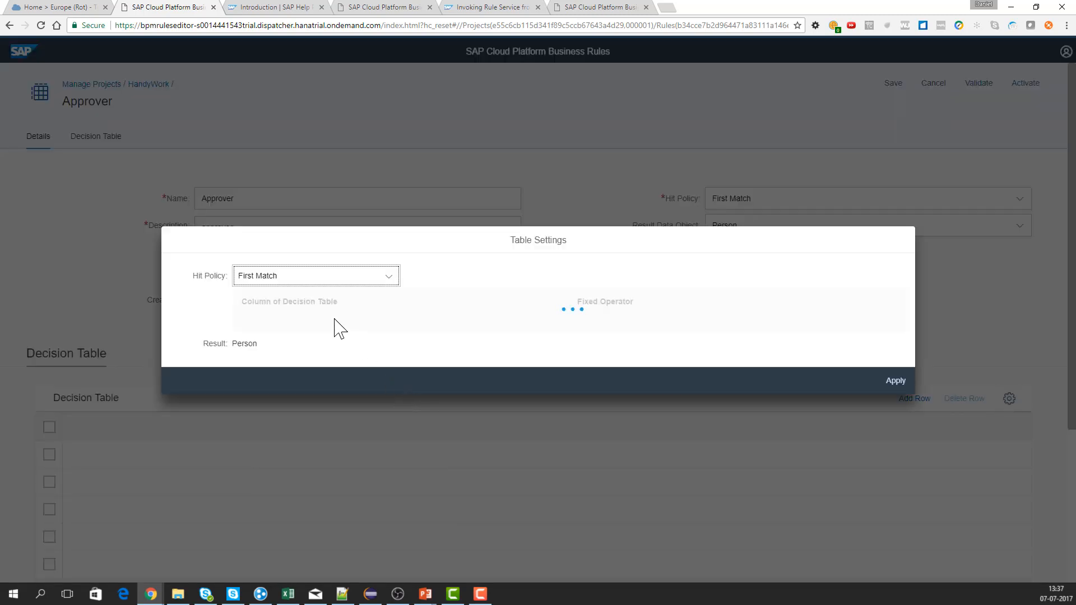
mouse_move(336, 345)
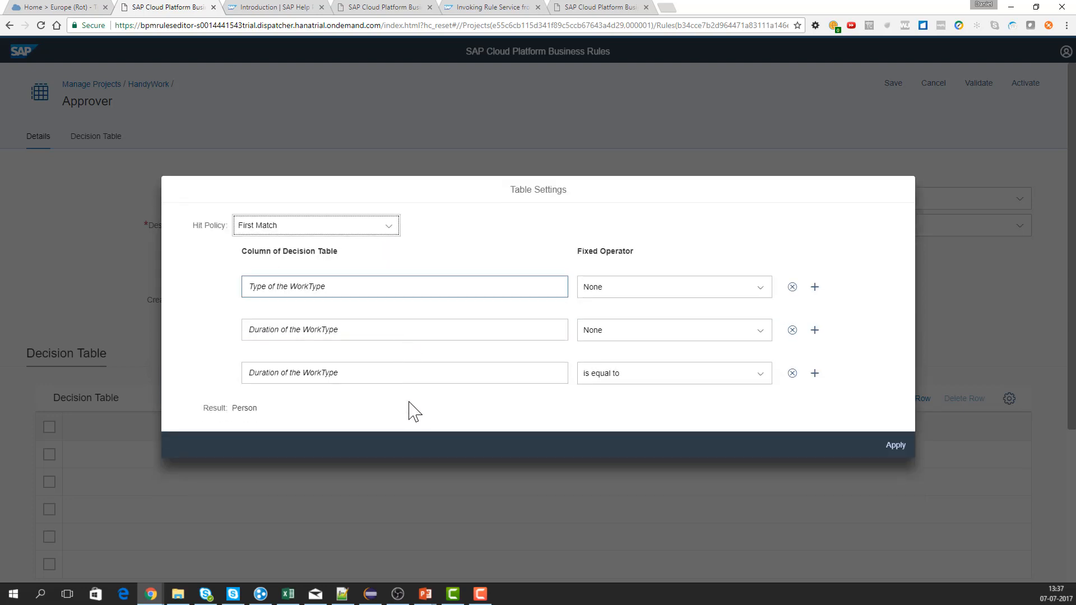
click(404, 366)
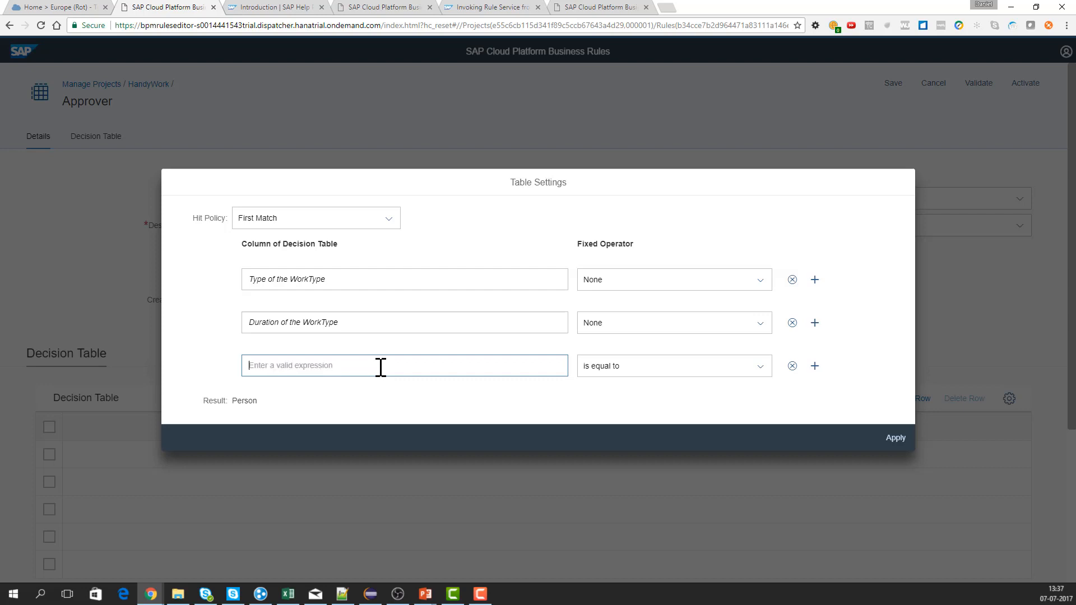
click(404, 365)
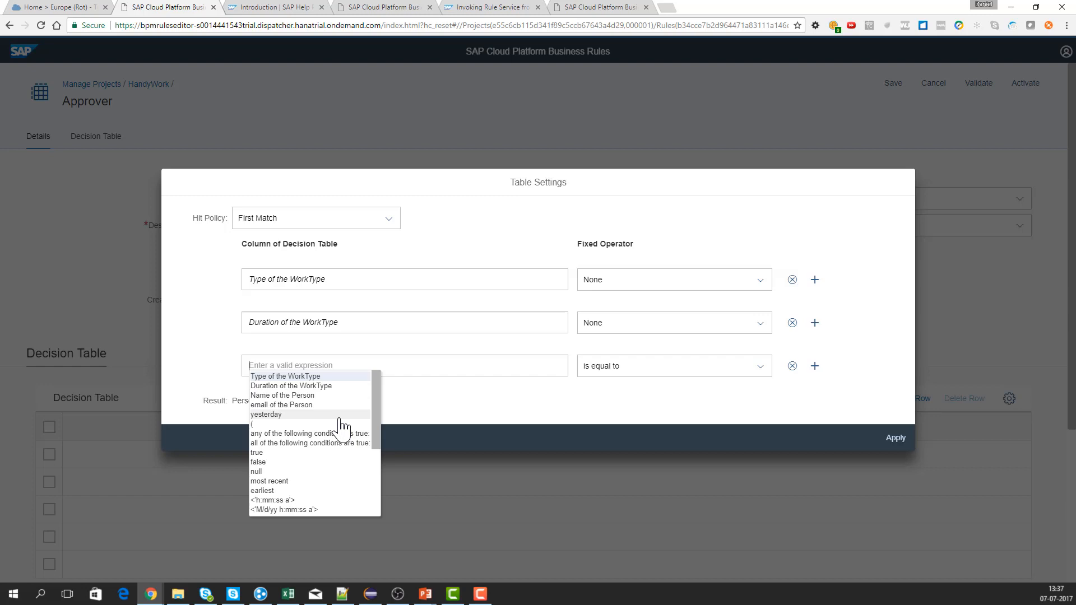
mouse_move(390, 461)
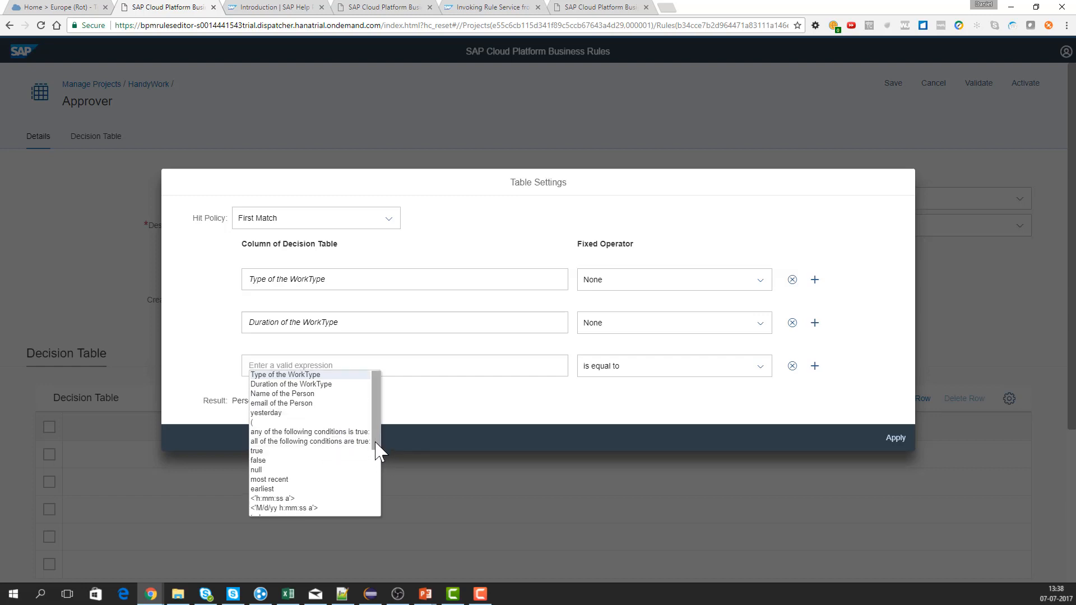
scroll(down, 3)
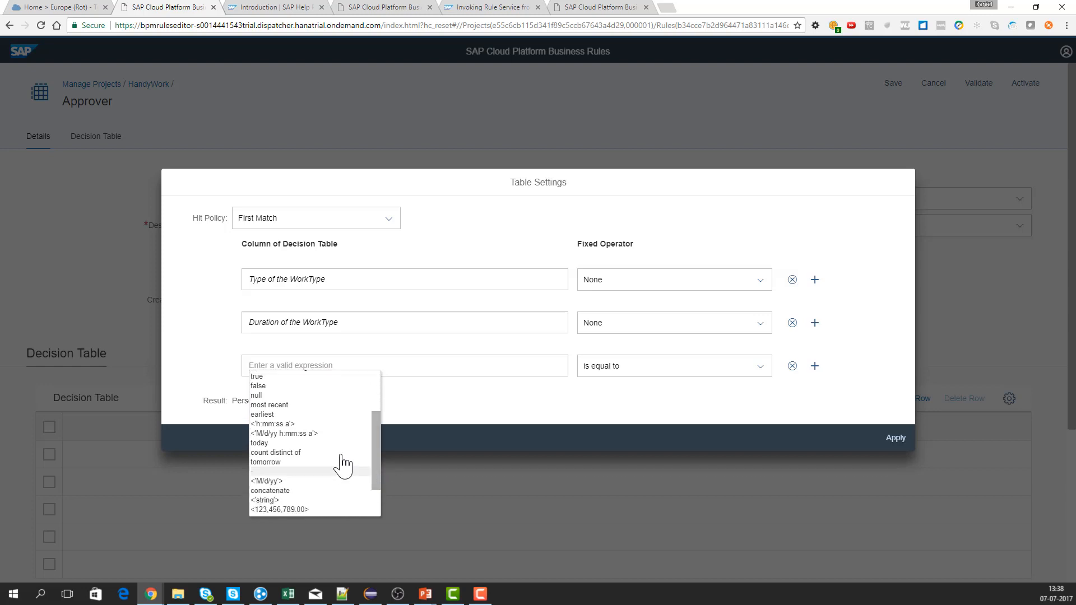
mouse_move(333, 447)
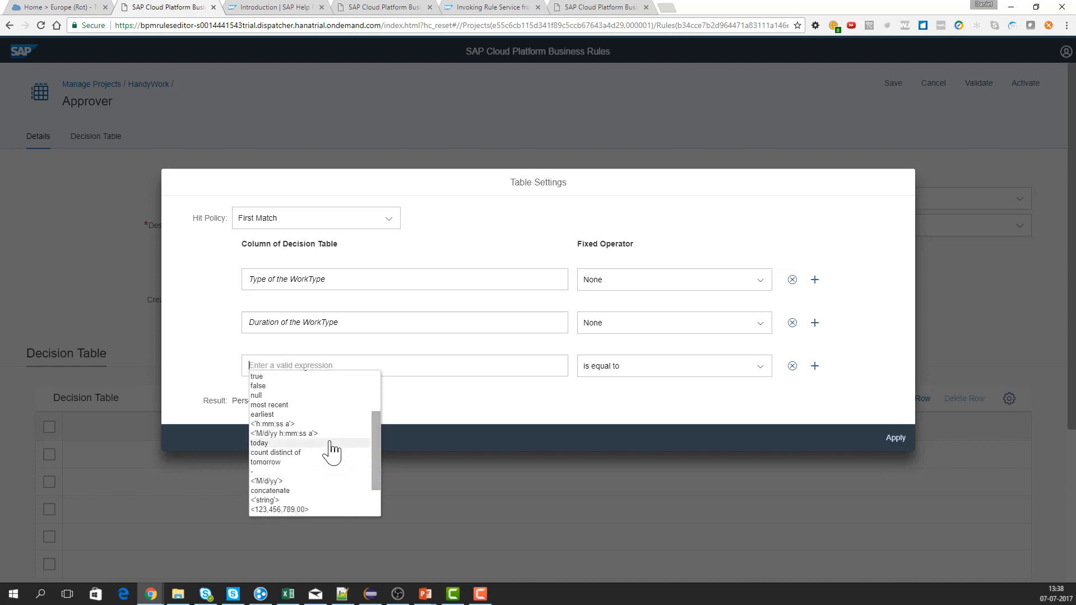
click(259, 443)
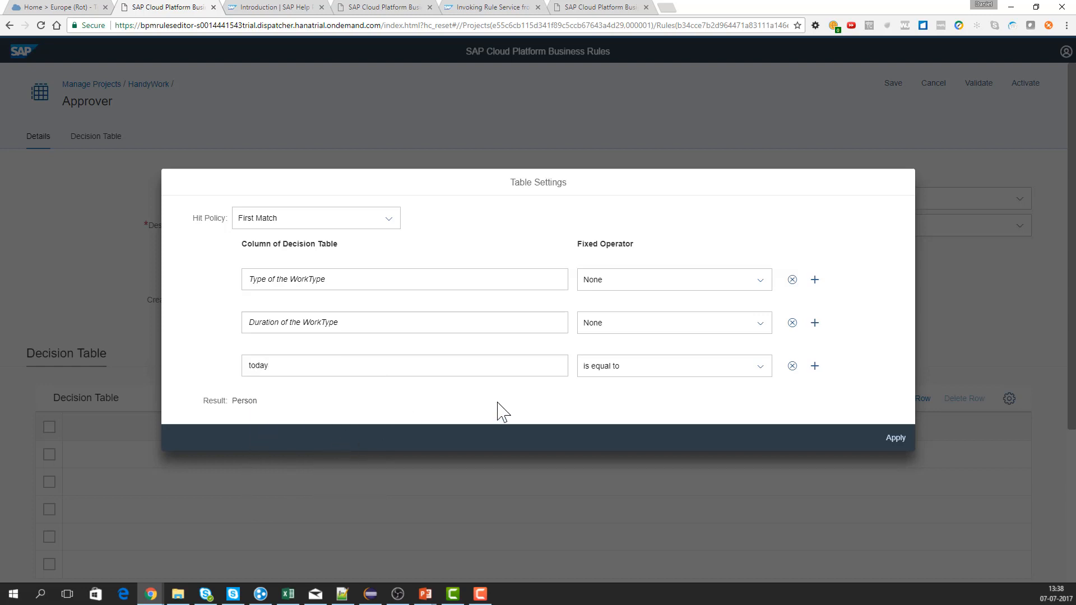
click(405, 366)
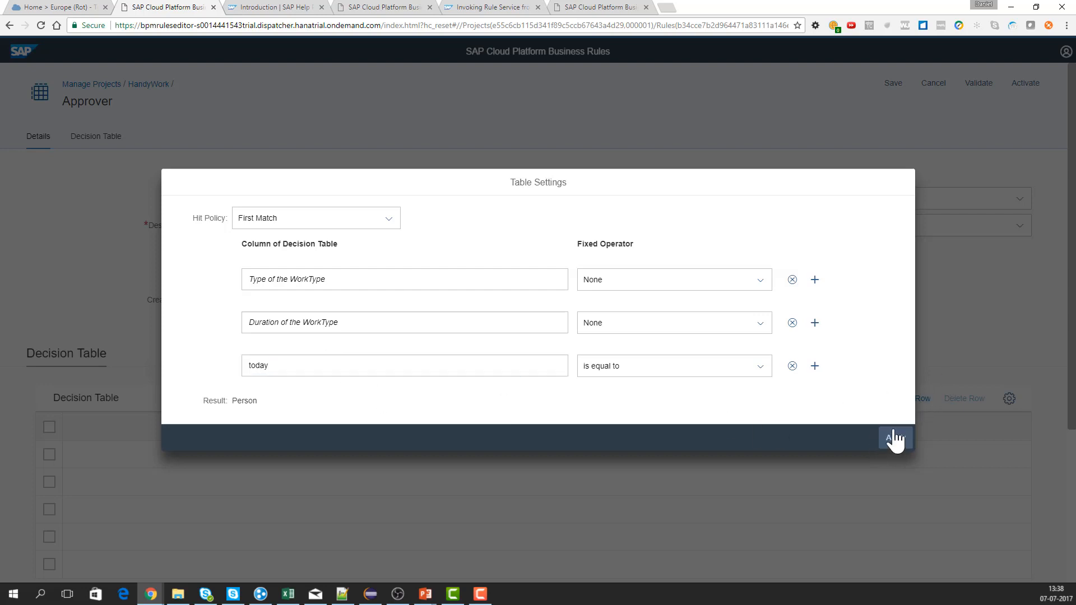
click(895, 438)
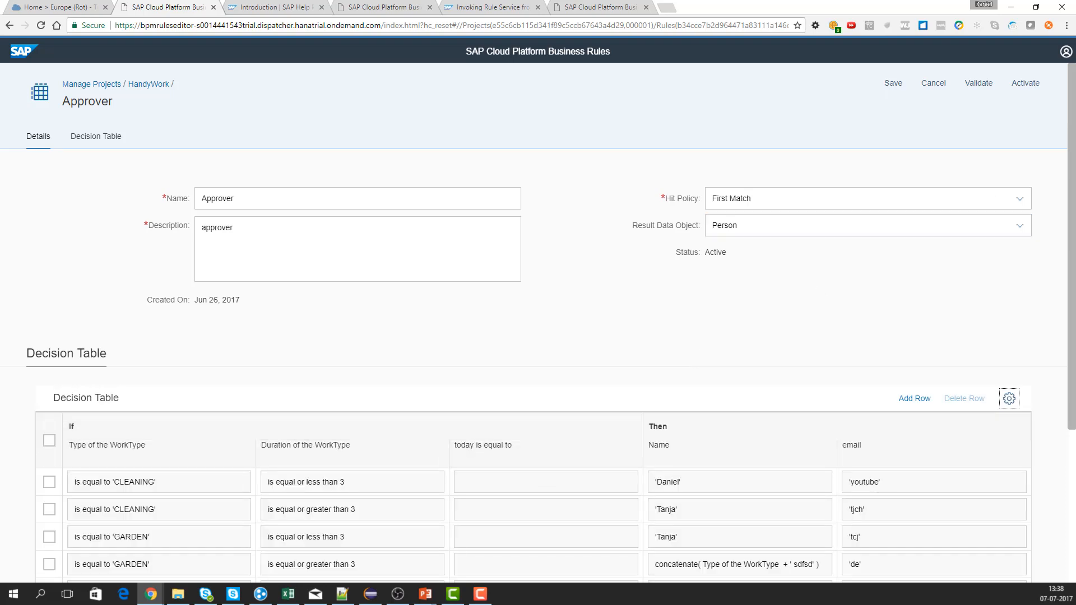
mouse_move(933, 83)
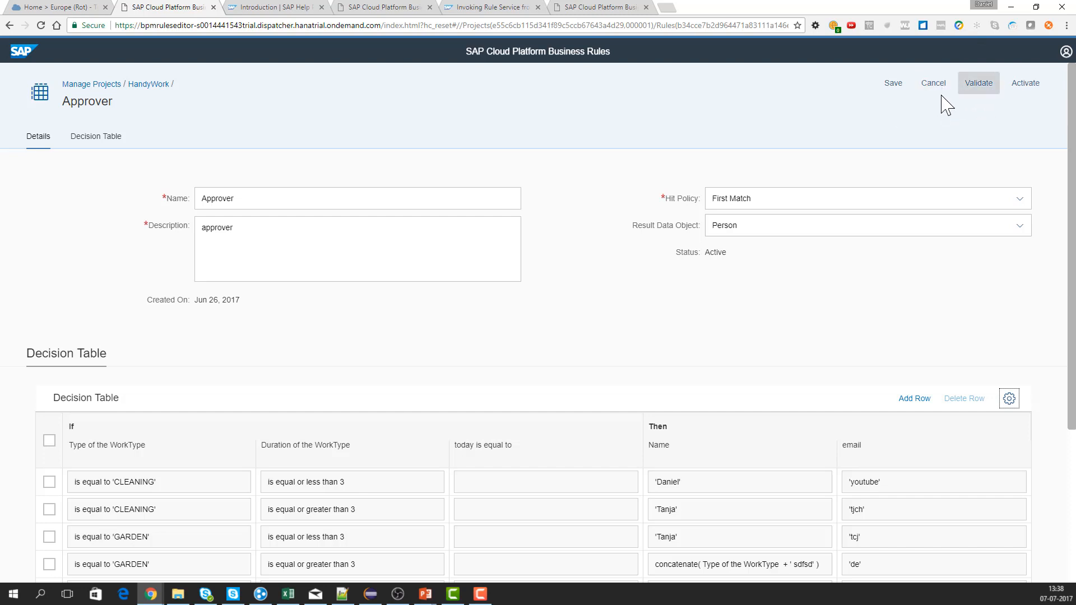
click(933, 82)
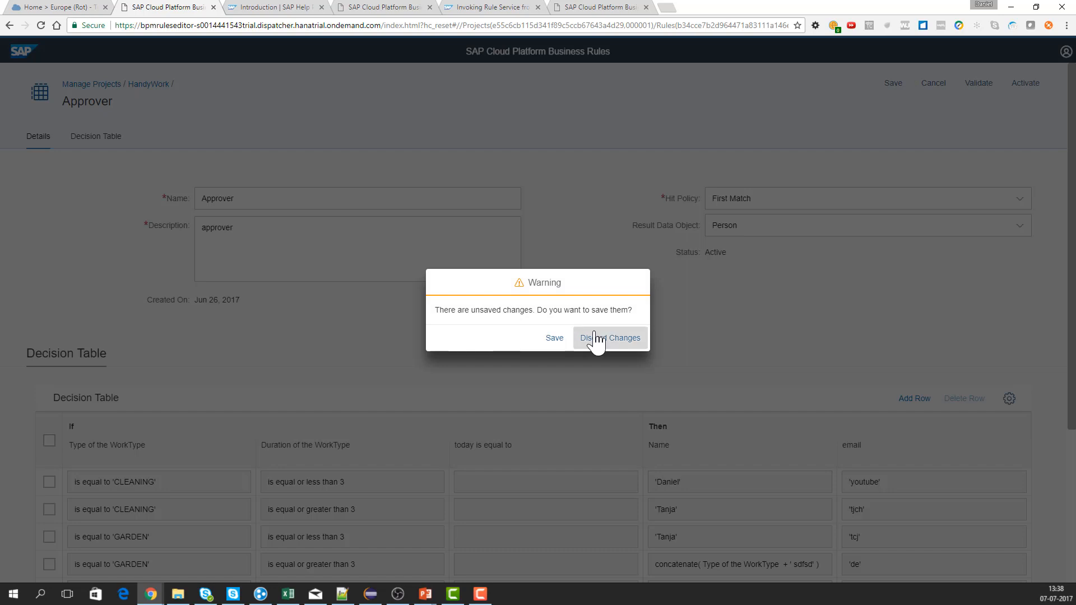
click(610, 337)
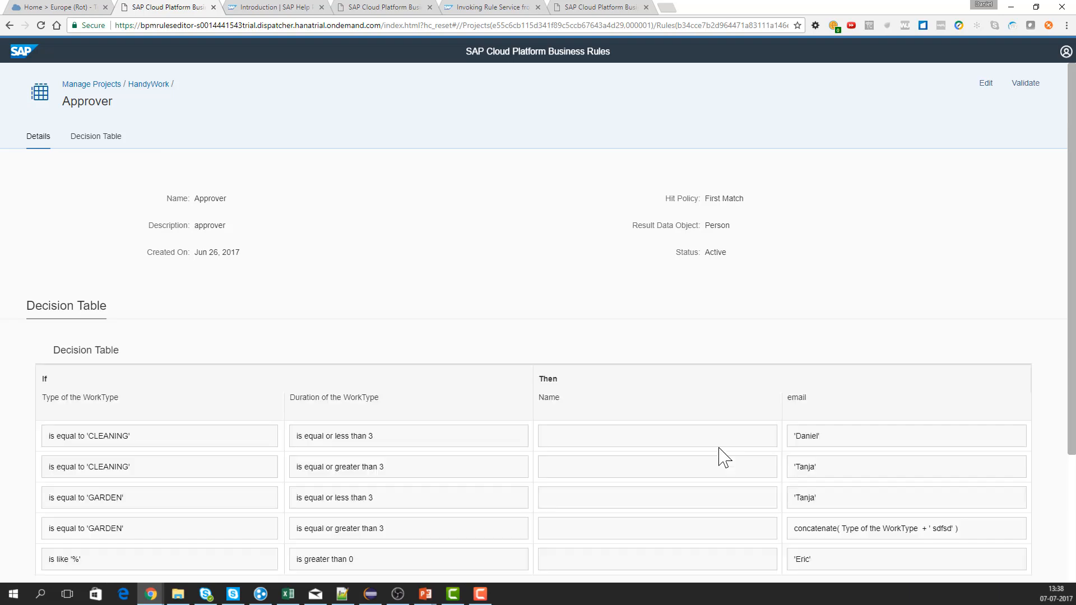
mouse_move(631, 491)
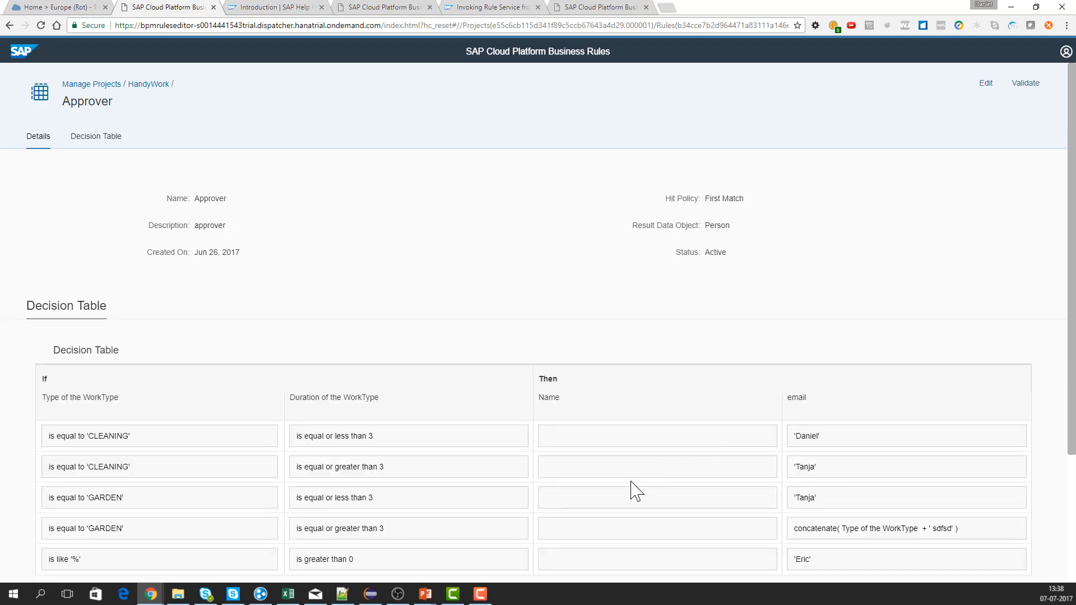
scroll(down, 3)
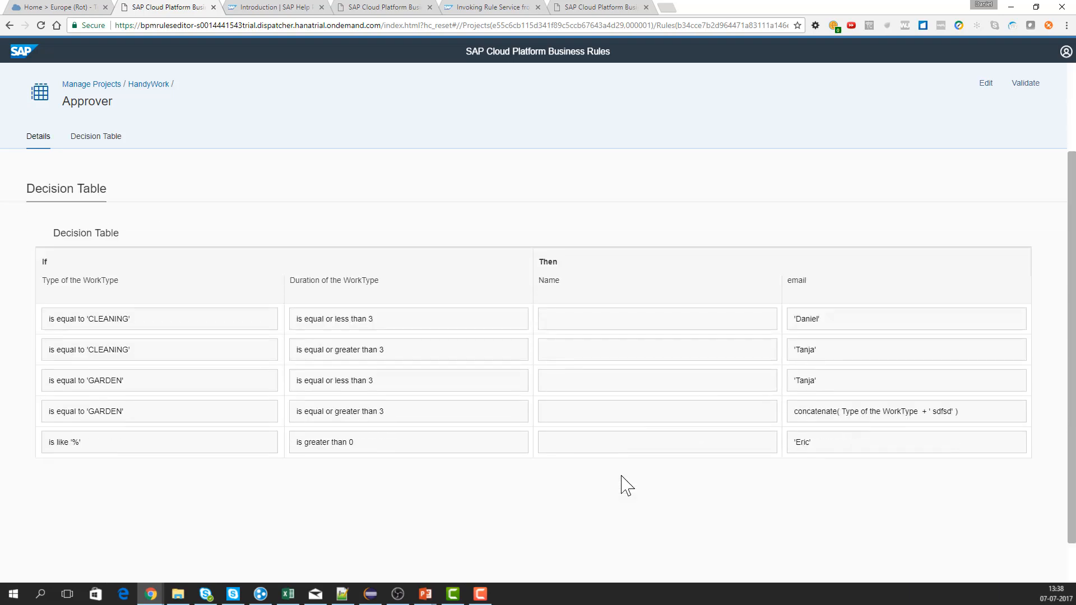
click(38, 136)
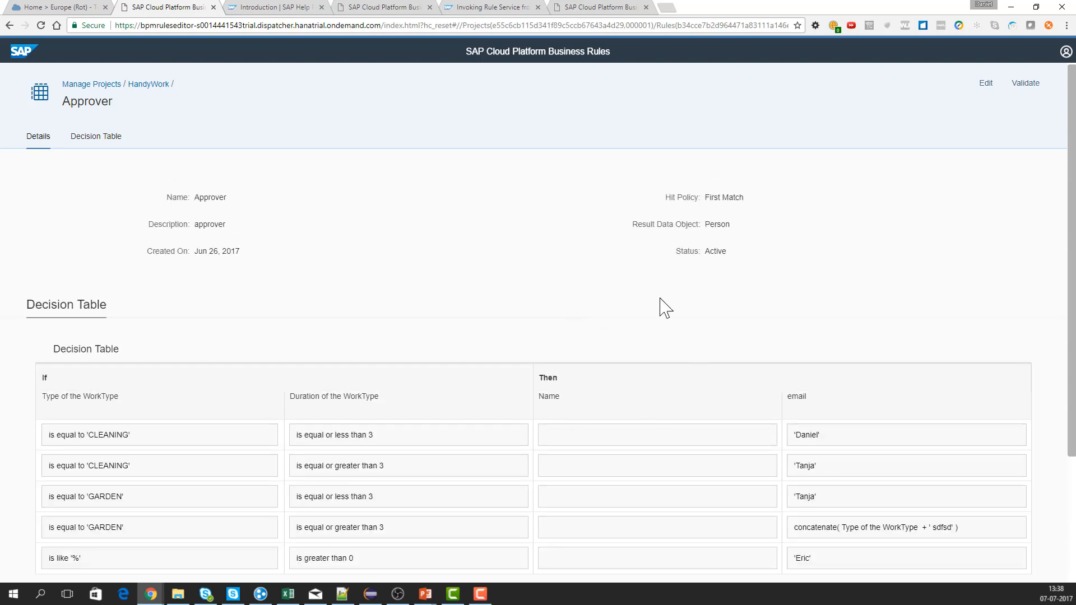
Reload the Approver rule page from the browser address bar.
click(527, 26)
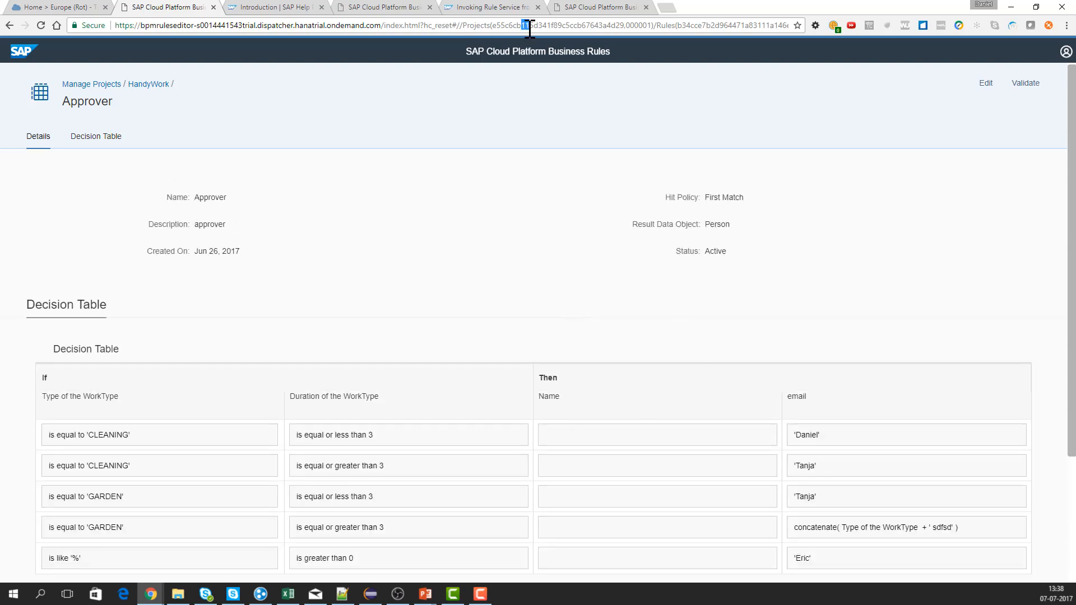
key(Return)
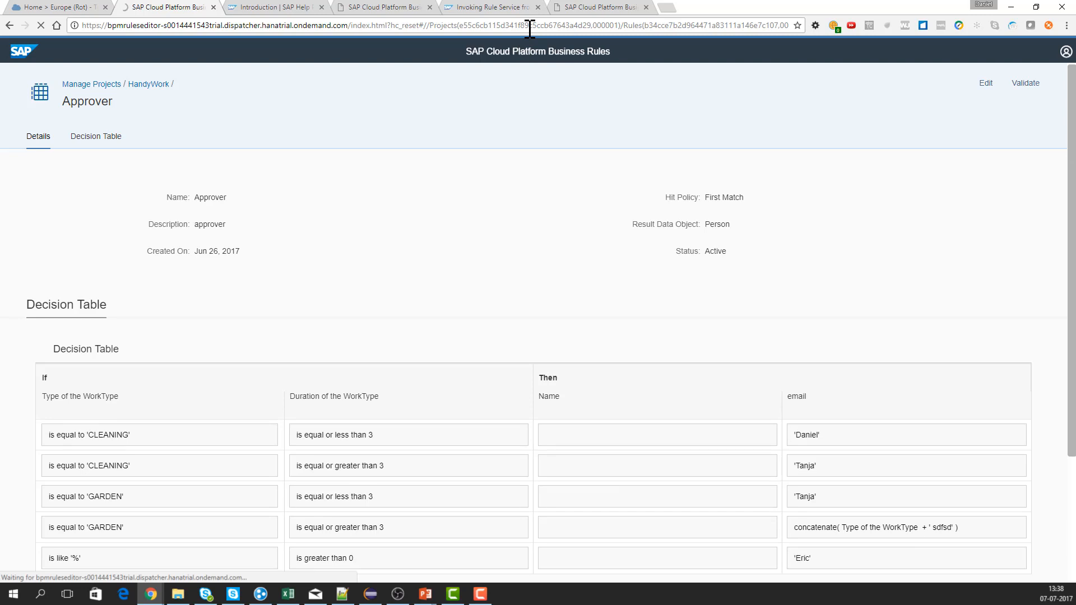
mouse_move(545, 71)
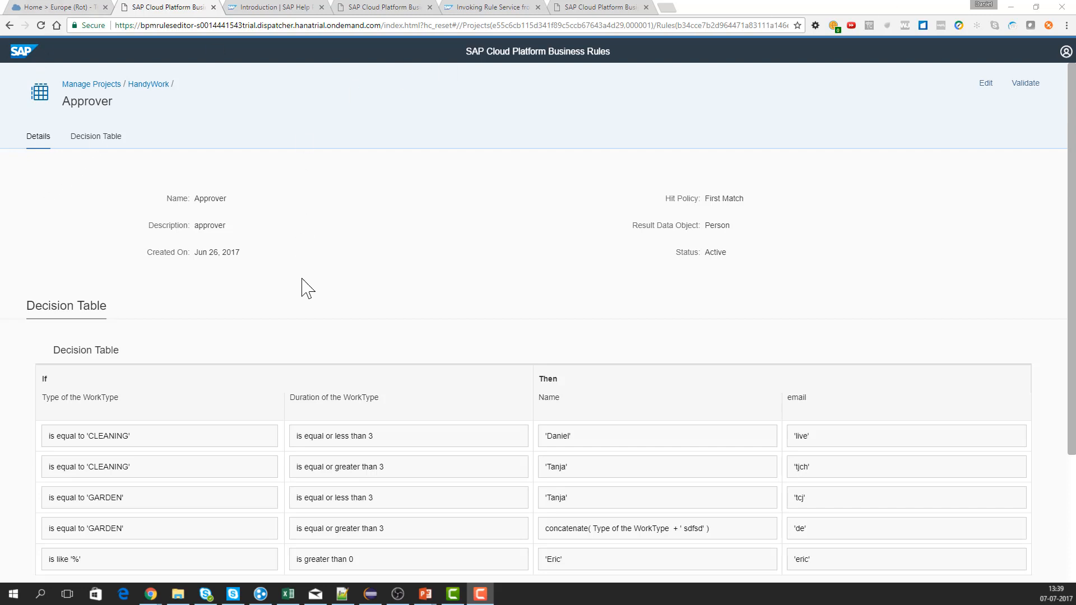
mouse_move(172, 192)
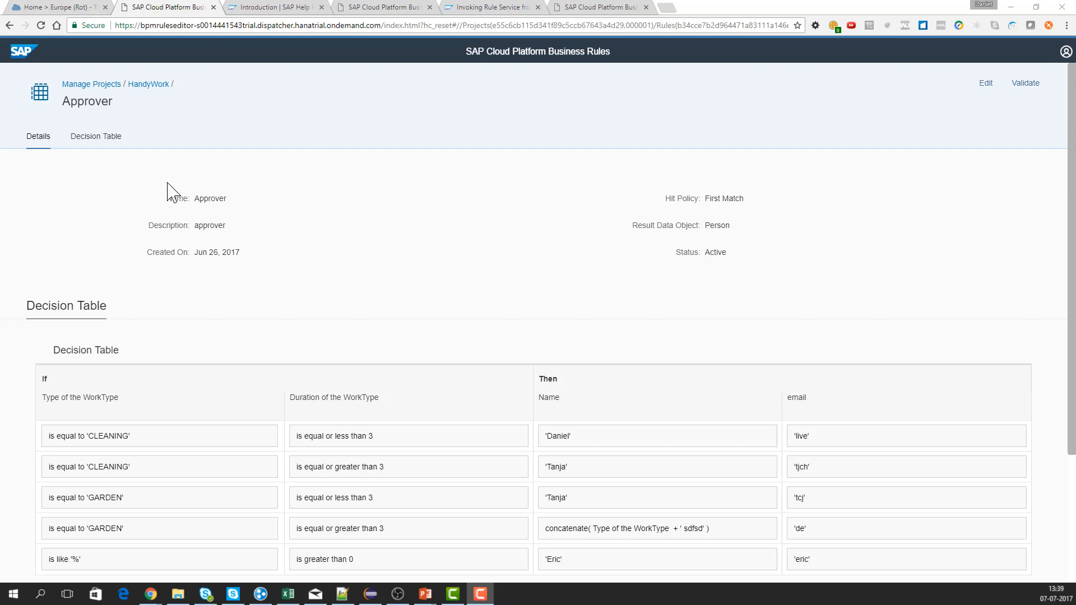
mouse_move(71, 143)
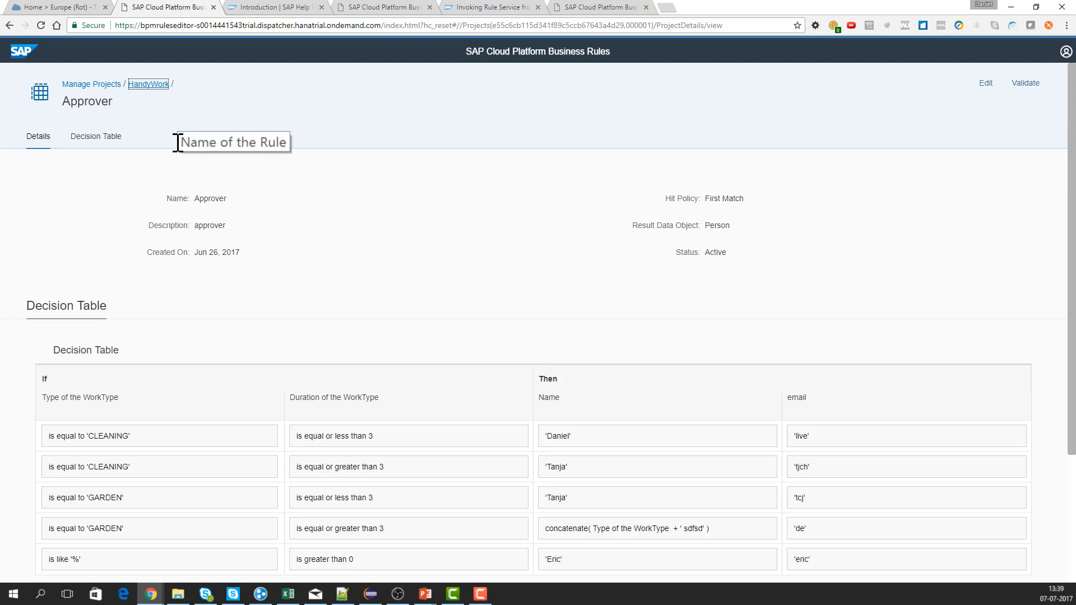
Return to HandyWork and look into the handywork ruleset on the Rulesets tab.
click(148, 84)
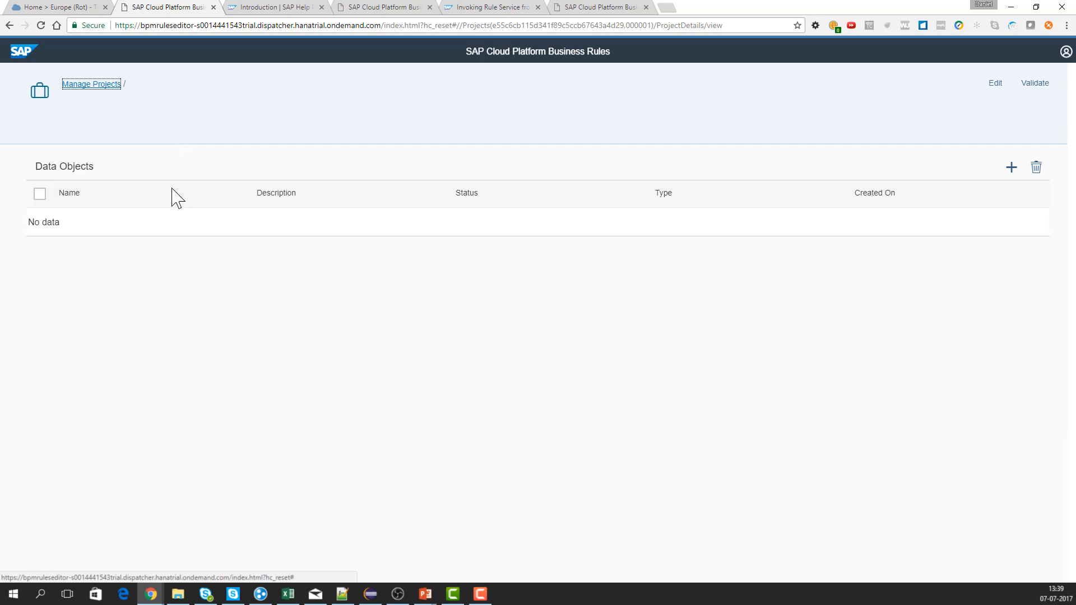
click(90, 84)
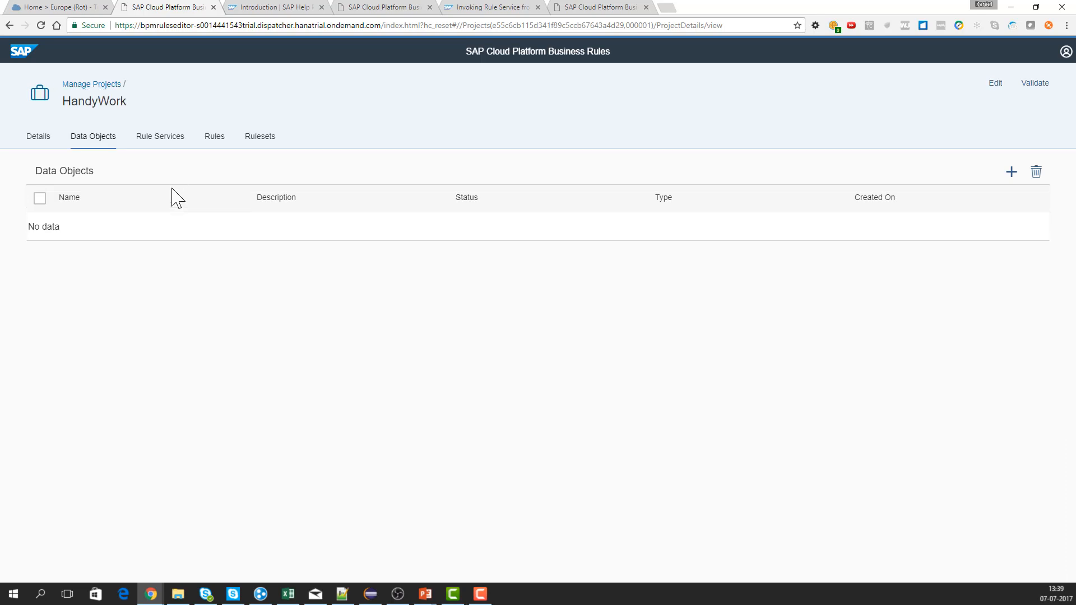
mouse_move(259, 141)
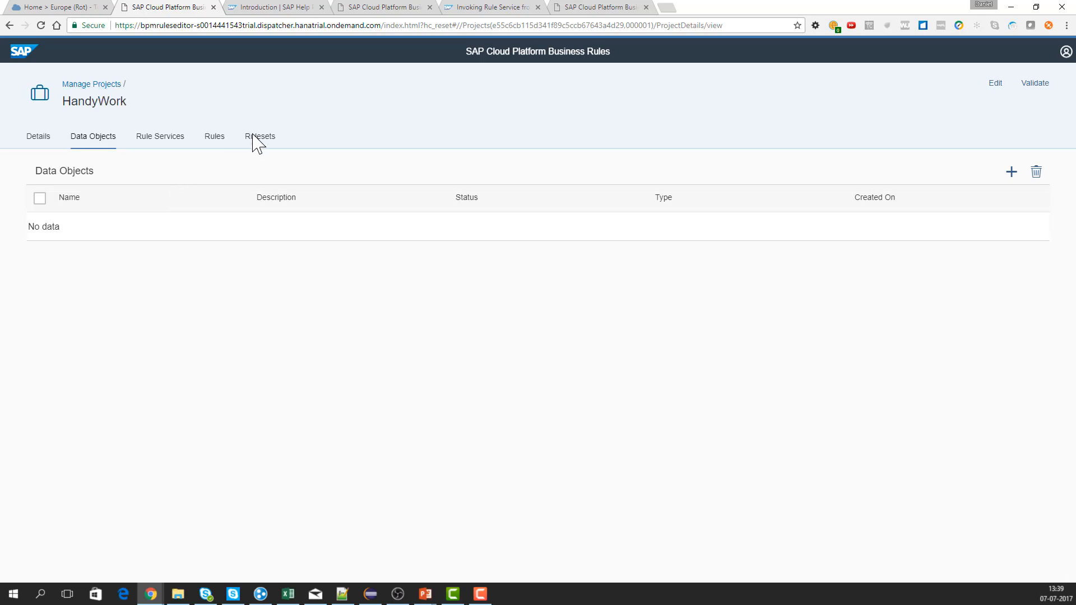
click(259, 136)
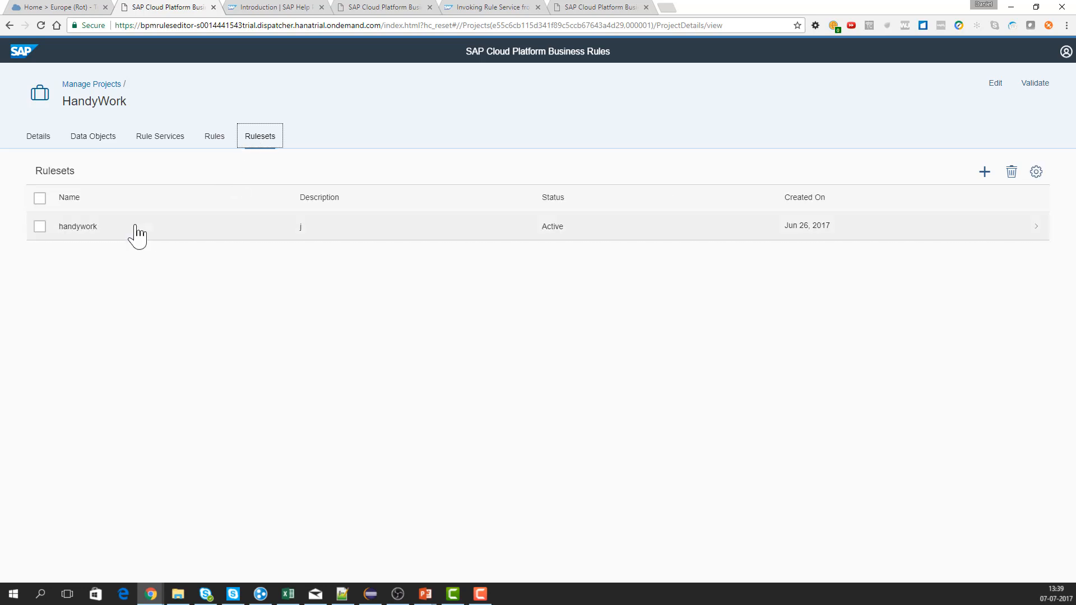
click(77, 225)
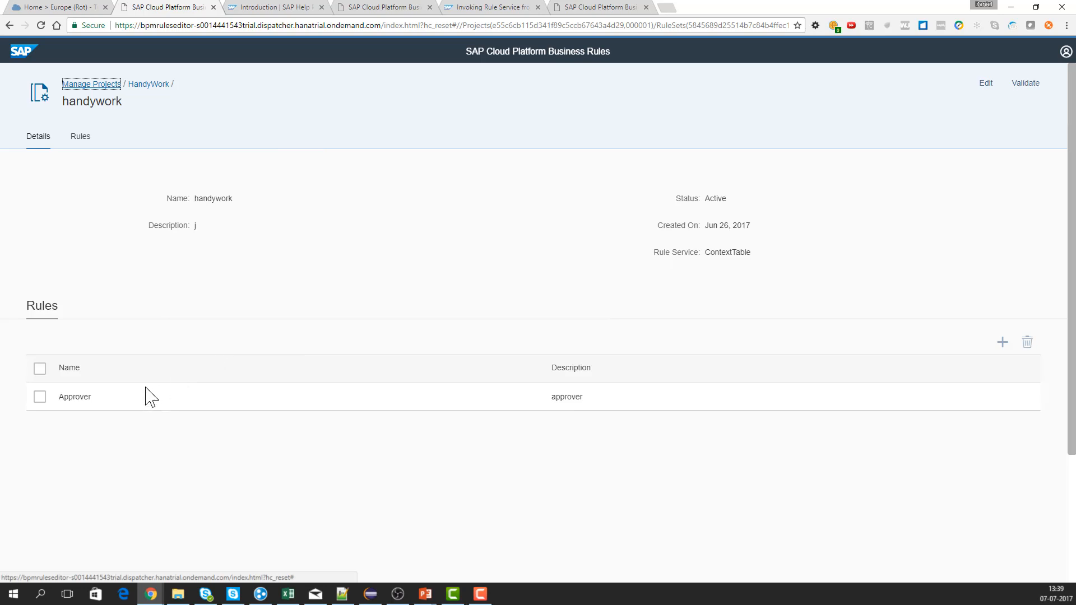
mouse_move(153, 430)
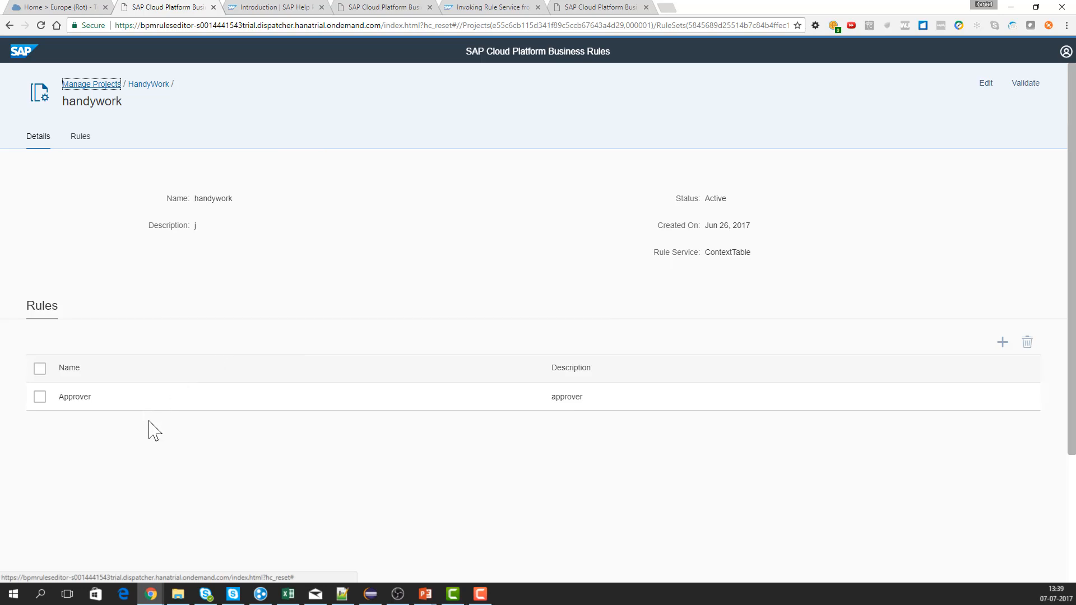
mouse_move(133, 103)
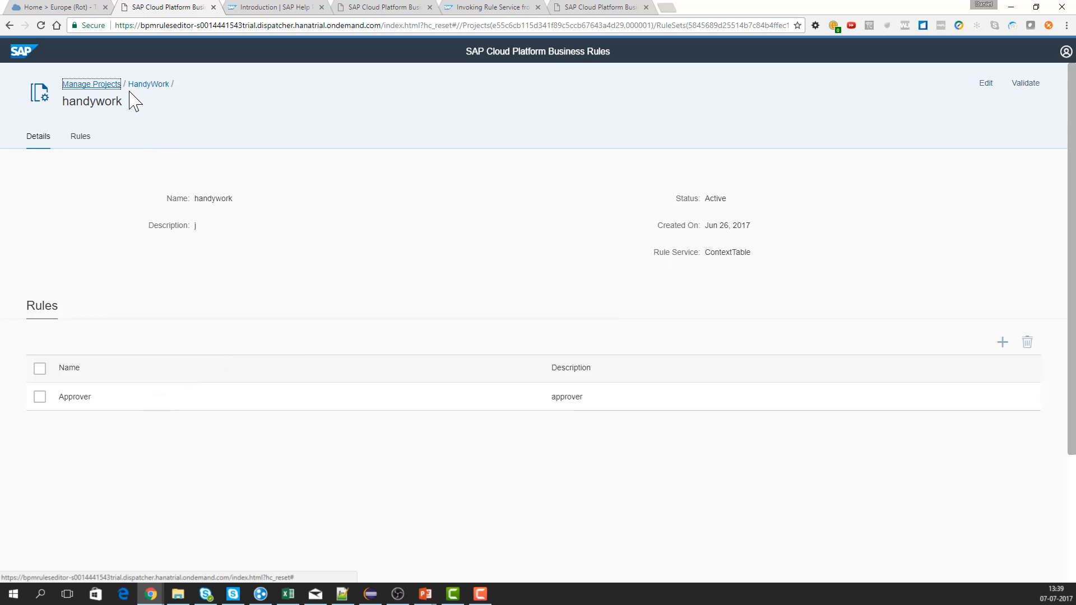
Back on HandyWork, show the Rule Services list with the active ContextTable service.
click(148, 84)
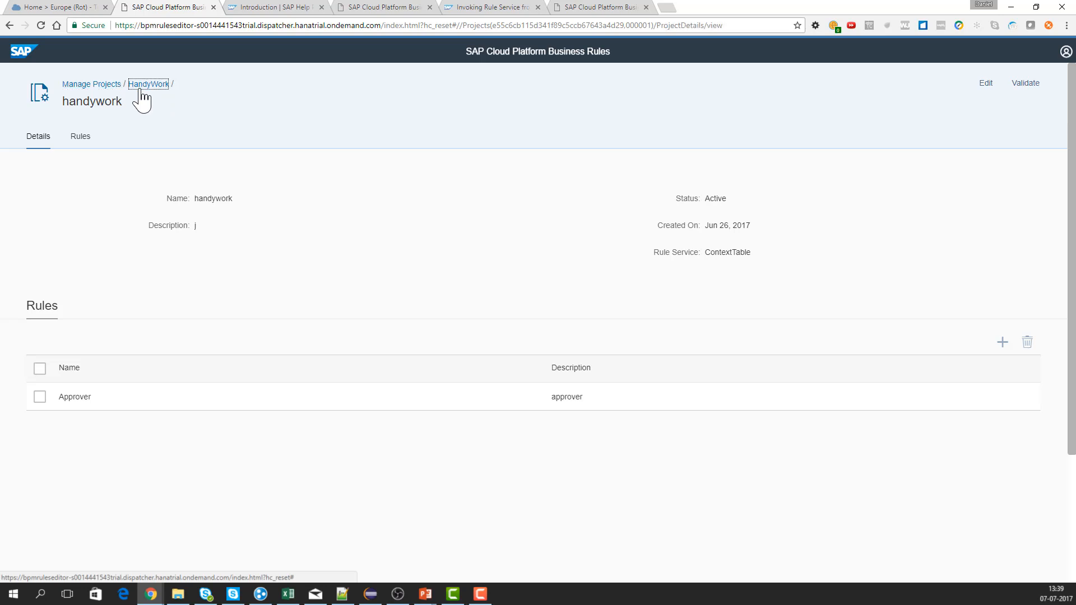
click(148, 84)
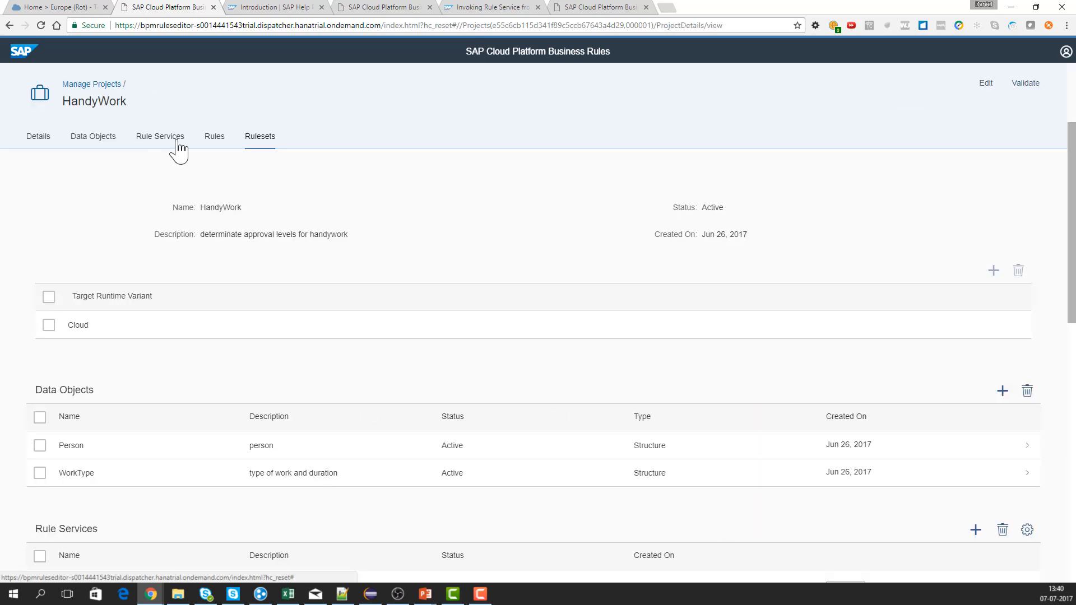
click(259, 135)
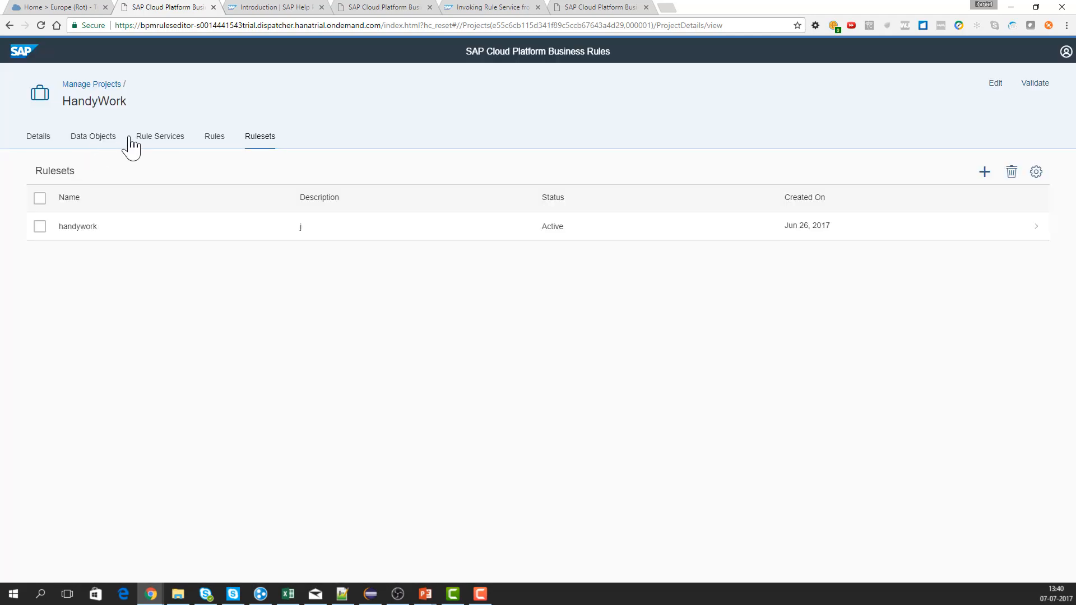
click(161, 136)
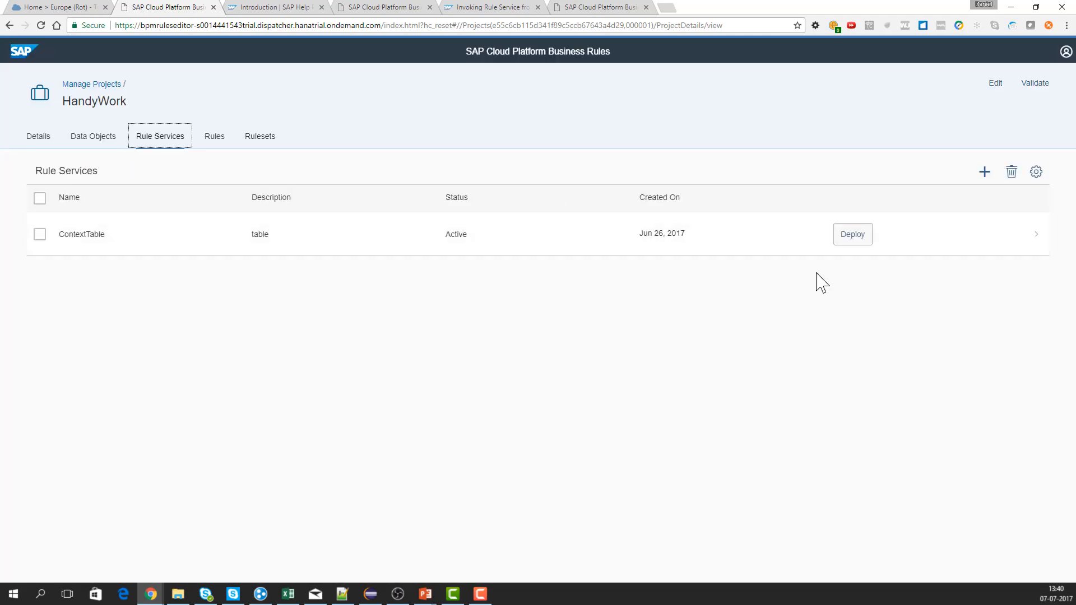
mouse_move(852, 234)
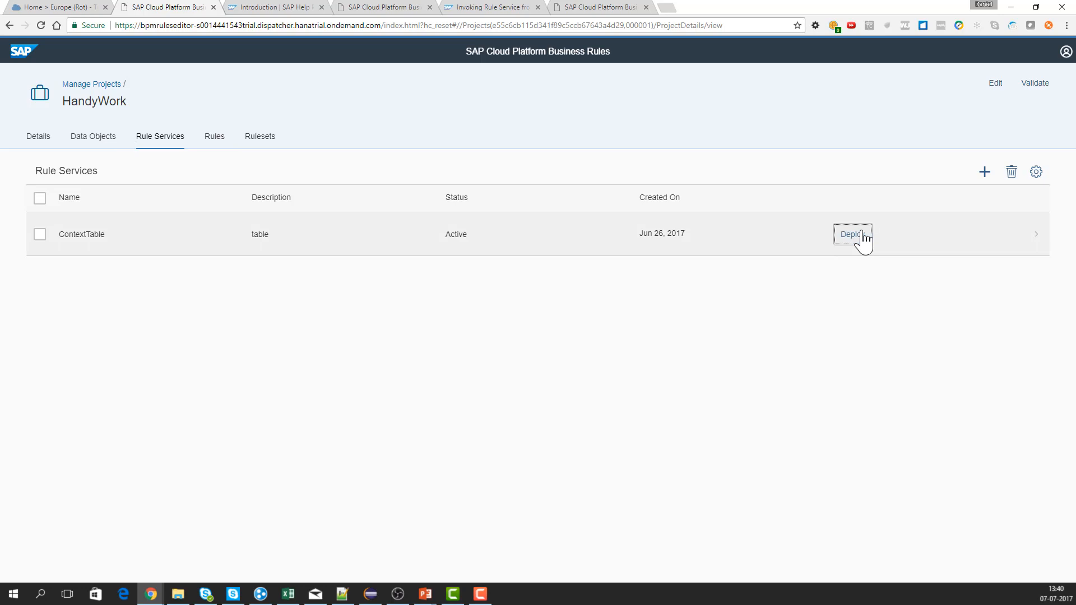
Deploy the ContextTable rule service and acknowledge the success message.
click(852, 234)
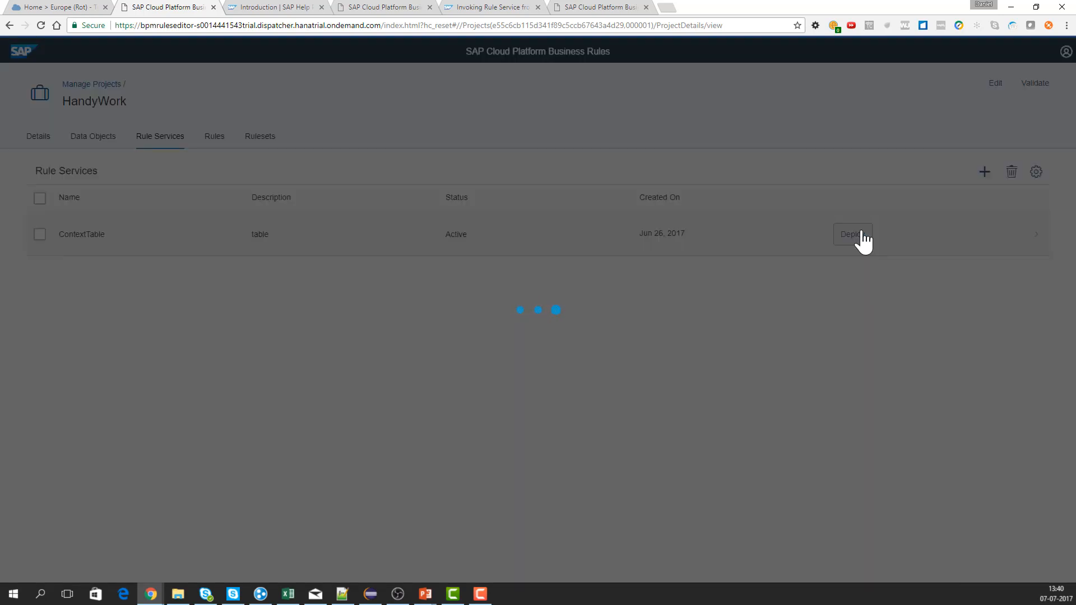
click(852, 235)
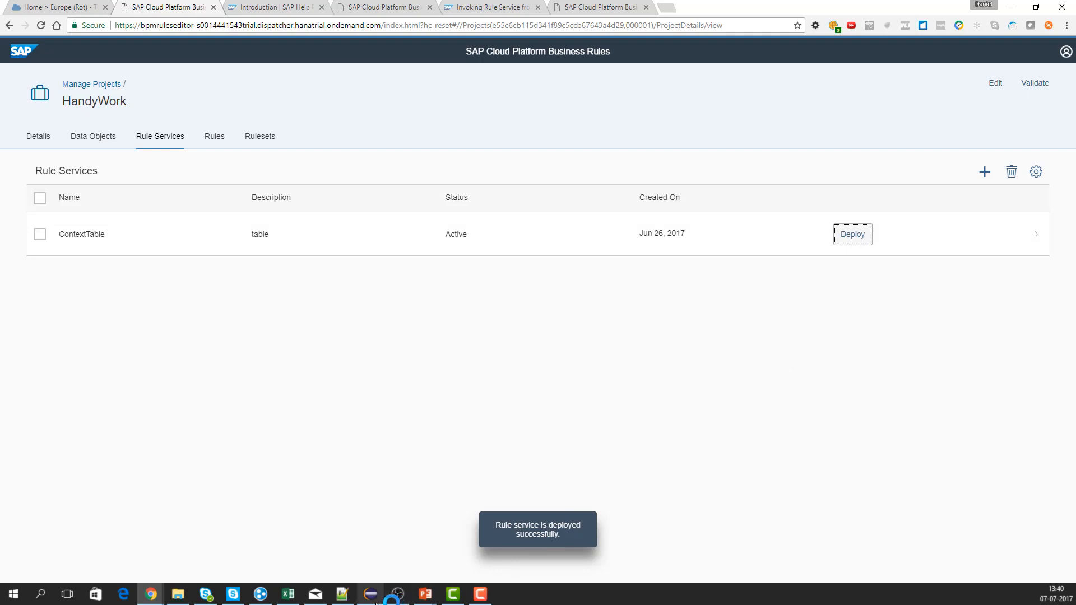
click(370, 594)
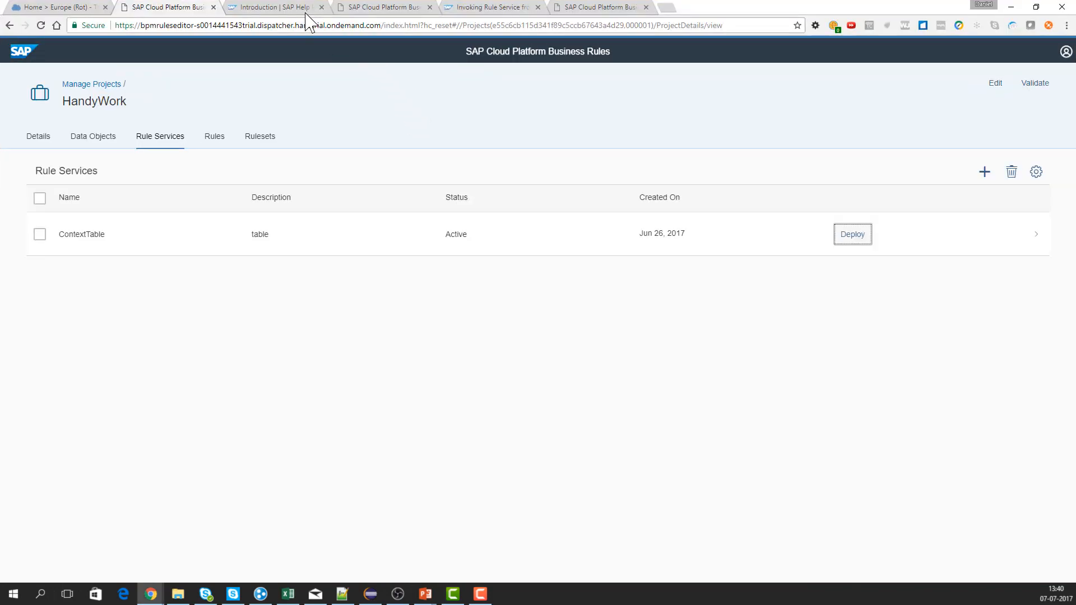
Bring up the 'Invoking Rule Service from a Java Application' sample under Samples in SAP Help.
click(273, 7)
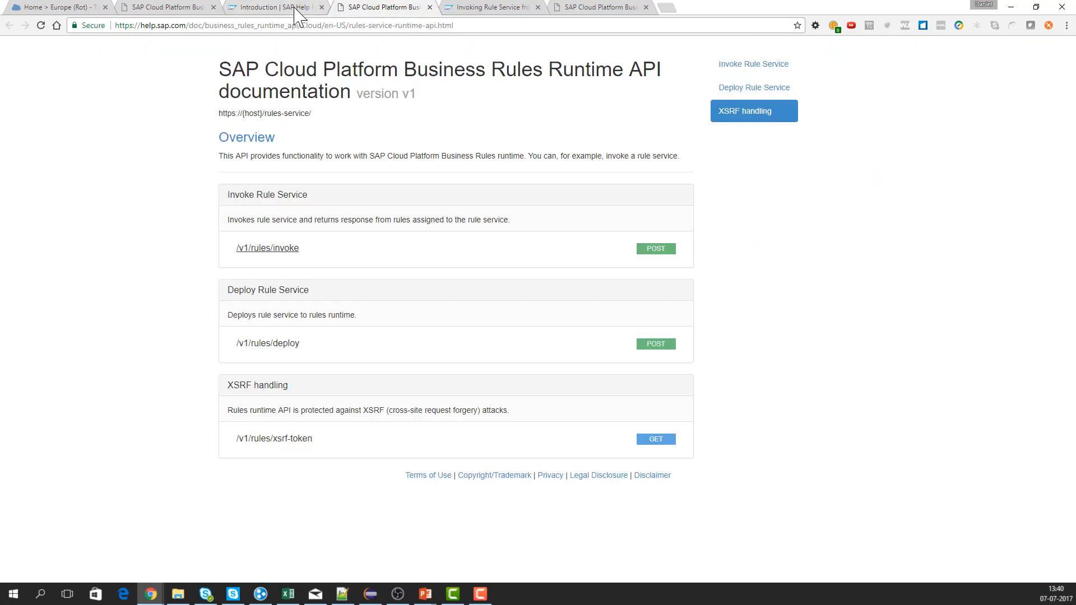
click(275, 7)
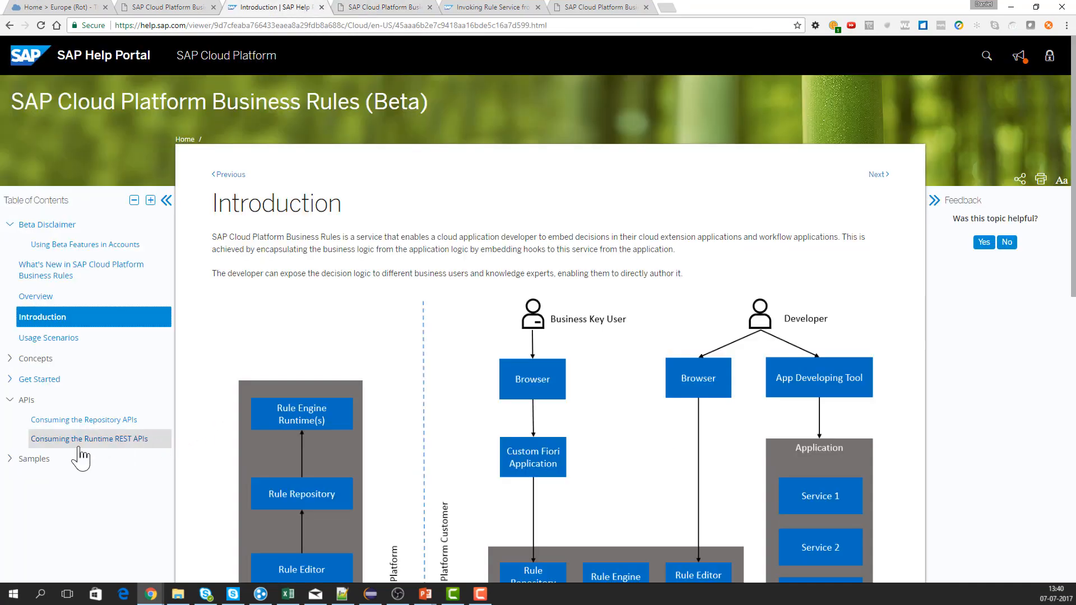
click(32, 458)
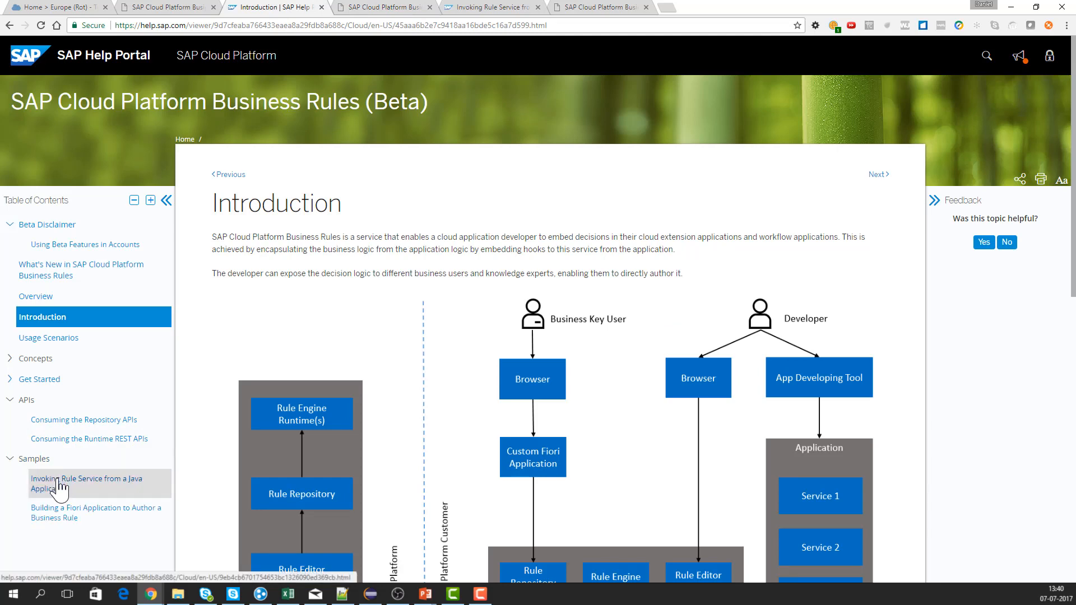
click(86, 483)
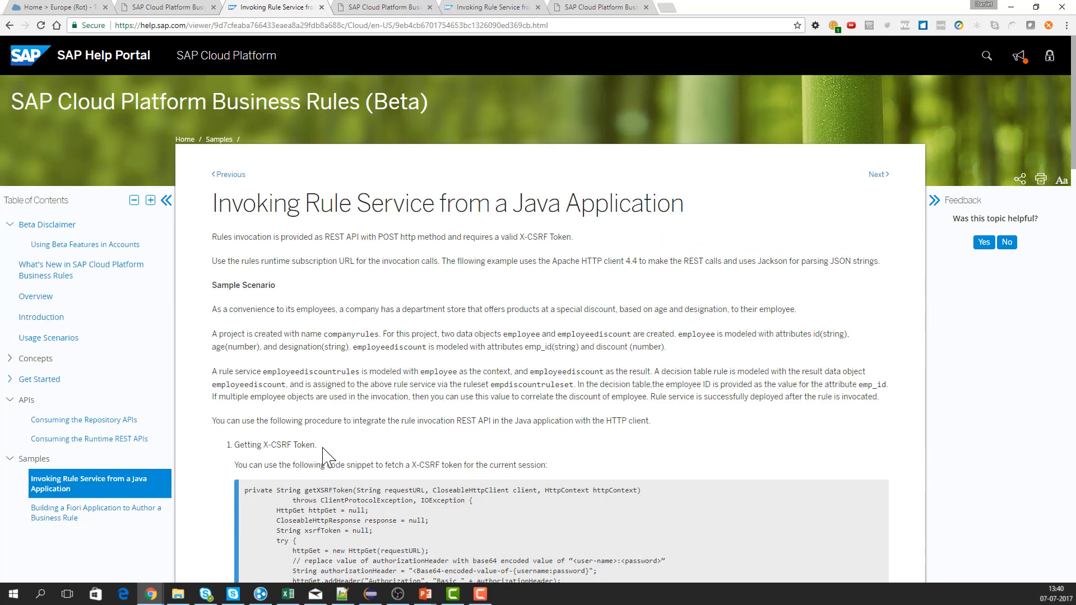
Read down through the Java sample code to the multiple-employee examples.
scroll(down, 3)
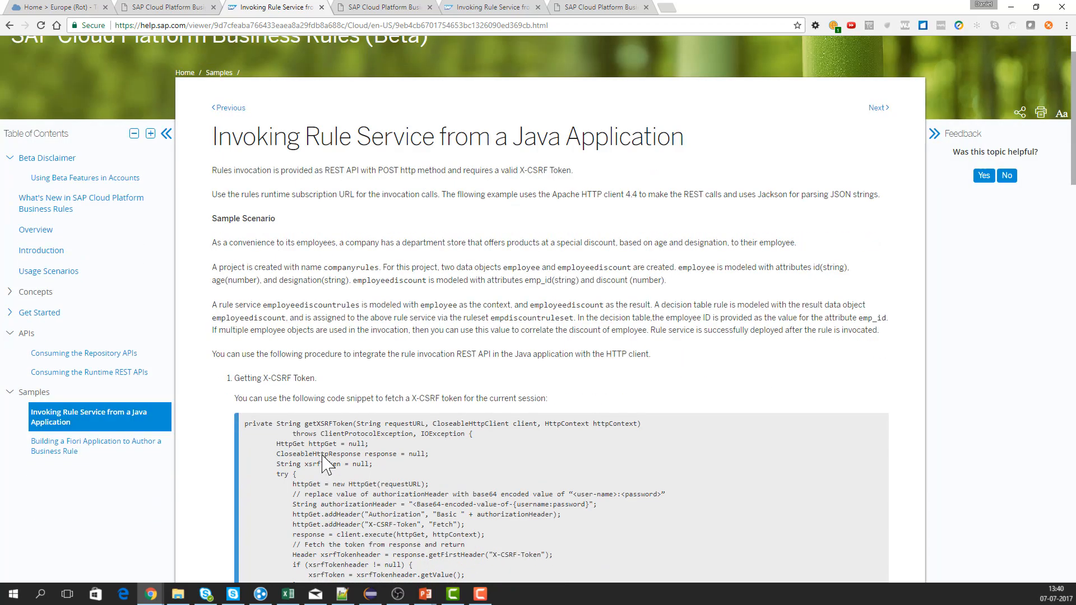
scroll(down, 3)
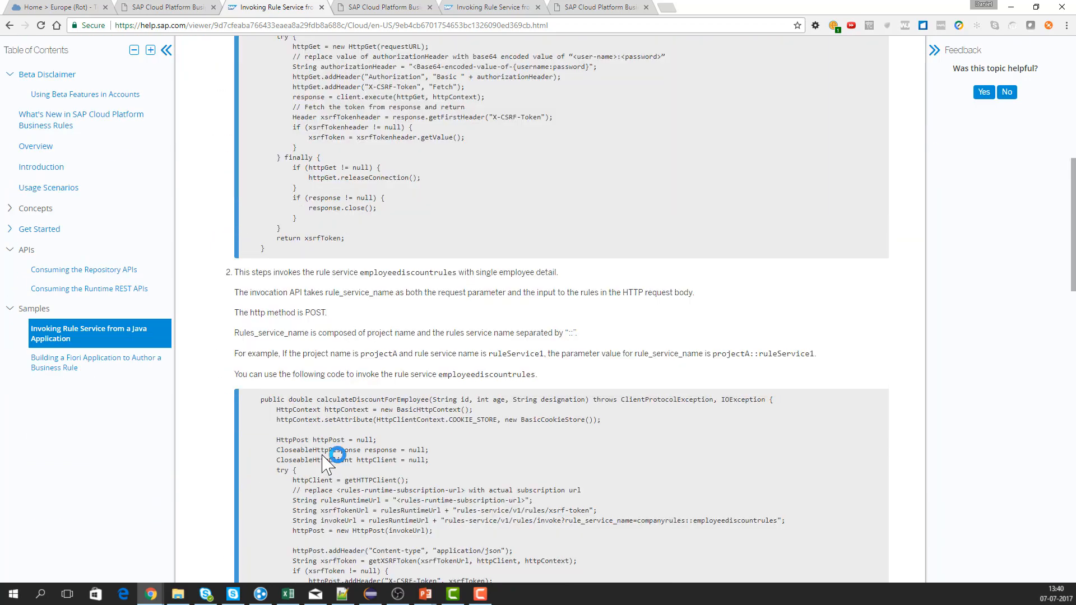
scroll(down, 3)
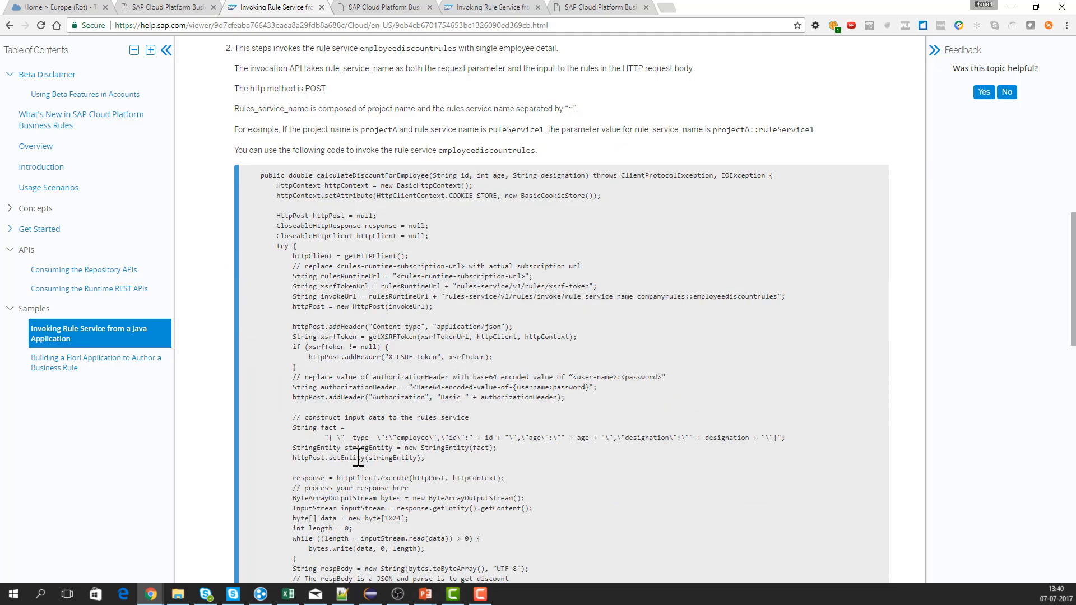
mouse_move(511, 319)
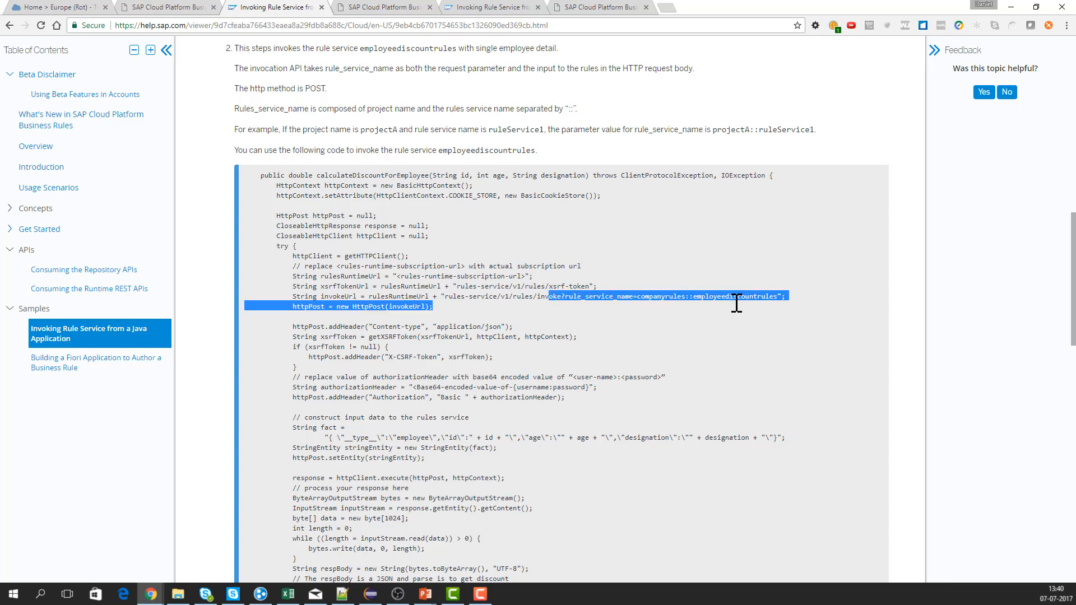
mouse_move(436, 7)
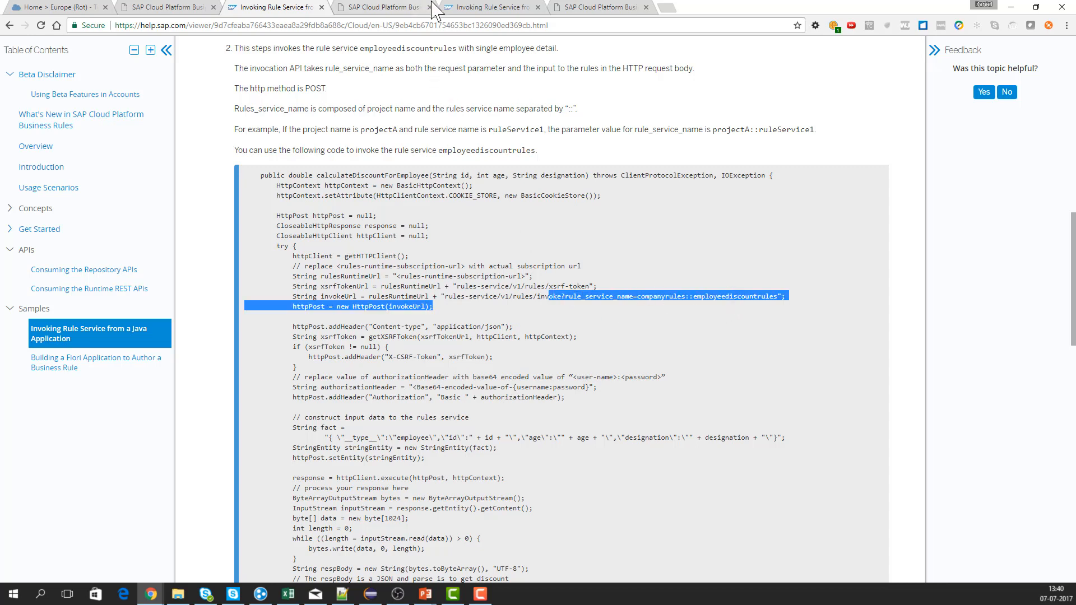
scroll(down, 3)
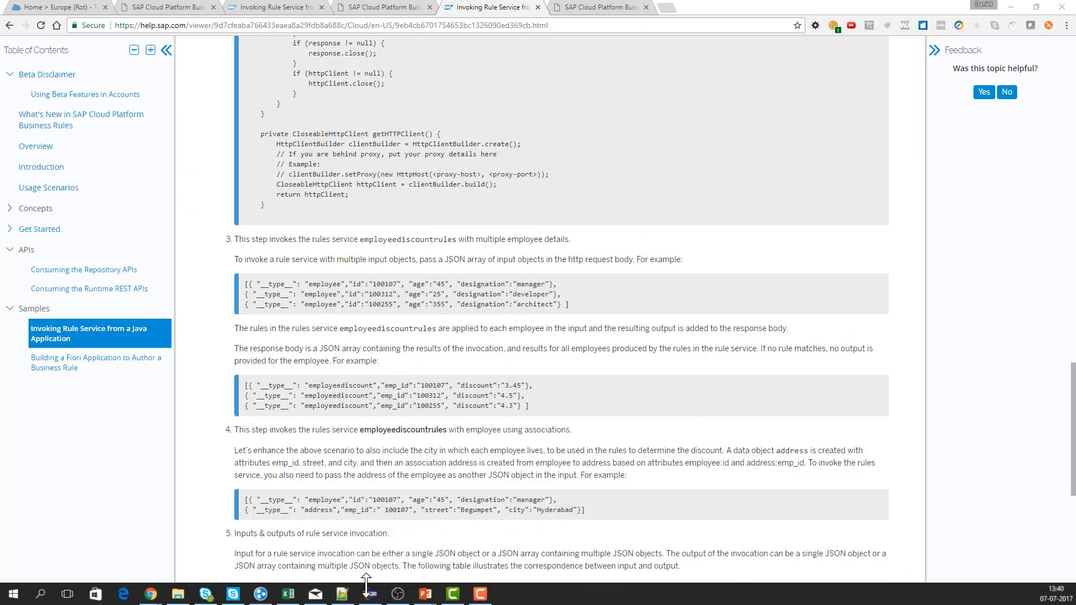
Review CallBRMservice.java in Eclipse, scrolling through its calculateWorkApproval method.
click(371, 594)
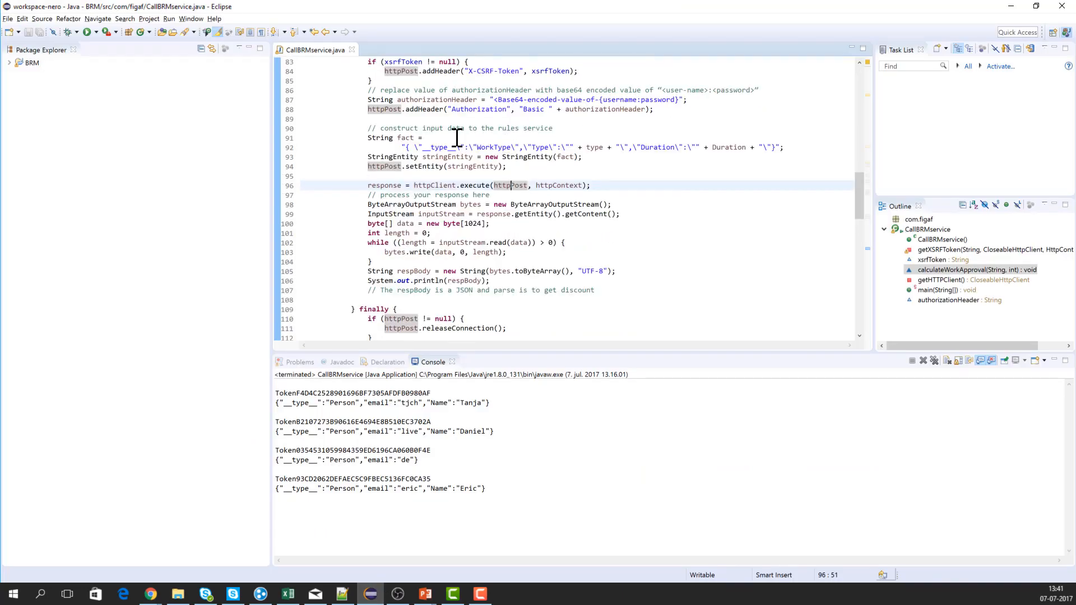
scroll(up, 3)
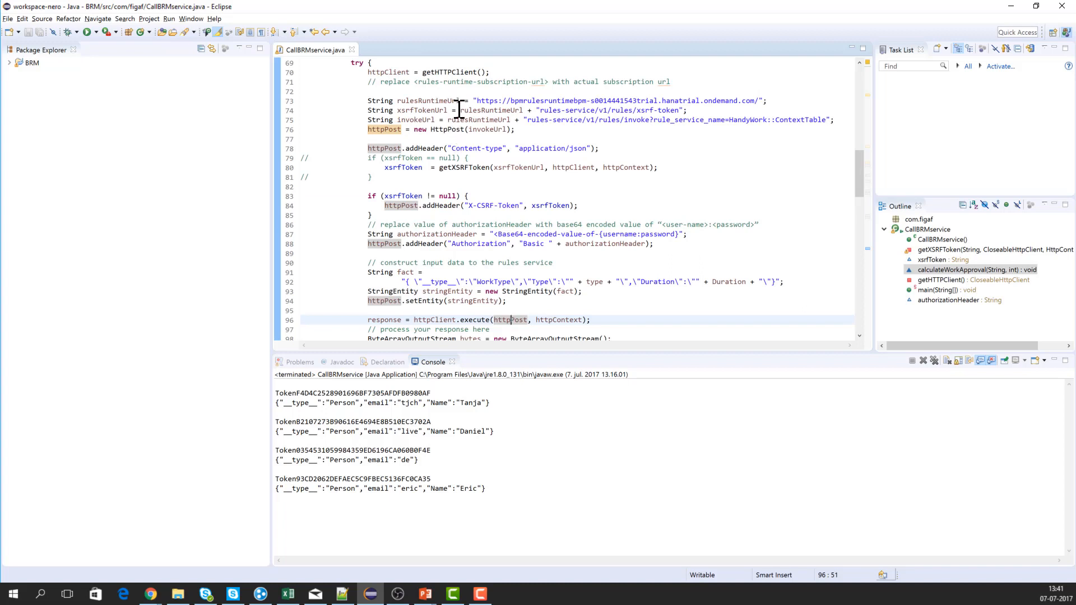
mouse_move(451, 181)
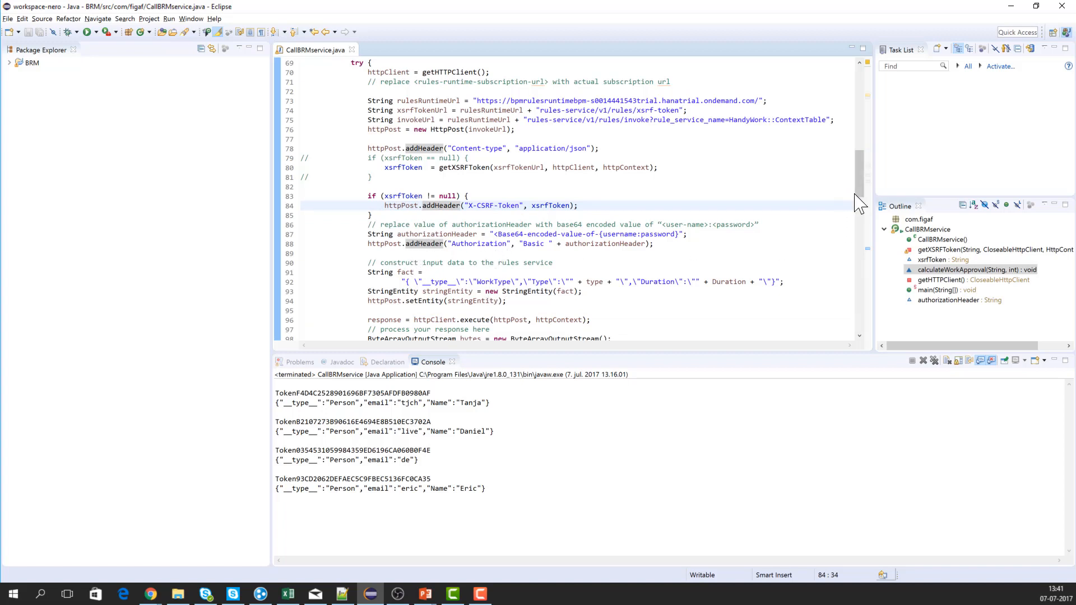
scroll(down, 3)
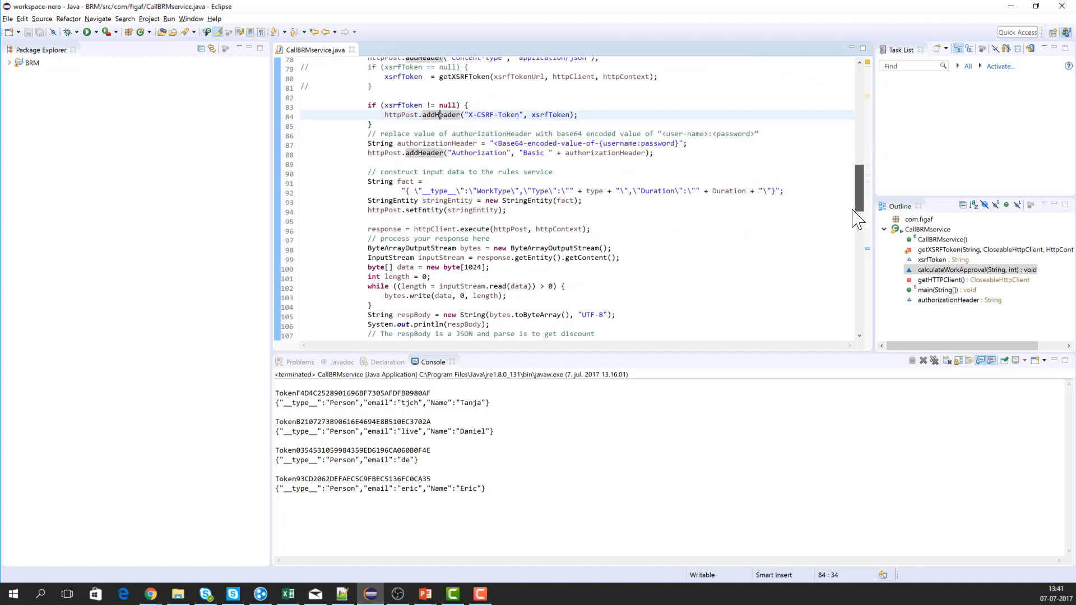
scroll(down, 3)
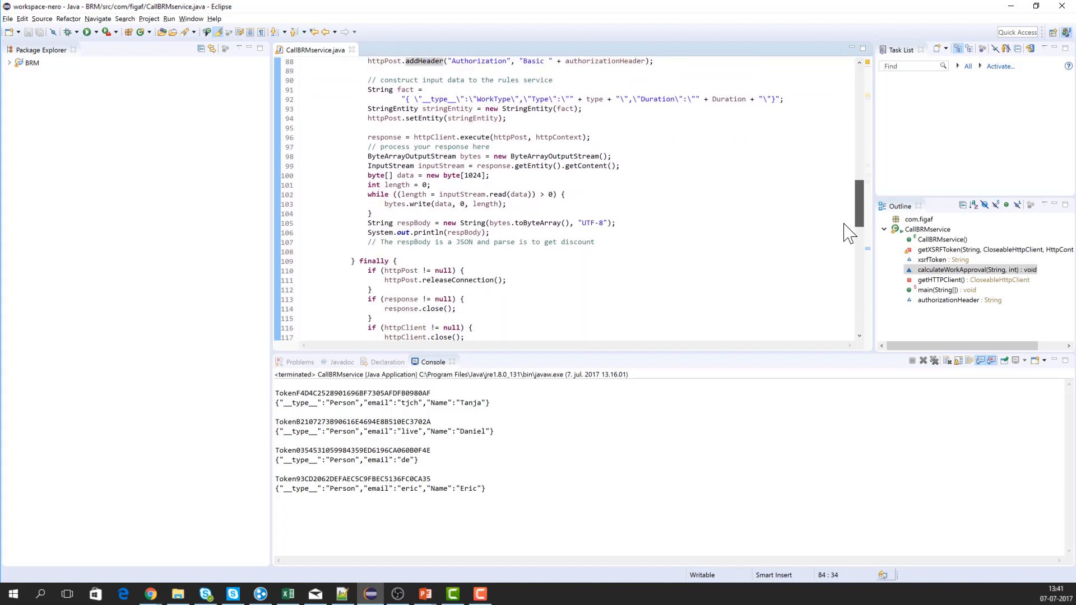
click(567, 101)
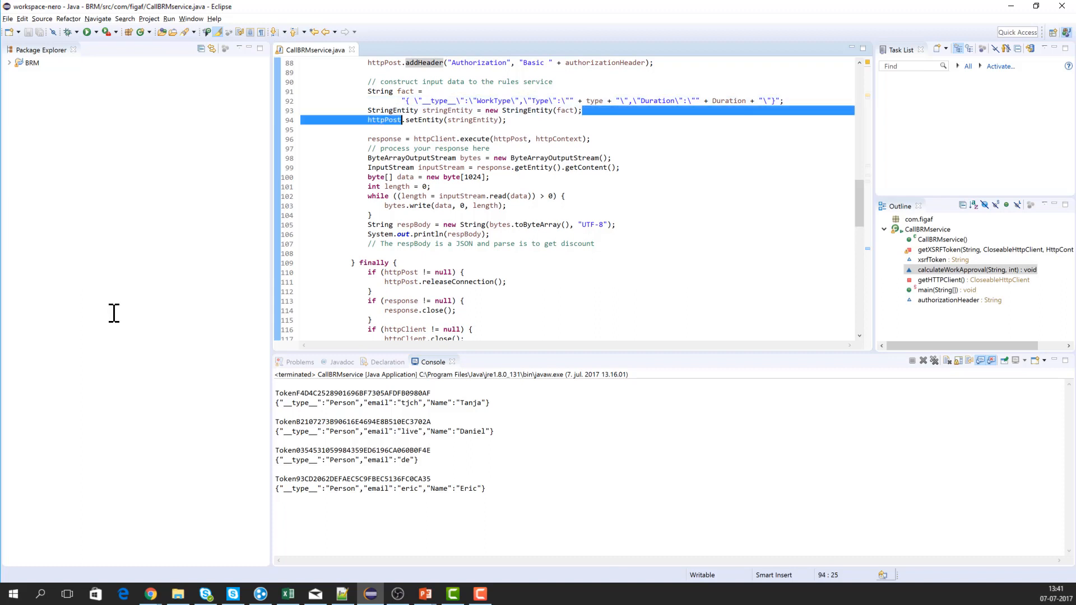
mouse_move(409, 213)
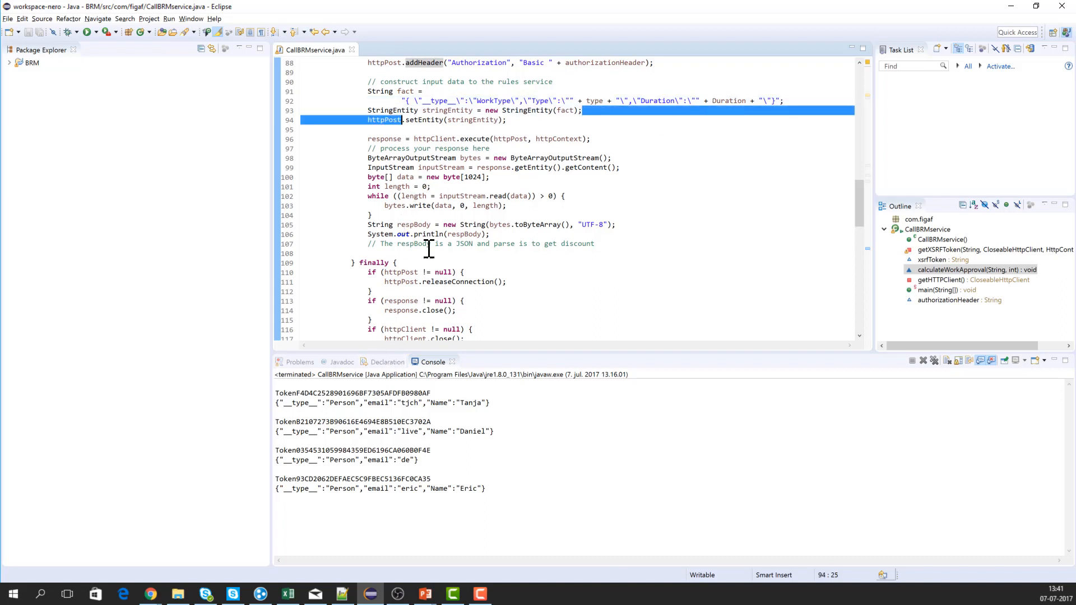
mouse_move(922, 330)
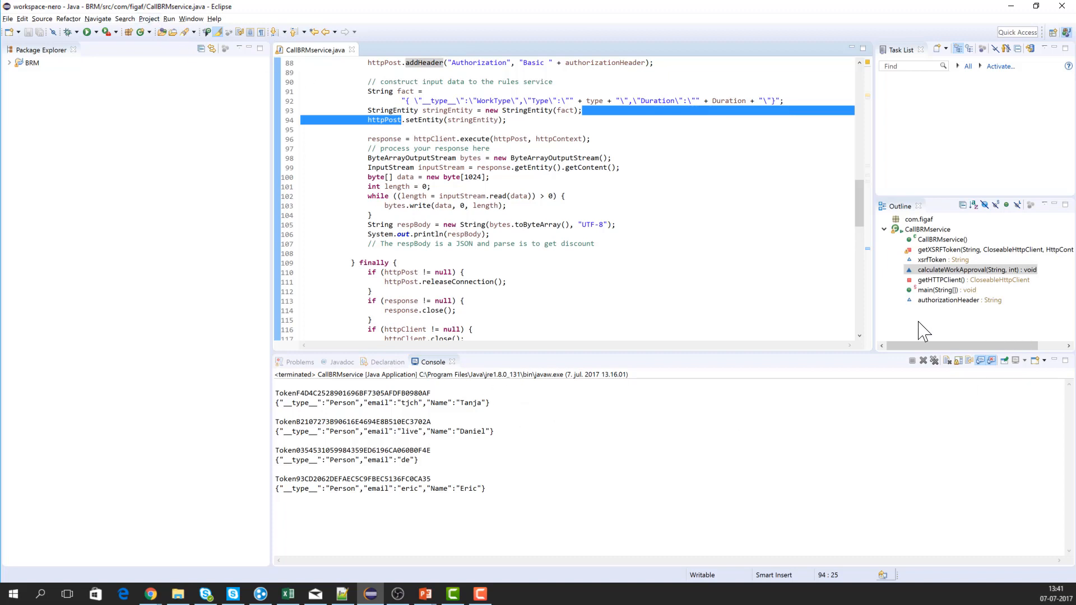
Highlight the HTTP context and request declarations in calculateWorkApproval for explanation.
scroll(down, 3)
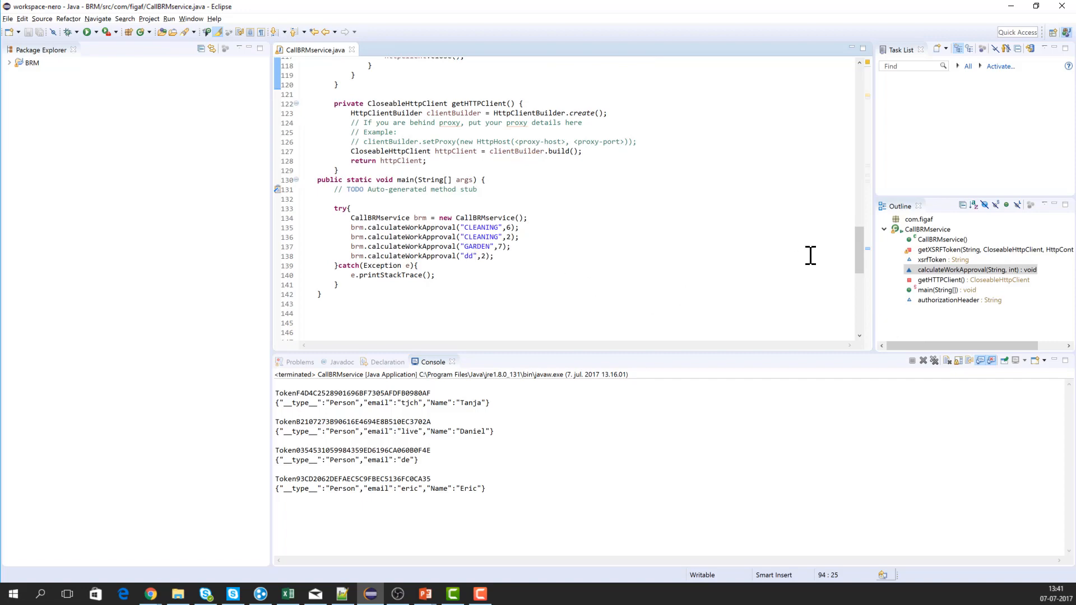
mouse_move(866, 216)
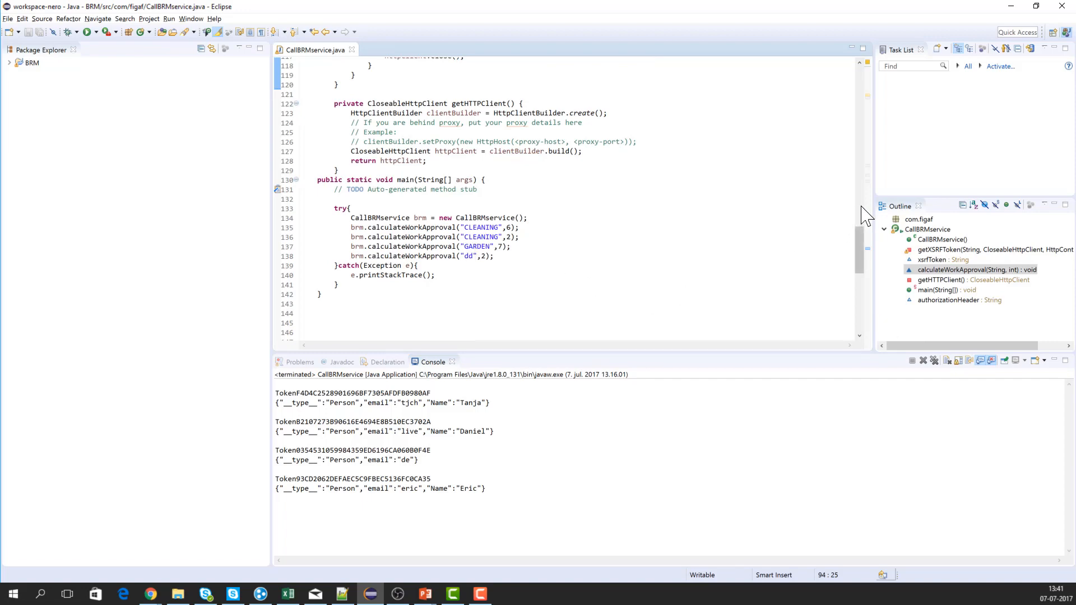
scroll(up, 3)
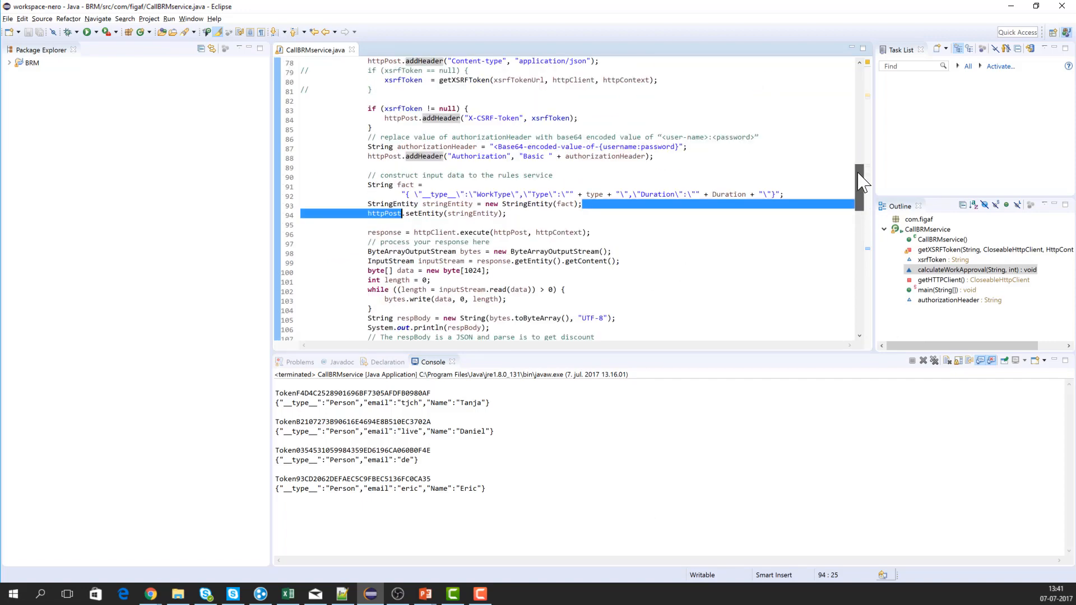
scroll(up, 3)
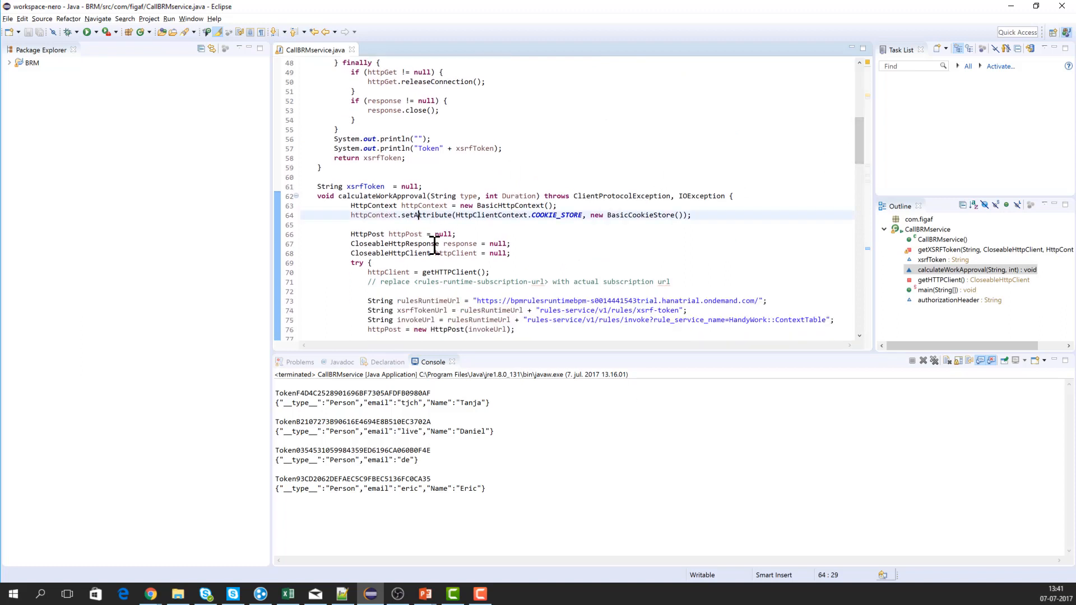
drag(415, 215, 404, 243)
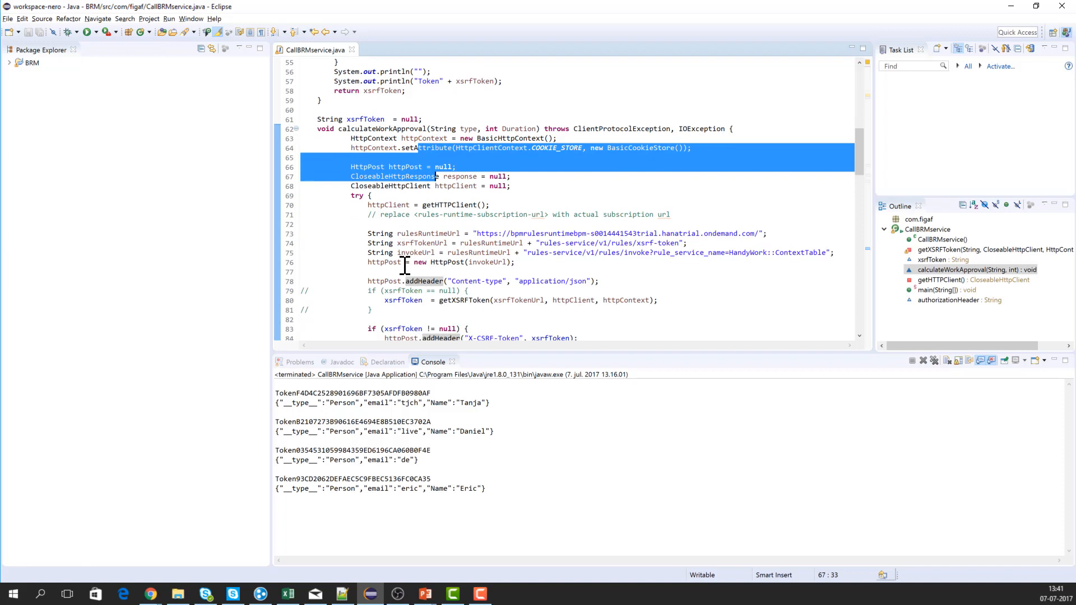
scroll(down, 3)
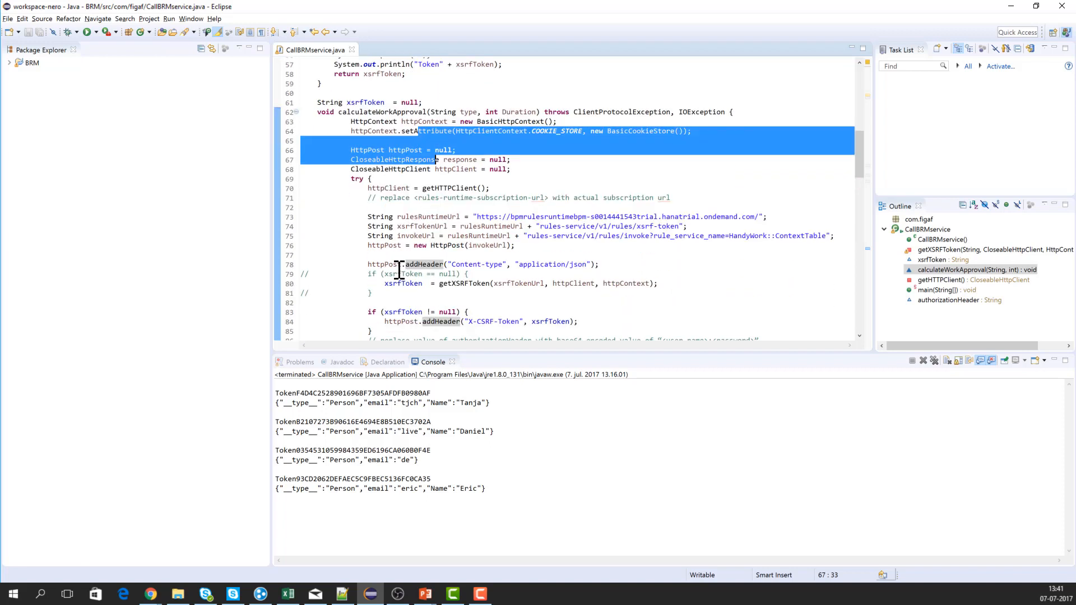
mouse_move(398, 431)
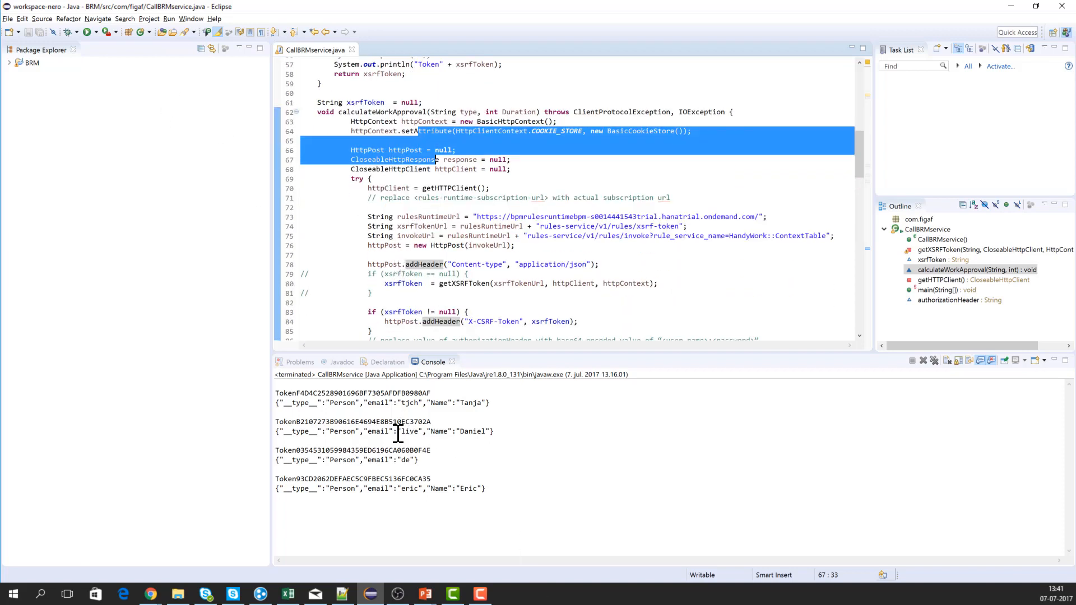
mouse_move(142, 31)
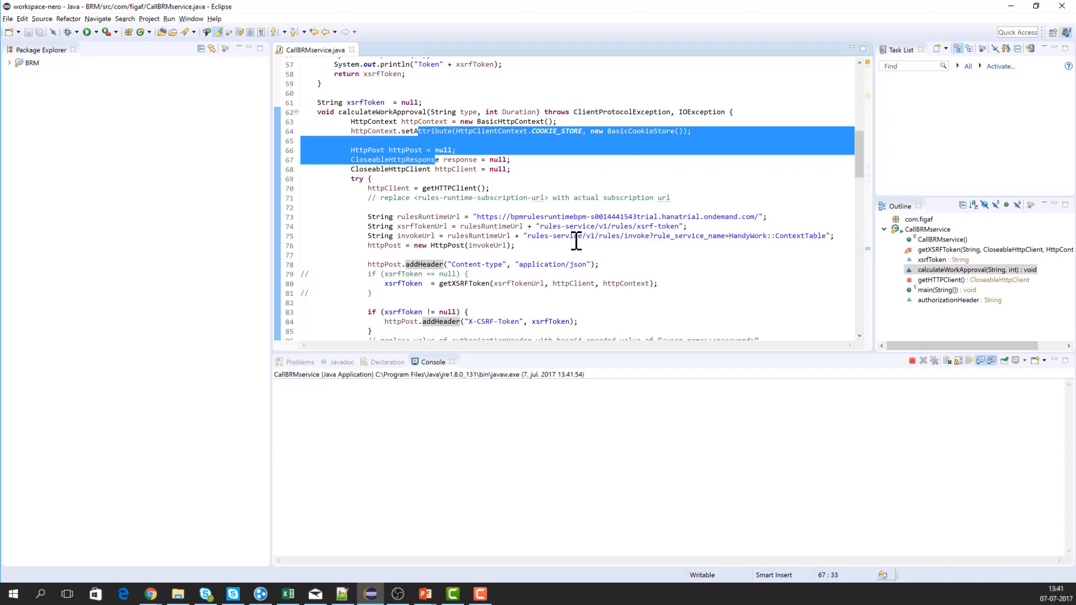
mouse_move(553, 455)
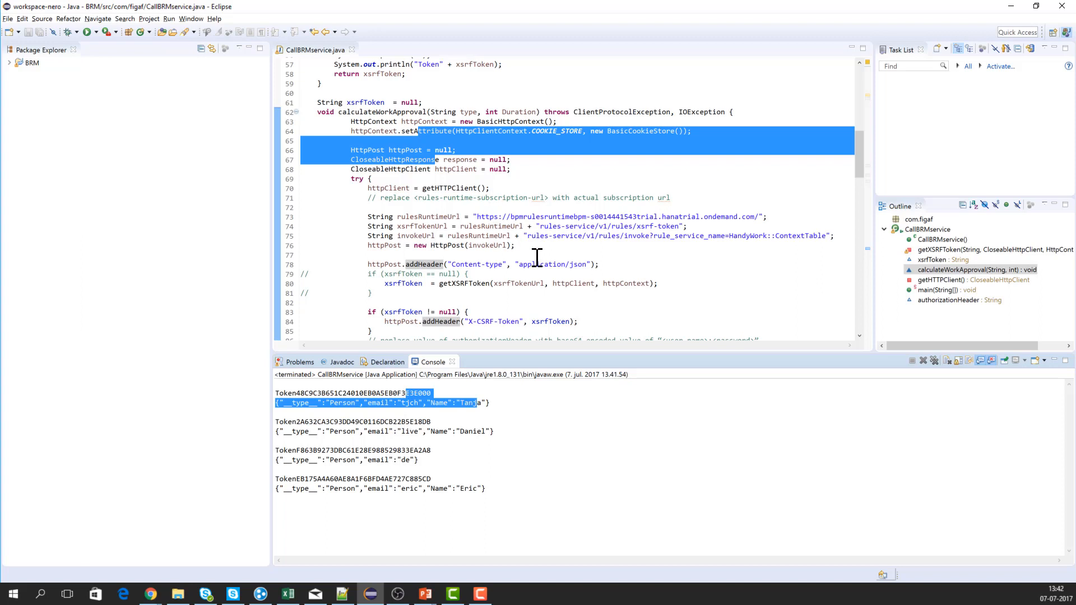
Inspect the console output showing new XSRF tokens and approvers Tanja, Daniel and Eric.
scroll(down, 3)
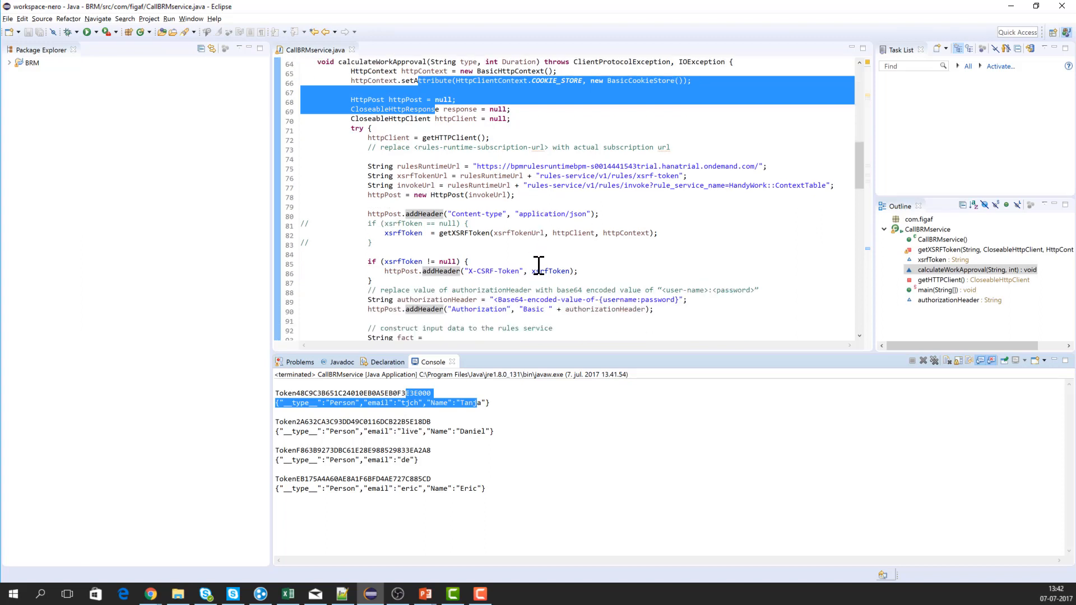
scroll(down, 3)
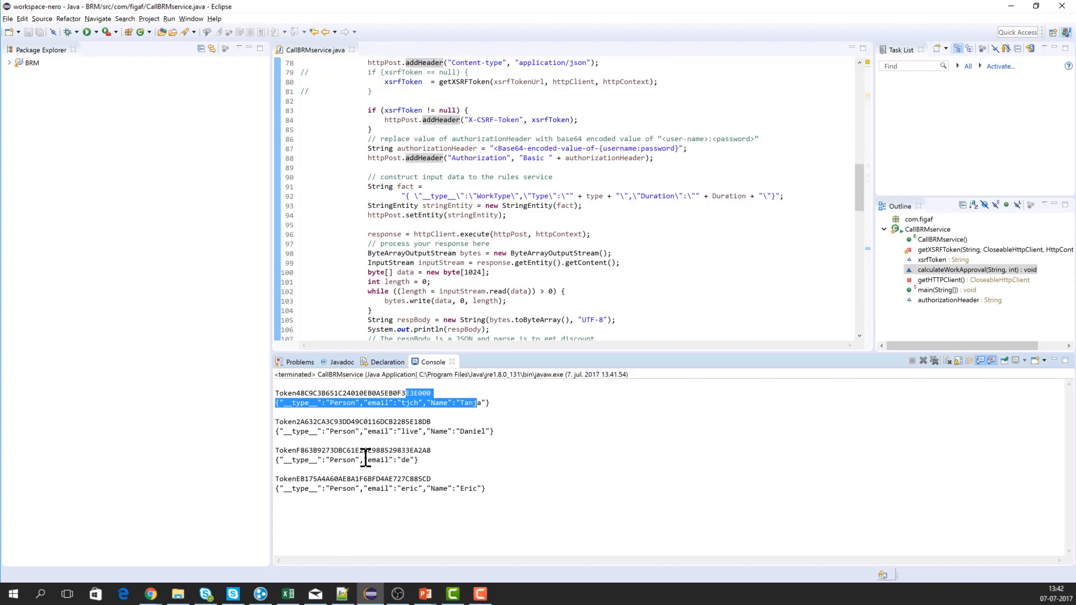
mouse_move(675, 412)
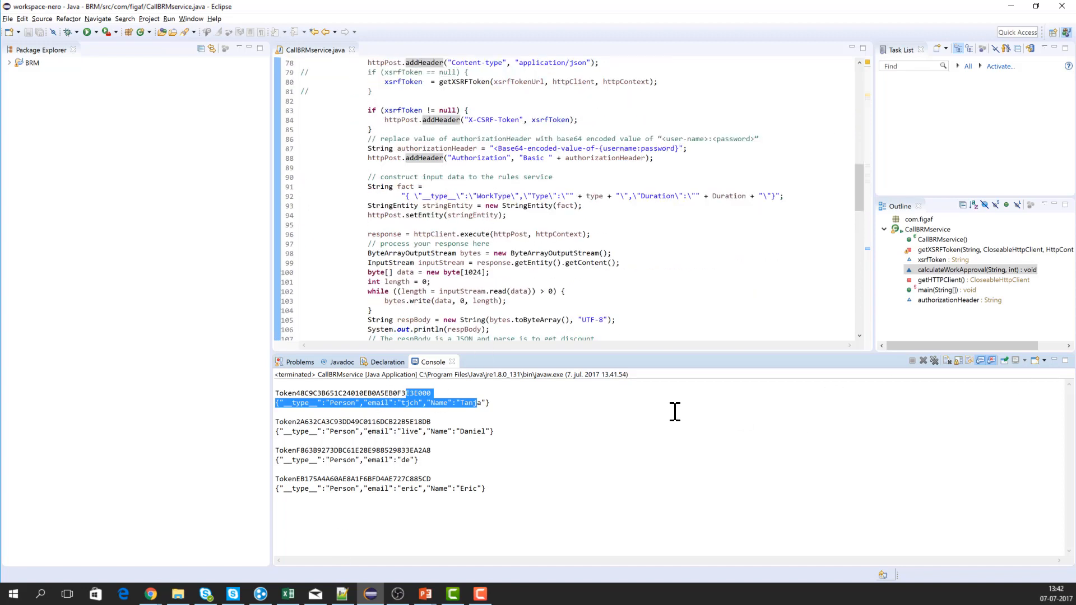
mouse_move(675, 372)
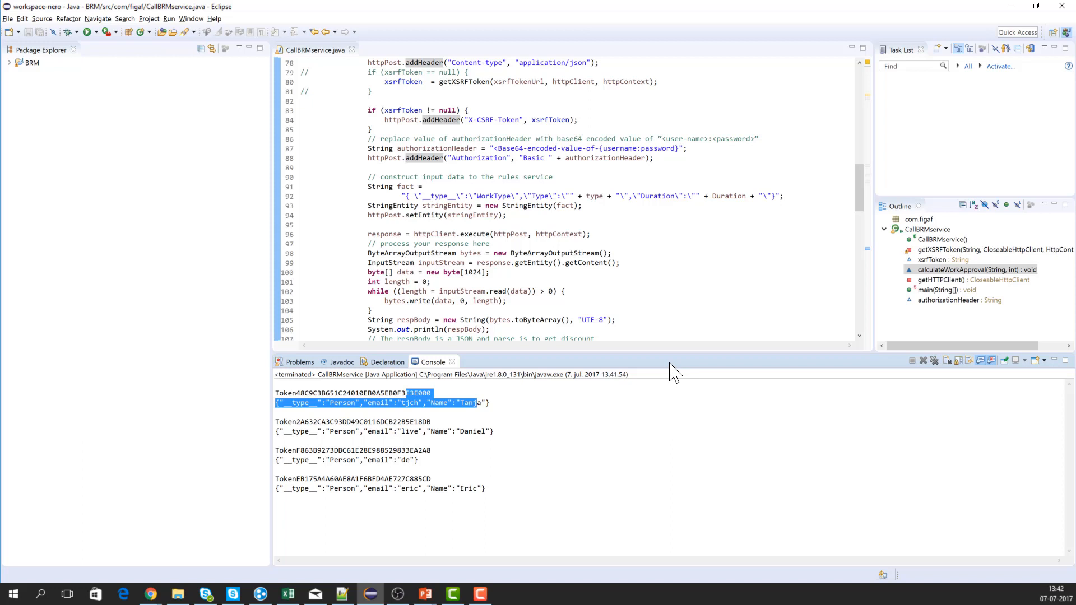
mouse_move(763, 366)
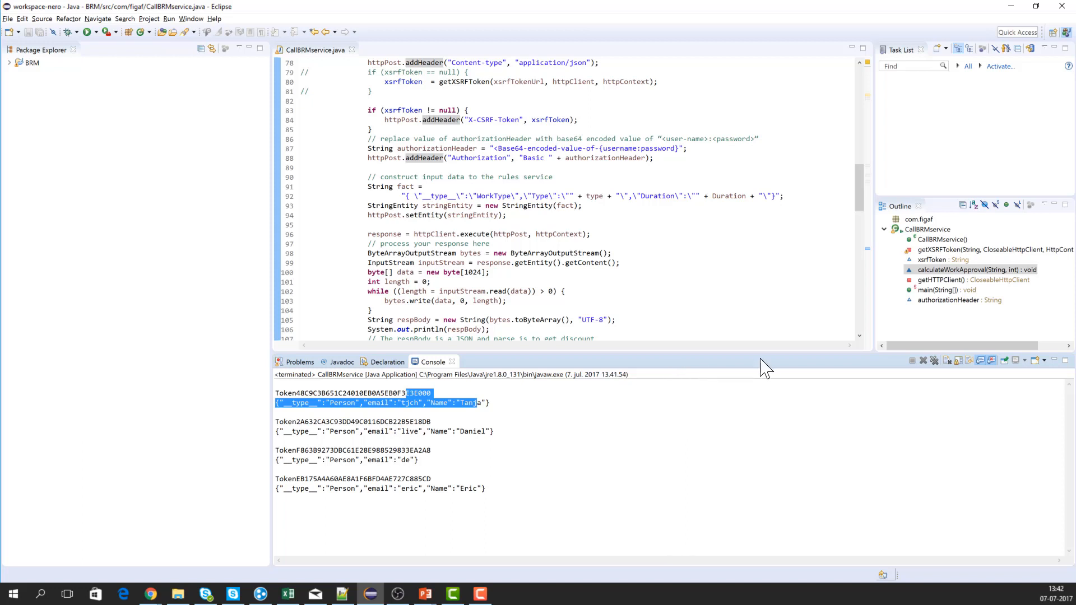